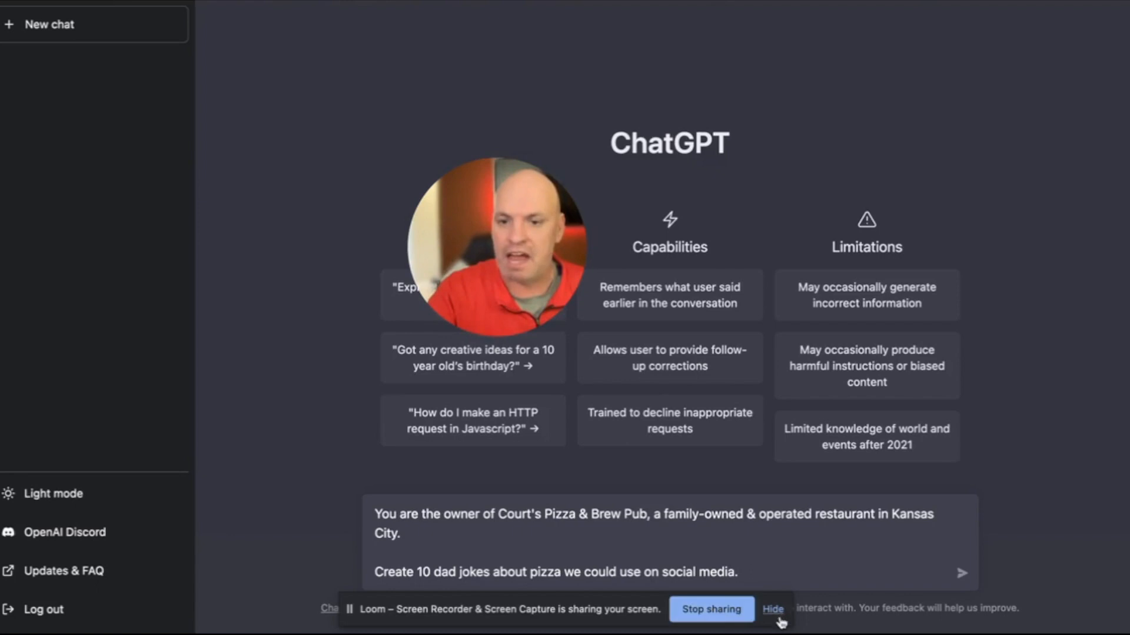
# - Submit the Court's Pizza & Brew Pub owner prompt asking for 10 pizza dad jokes
pyautogui.click(774, 609)
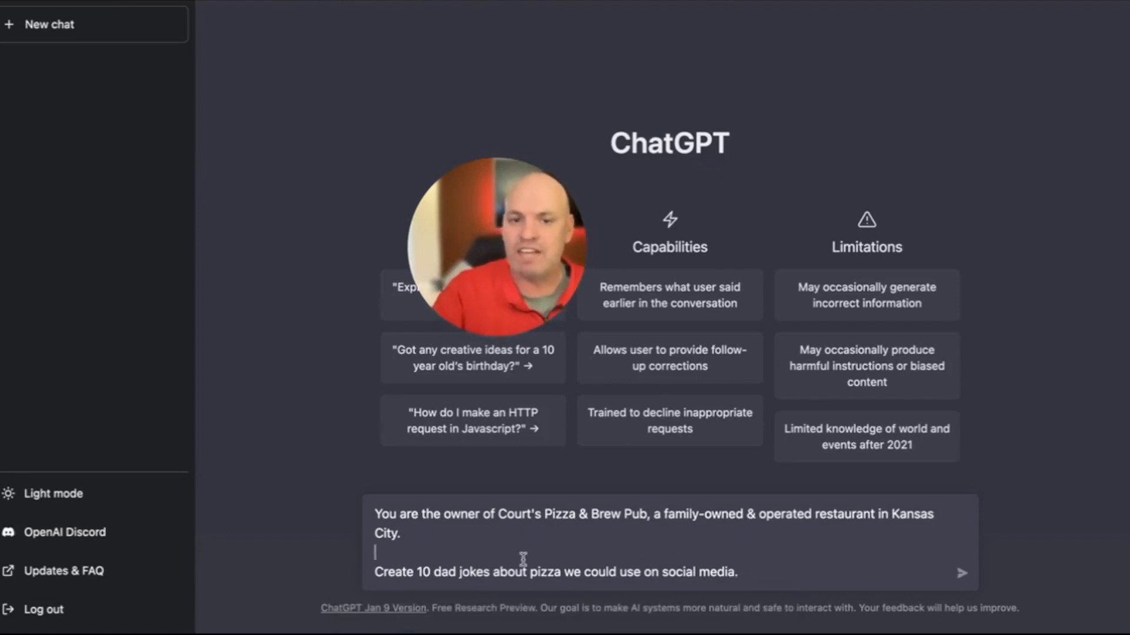
pyautogui.tripleClick(554, 571)
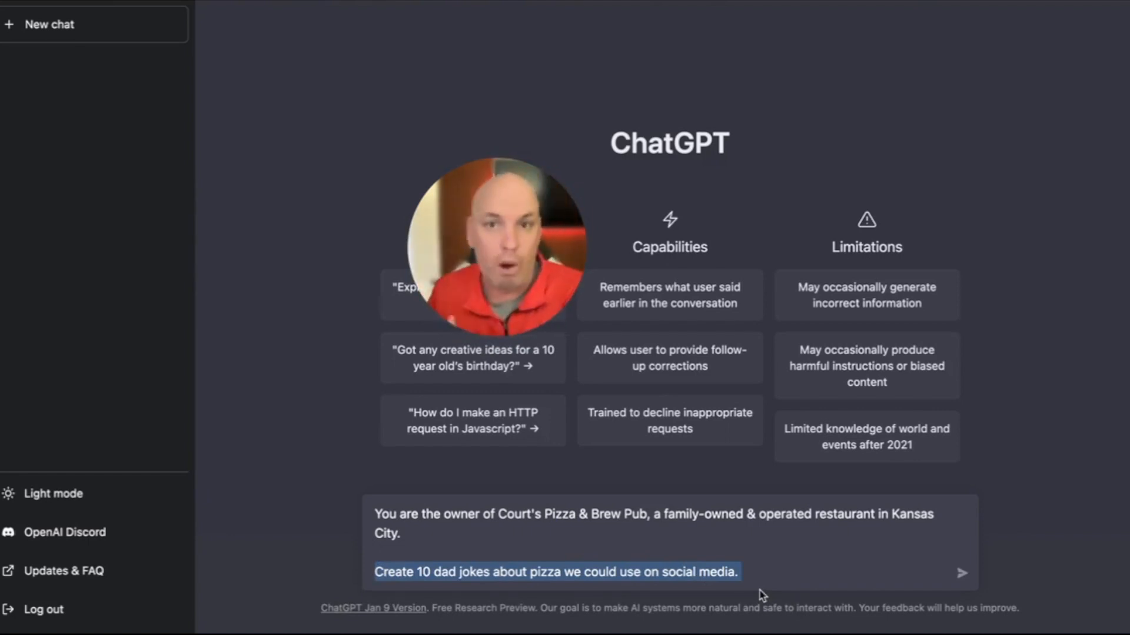
pyautogui.click(962, 572)
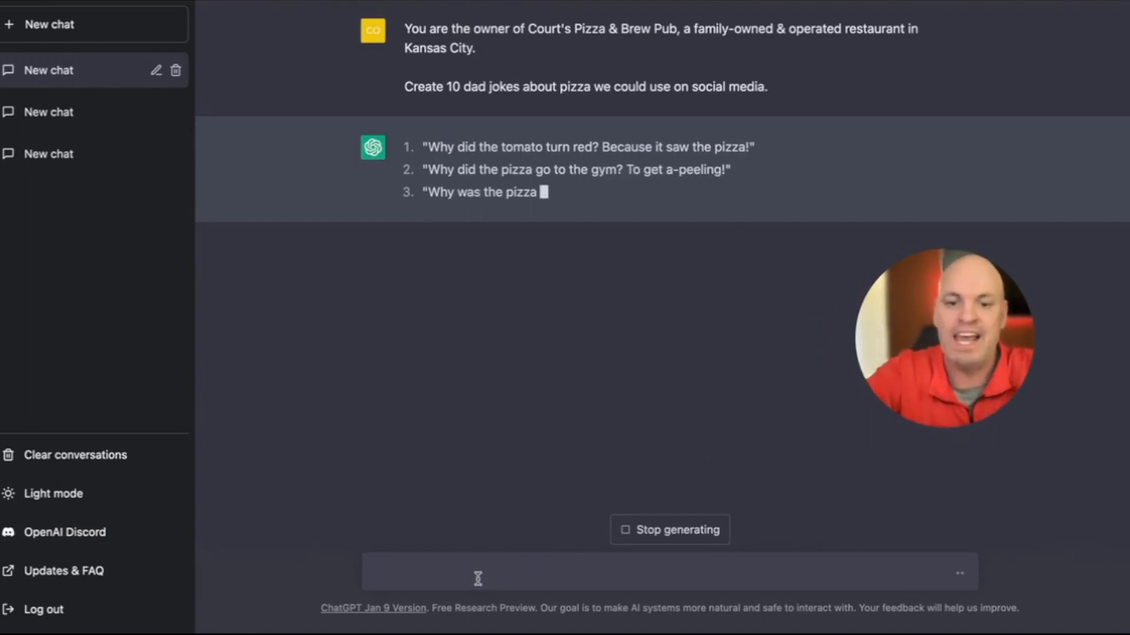
# - Send a follow-up prompt requesting 10 clever pizza quotes
pyautogui.write('Writ')
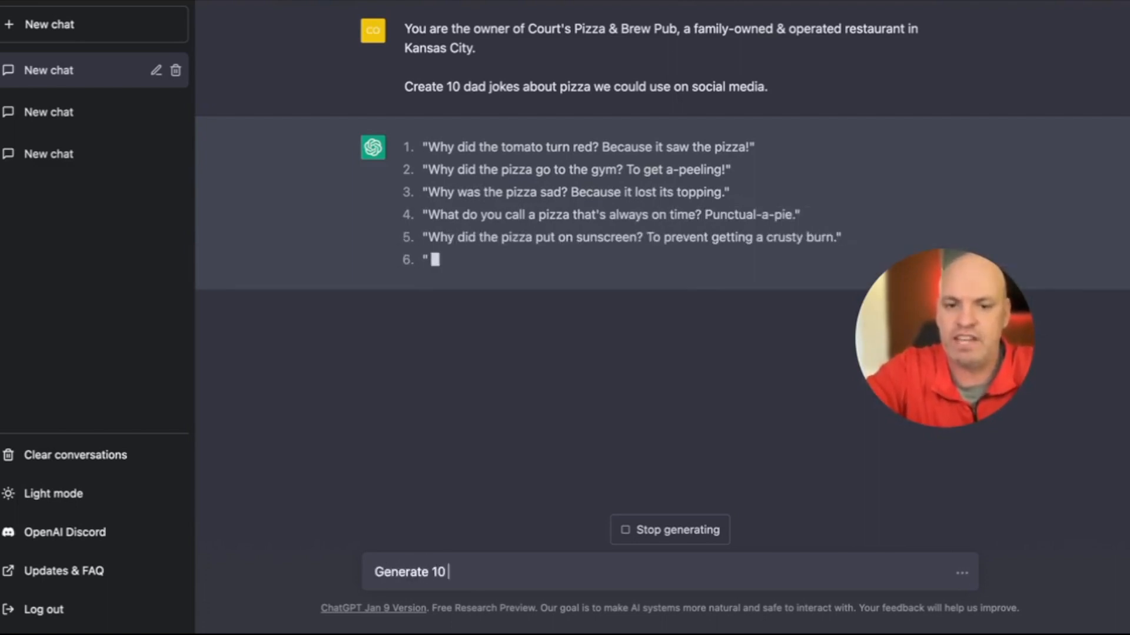
pyautogui.write('quotes about pizza. Make them clever.')
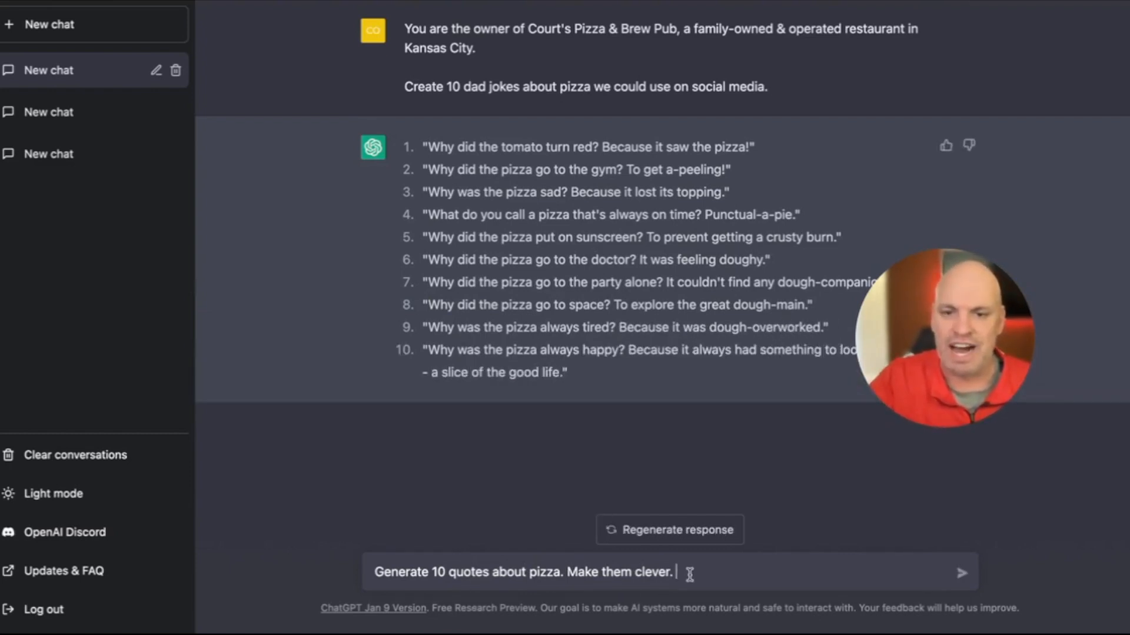
pyautogui.click(964, 571)
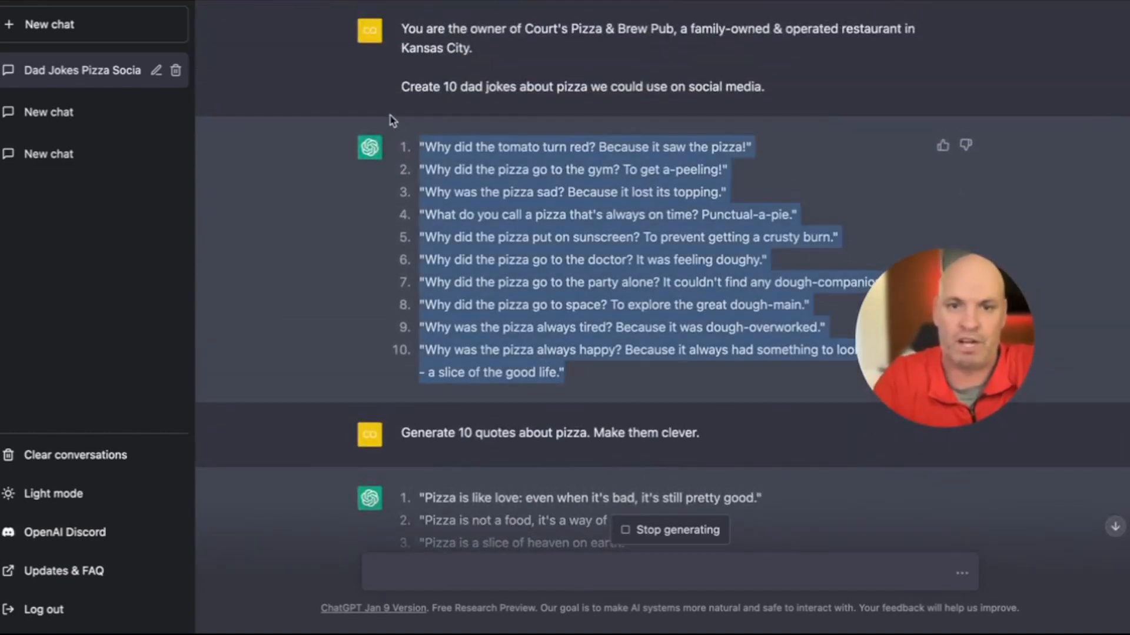
pyautogui.moveTo(420, 152)
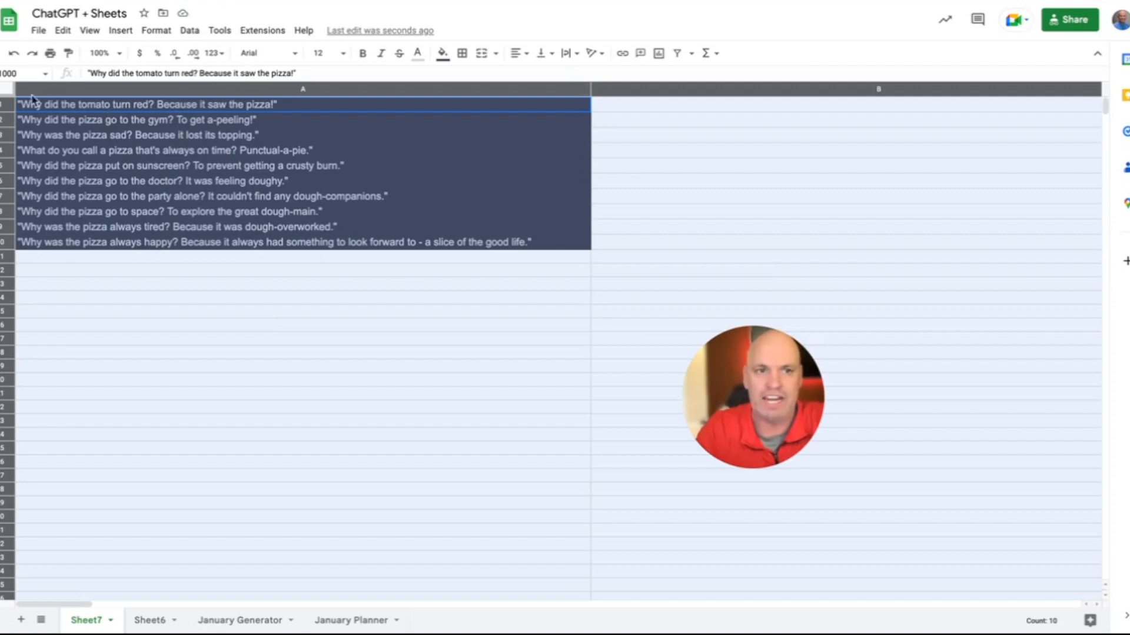
pyautogui.moveTo(157, 30)
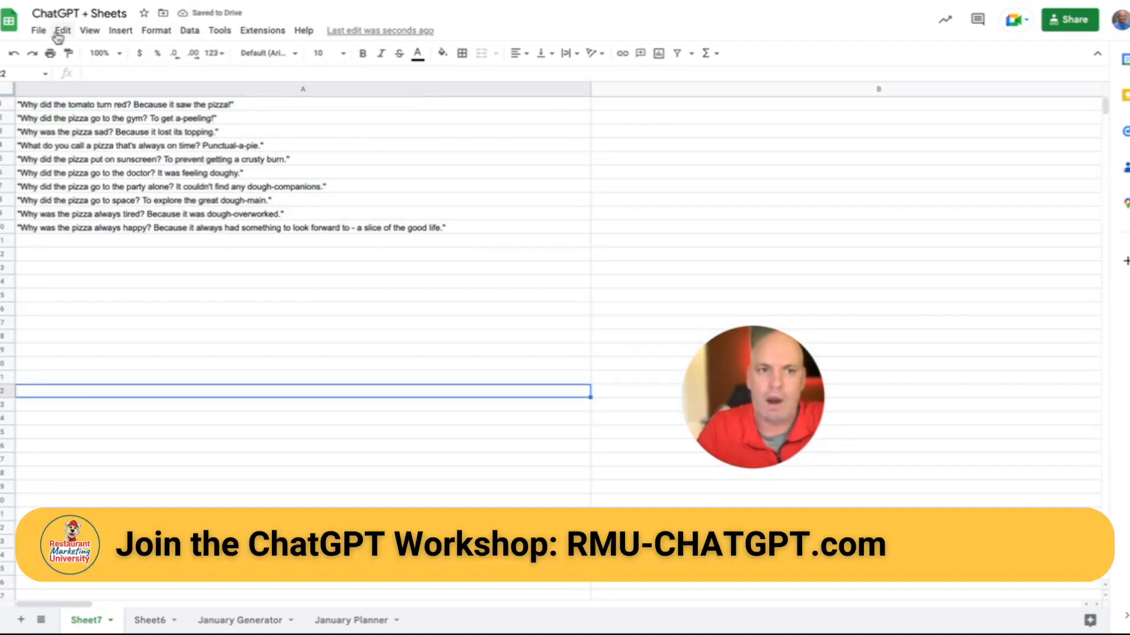
# - Open the File menu to download Sheet7's joke list as an export file
pyautogui.click(41, 31)
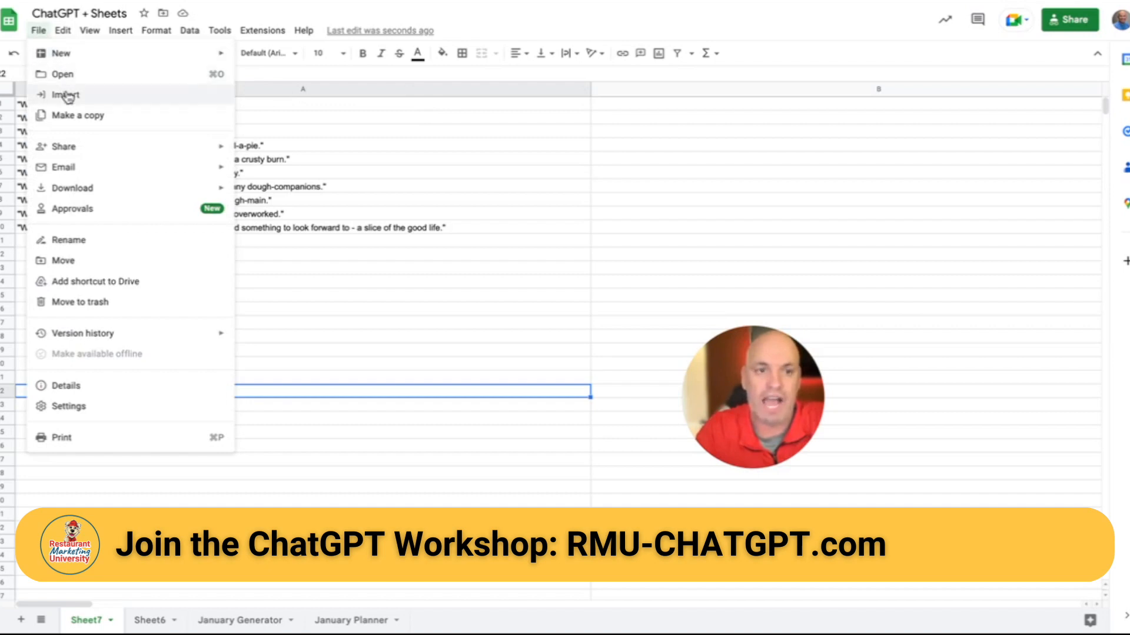
pyautogui.moveTo(73, 188)
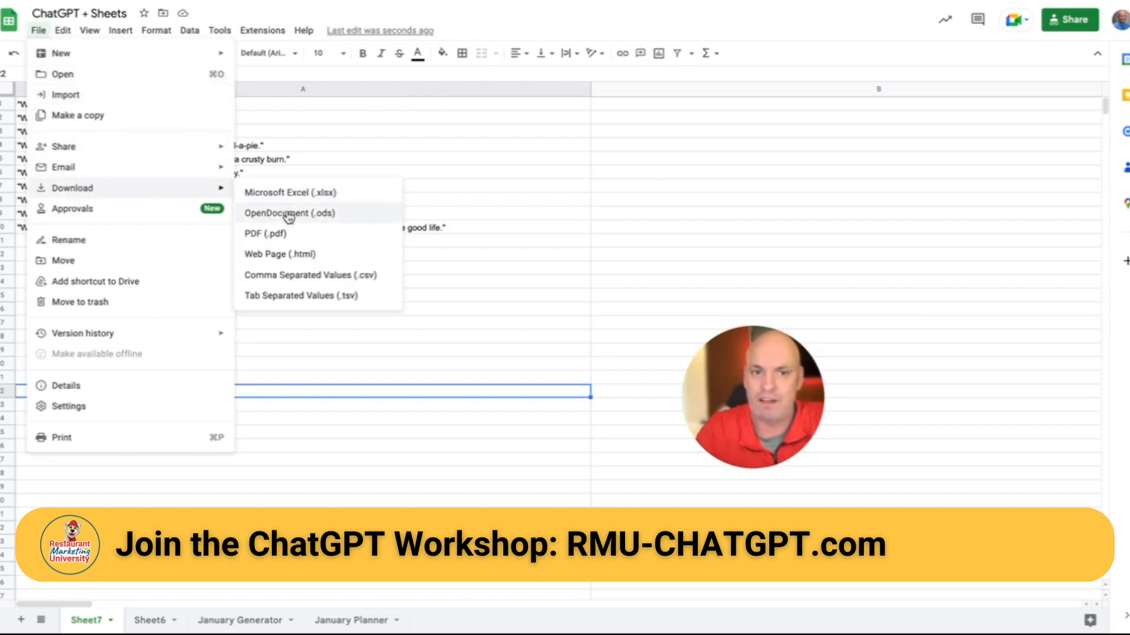
pyautogui.moveTo(294, 276)
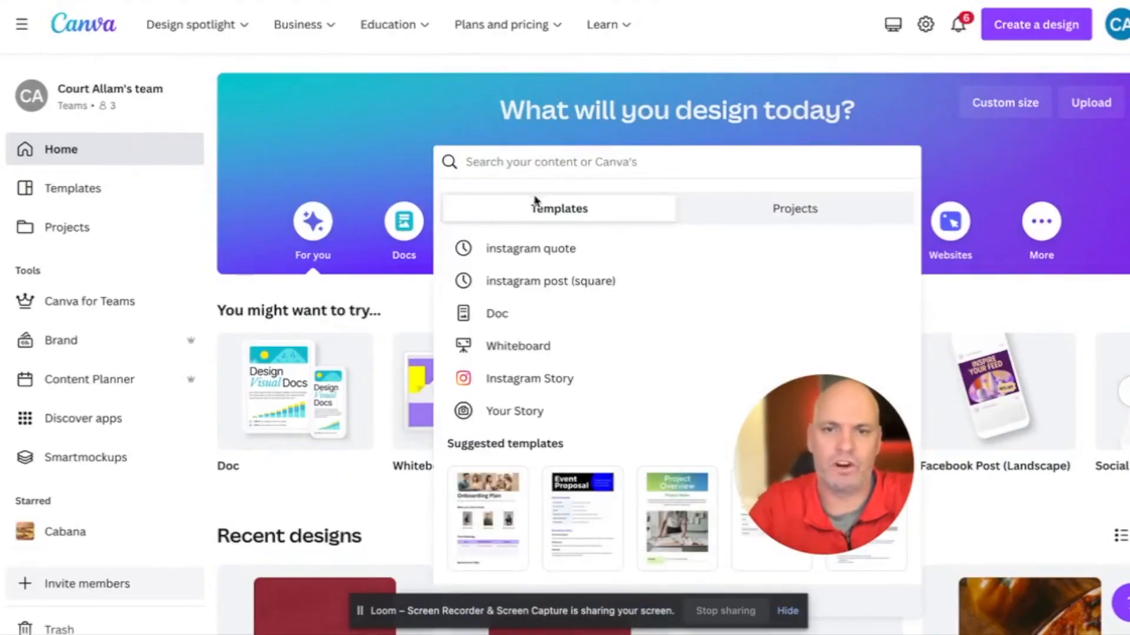
pyautogui.moveTo(515, 250)
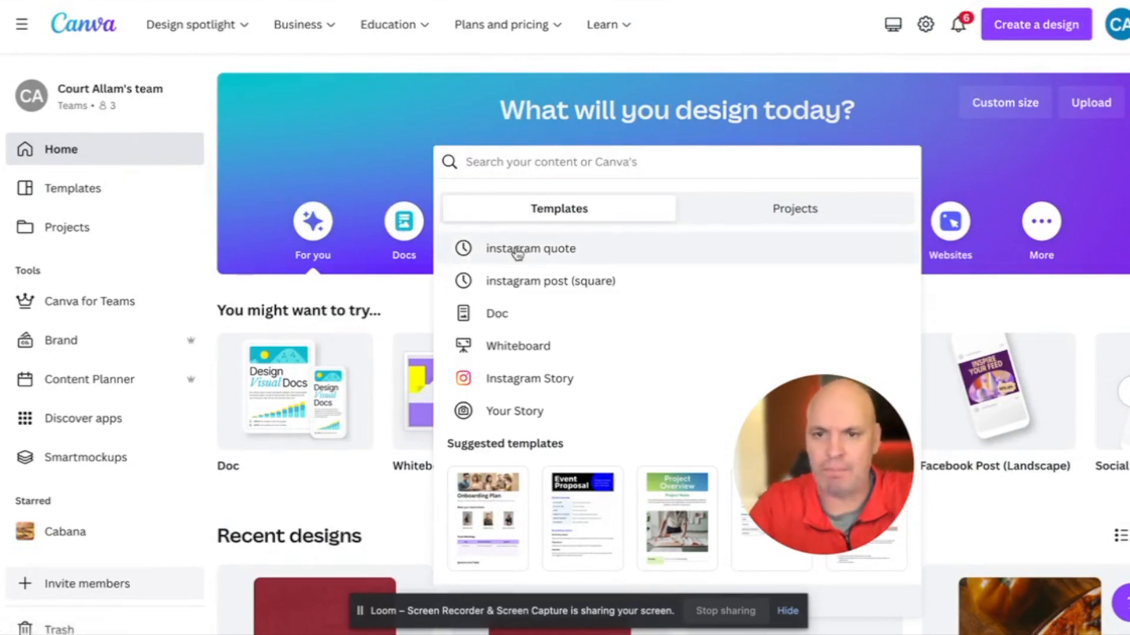
# - Search 'instagram quote' templates and browse down to the Simple Quote Instagram Post
pyautogui.click(518, 248)
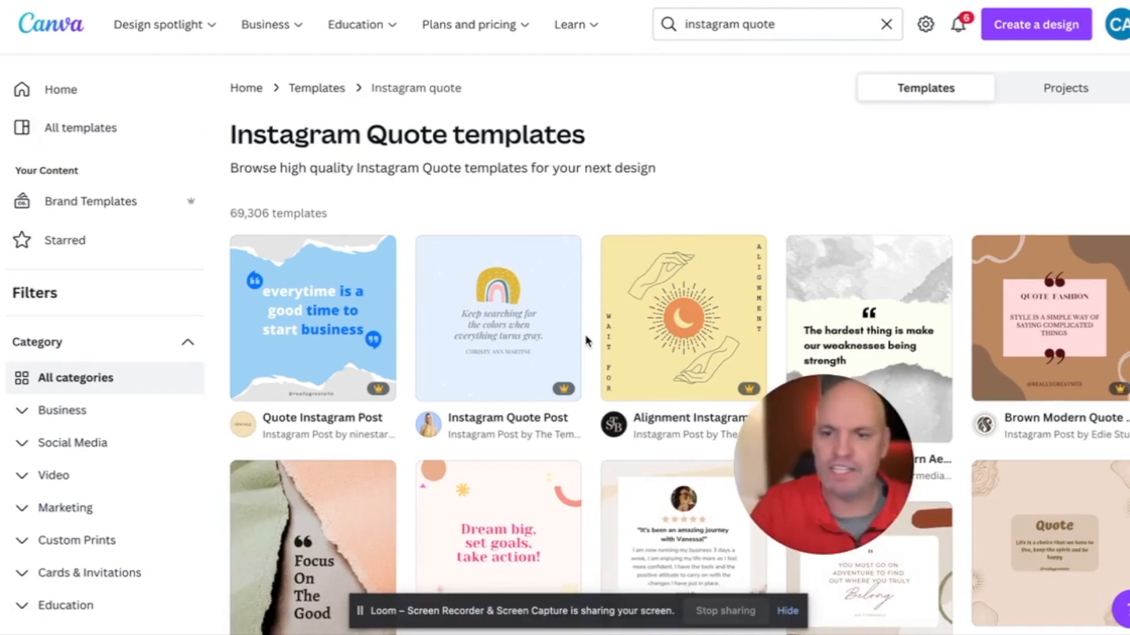
pyautogui.scroll(-3)
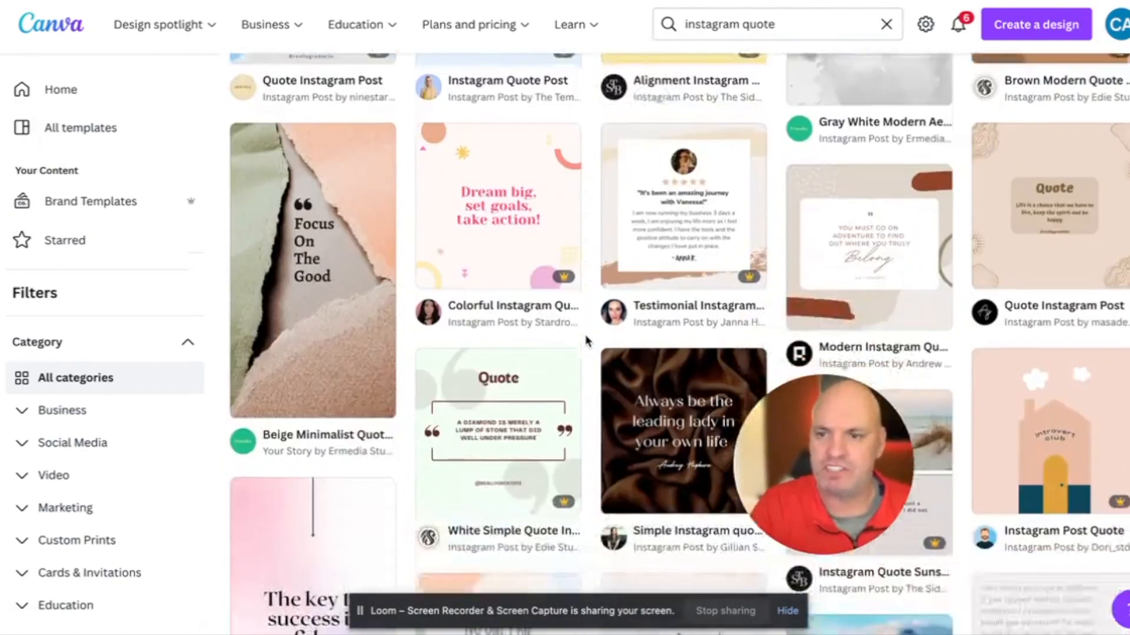
pyautogui.scroll(-3)
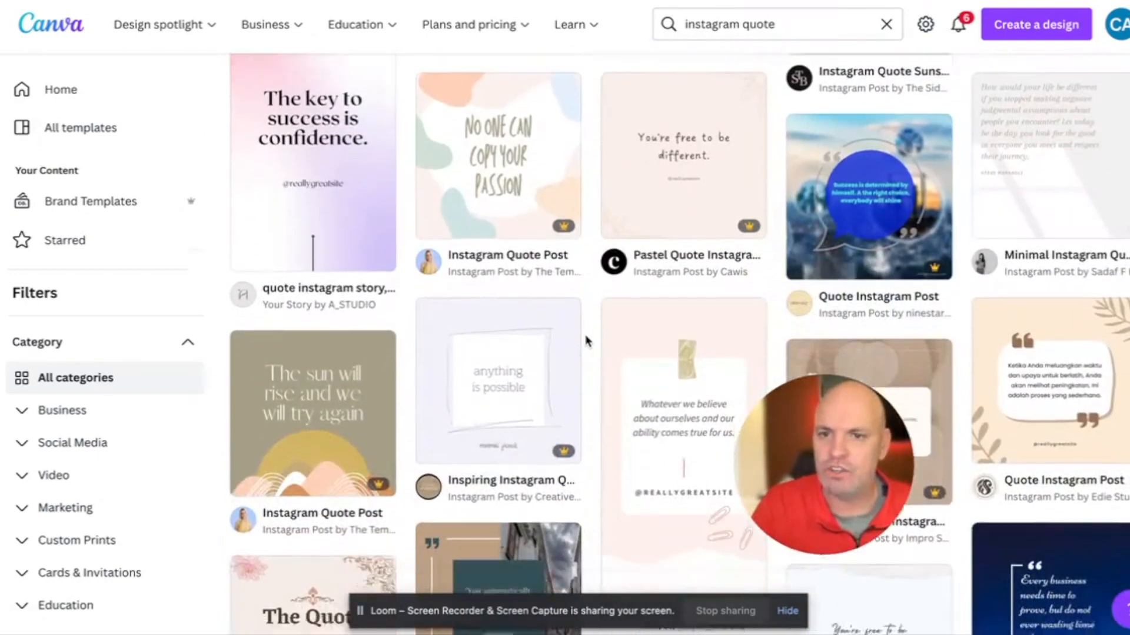
pyautogui.scroll(-3)
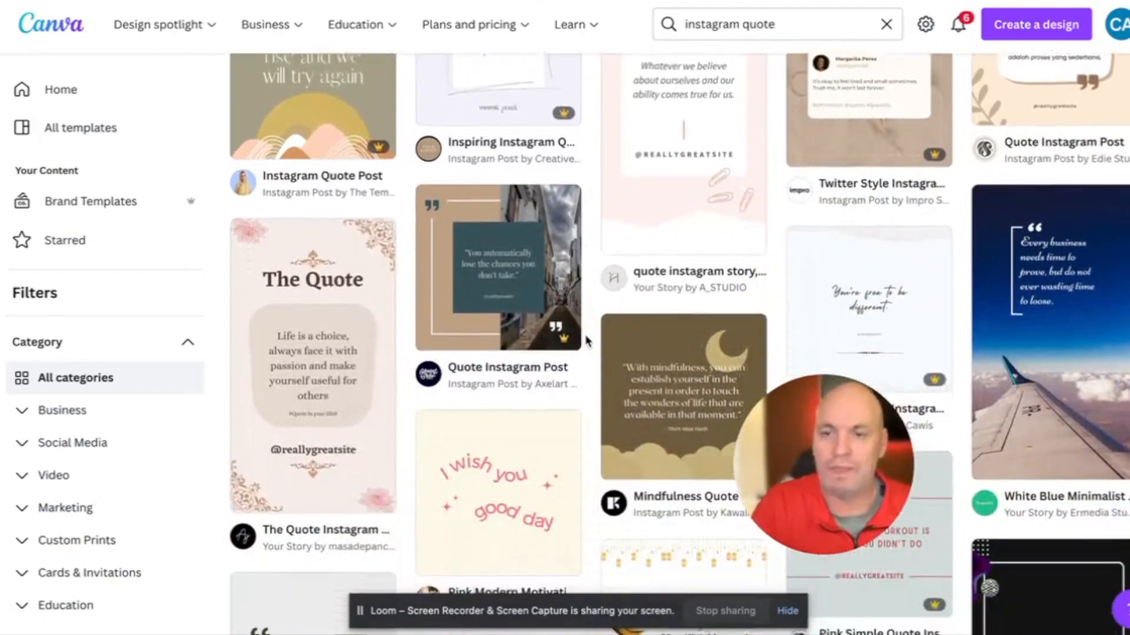
pyautogui.scroll(-3)
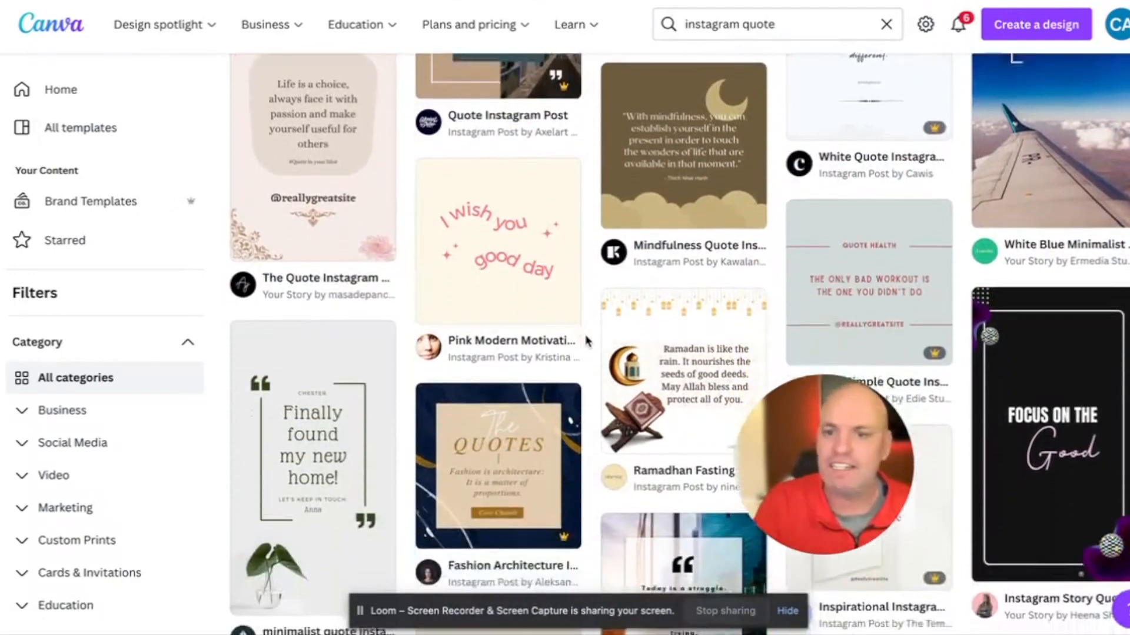
pyautogui.scroll(-3)
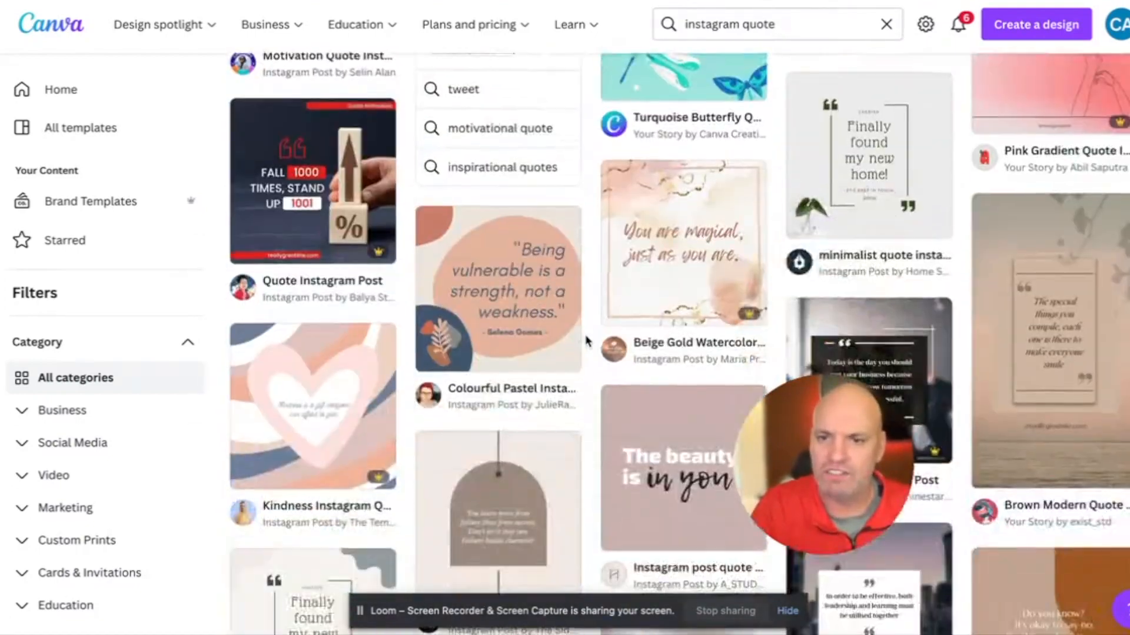
pyautogui.scroll(-3)
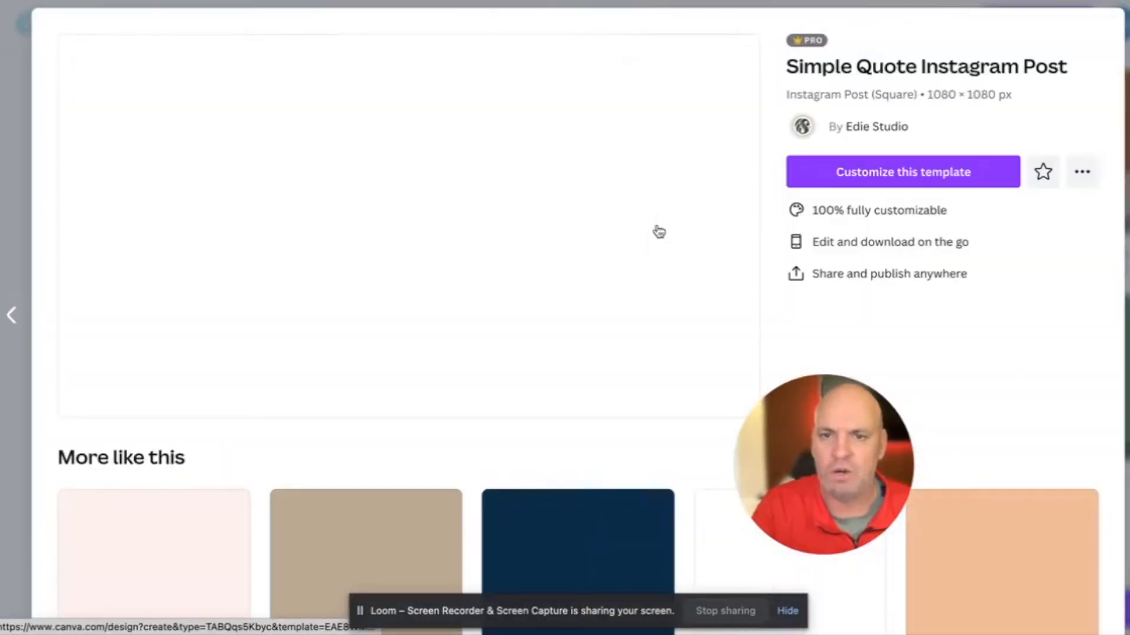
# - Customize the Simple Quote template in the editor and select its quote text box
pyautogui.click(903, 172)
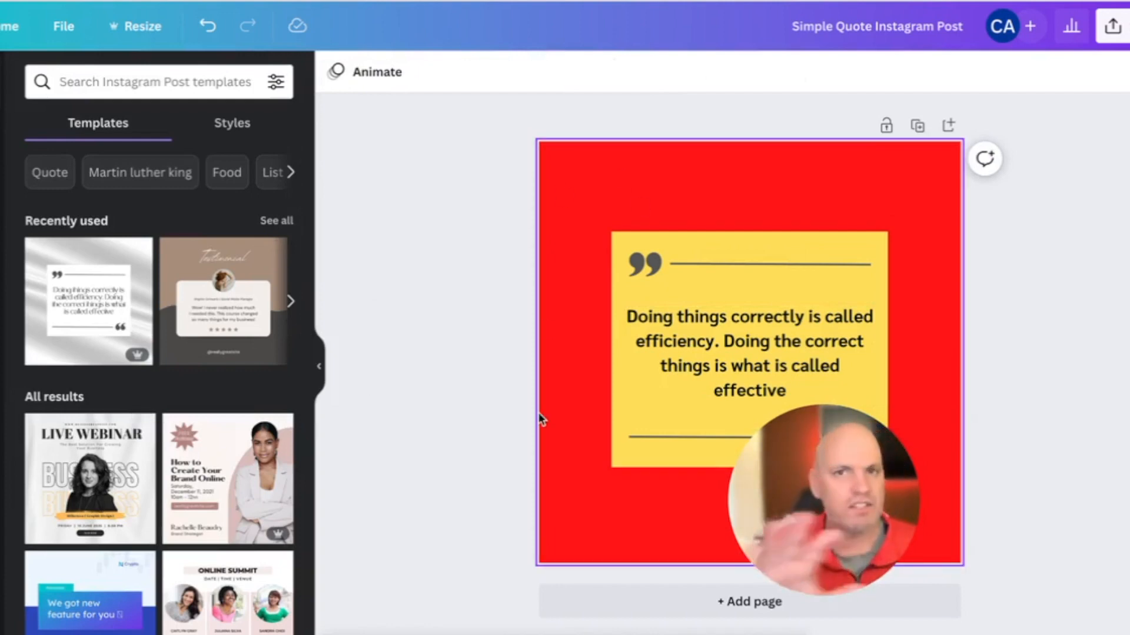
pyautogui.click(748, 366)
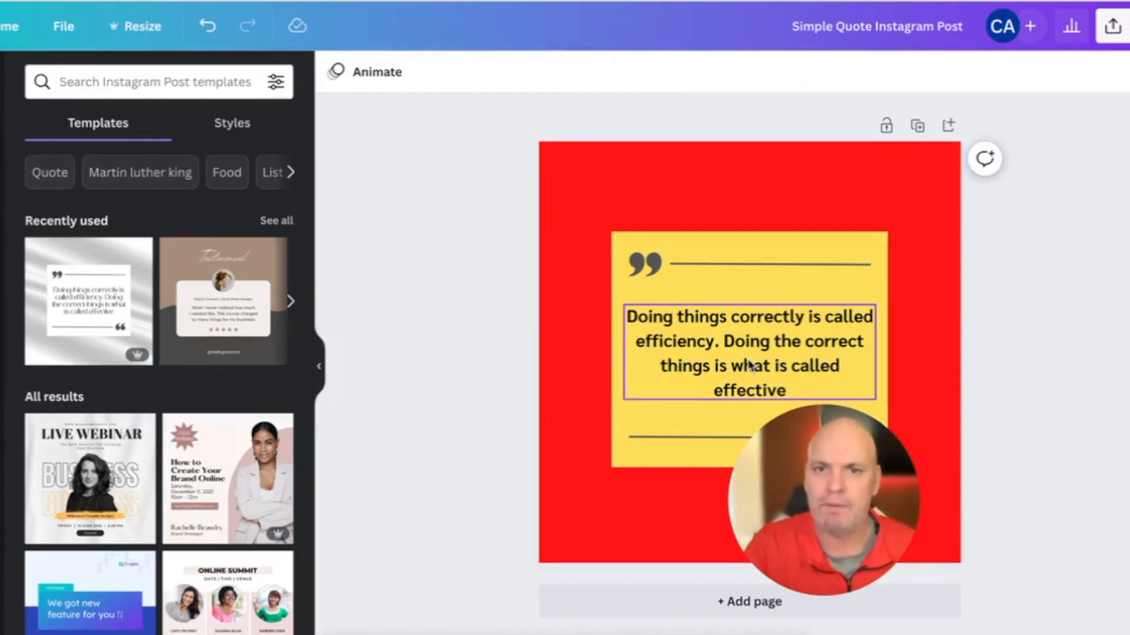
pyautogui.click(400, 477)
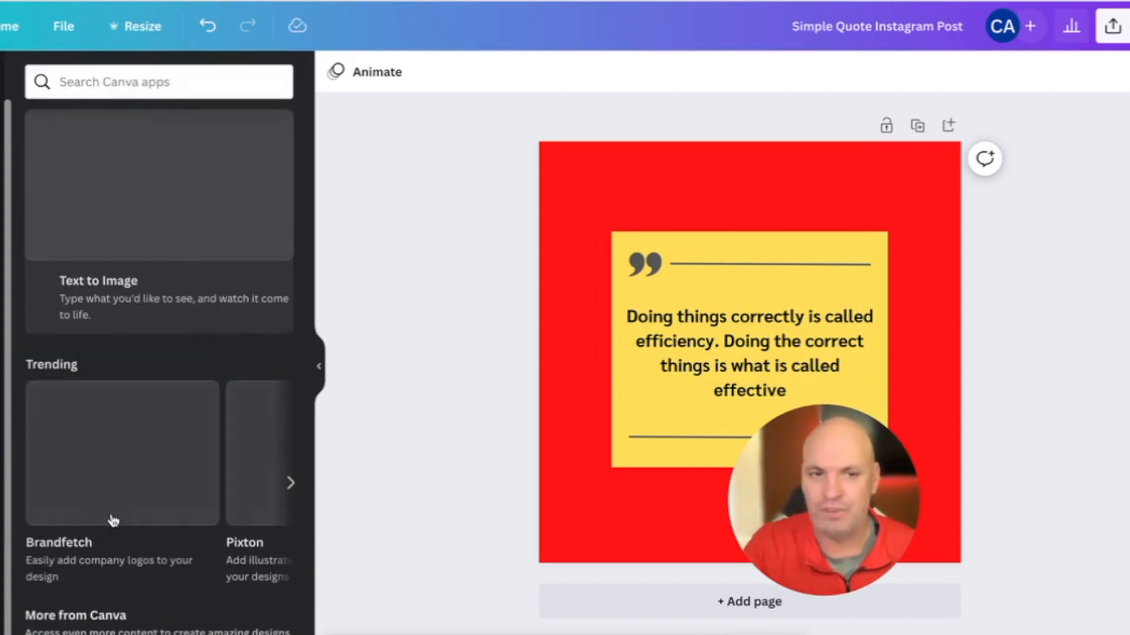
# - Launch Bulk create from the Apps panel's More from Canva section
pyautogui.scroll(-3)
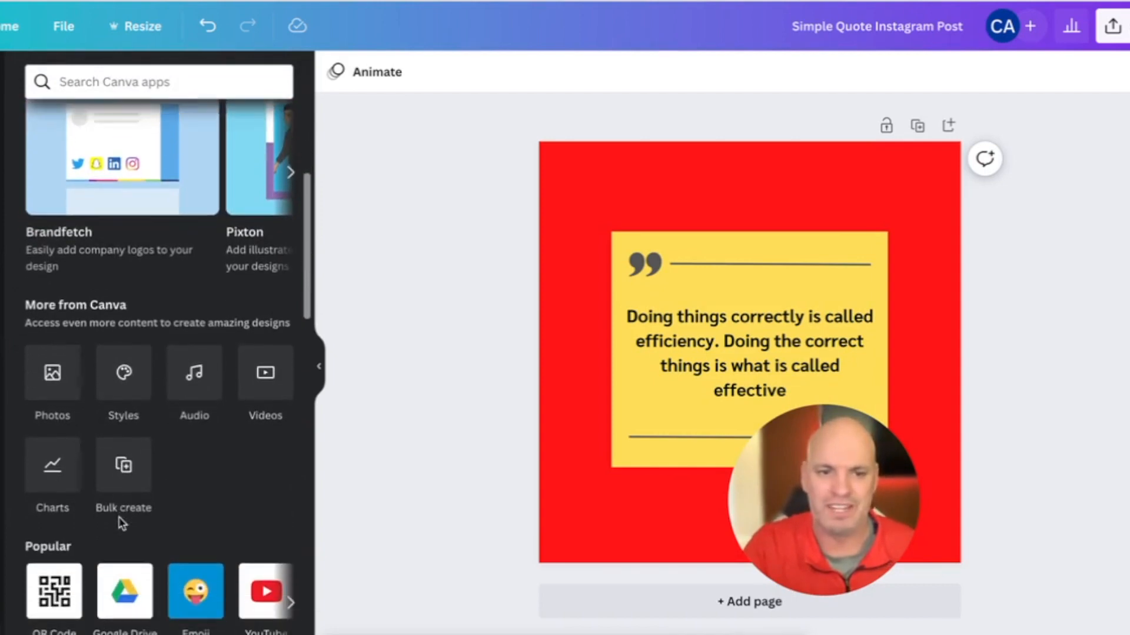
pyautogui.moveTo(118, 501)
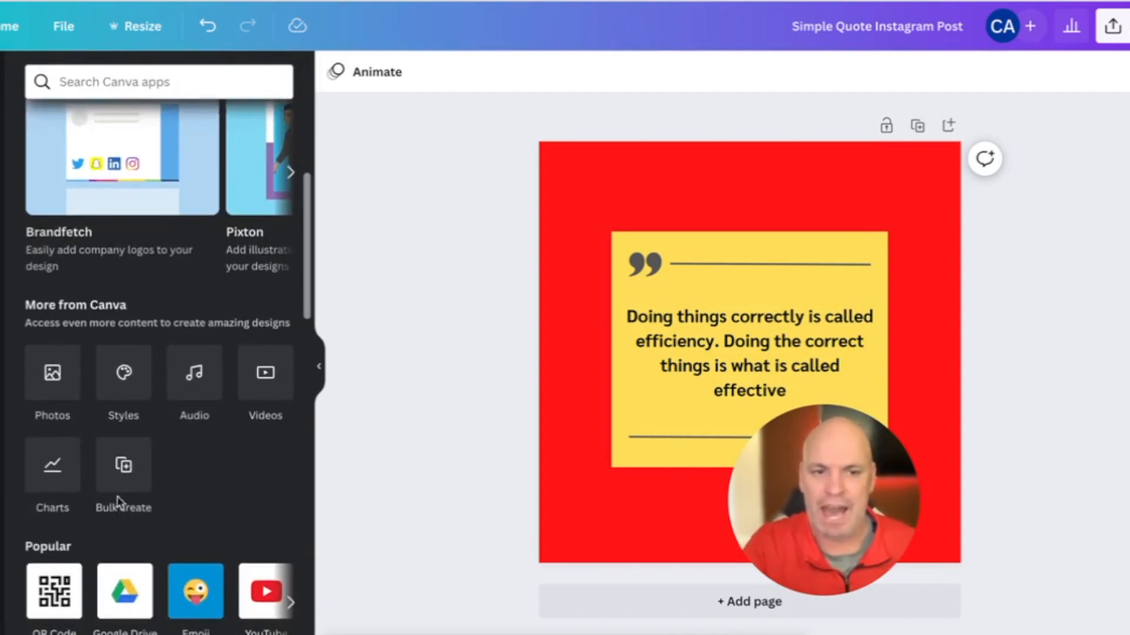
pyautogui.click(123, 465)
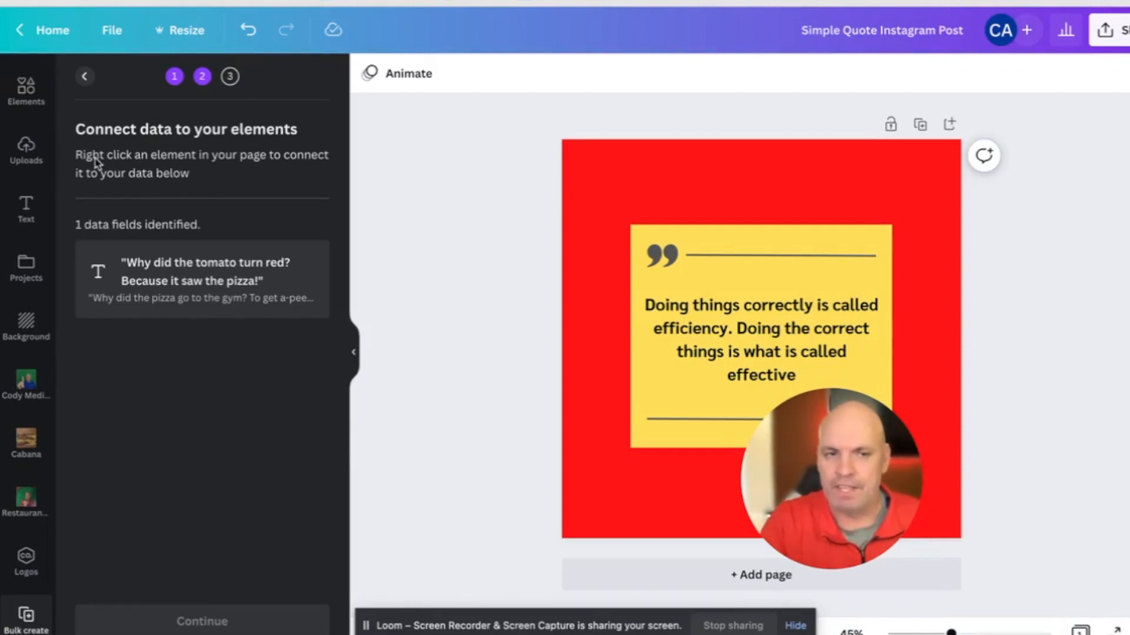
pyautogui.moveTo(293, 206)
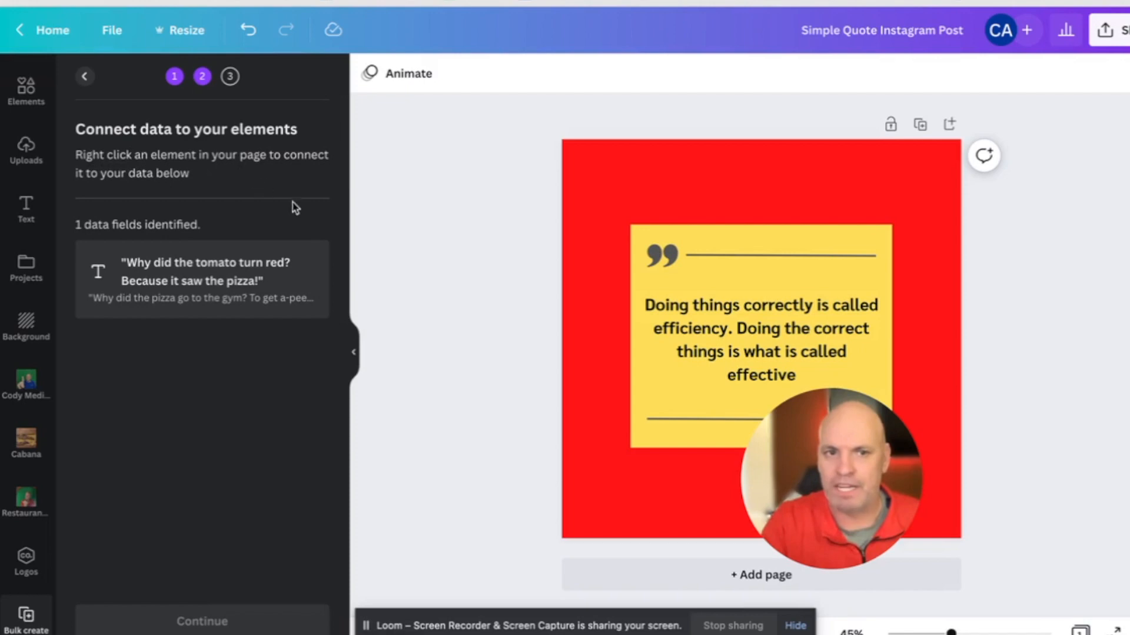
pyautogui.moveTo(169, 286)
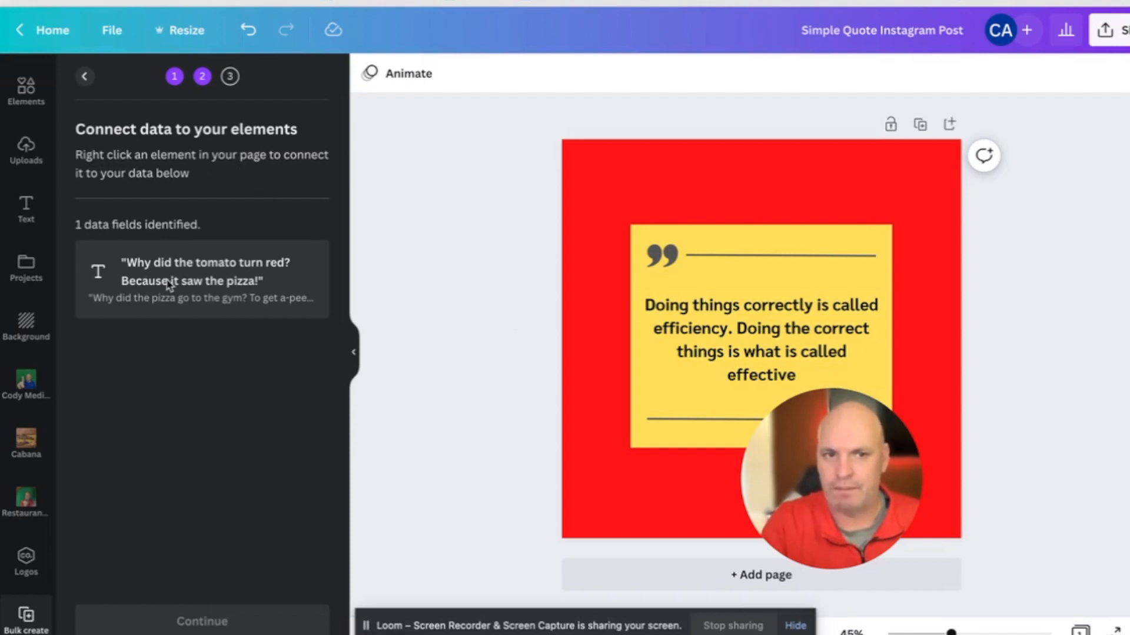
# - Connect the card's quote text to the jokes data field and continue to row selection
pyautogui.click(760, 339)
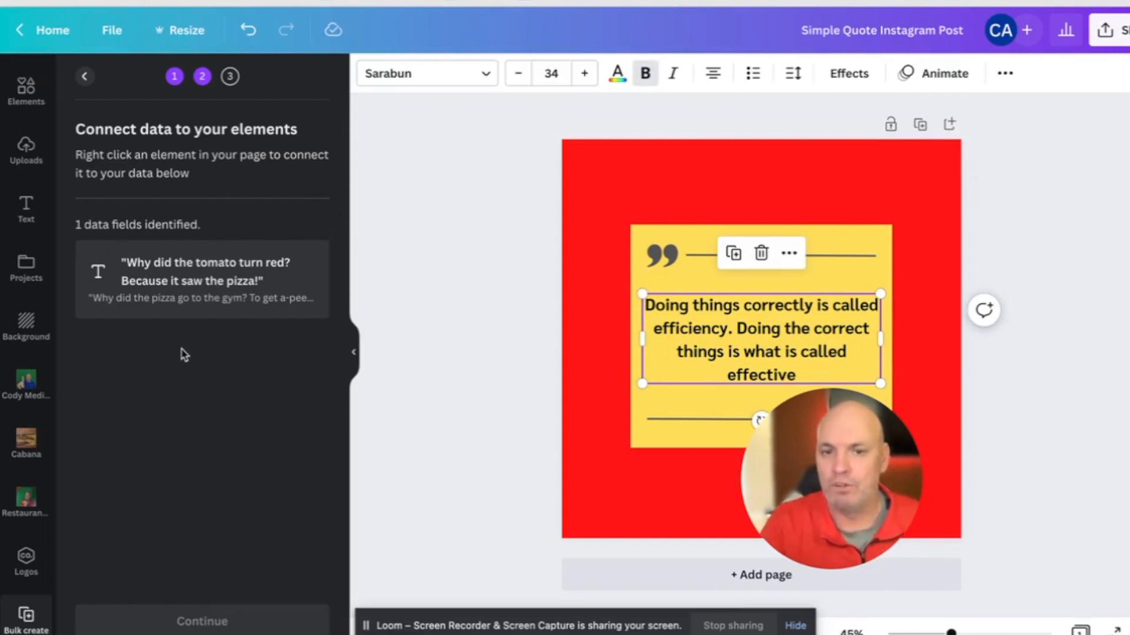
pyautogui.moveTo(375, 296)
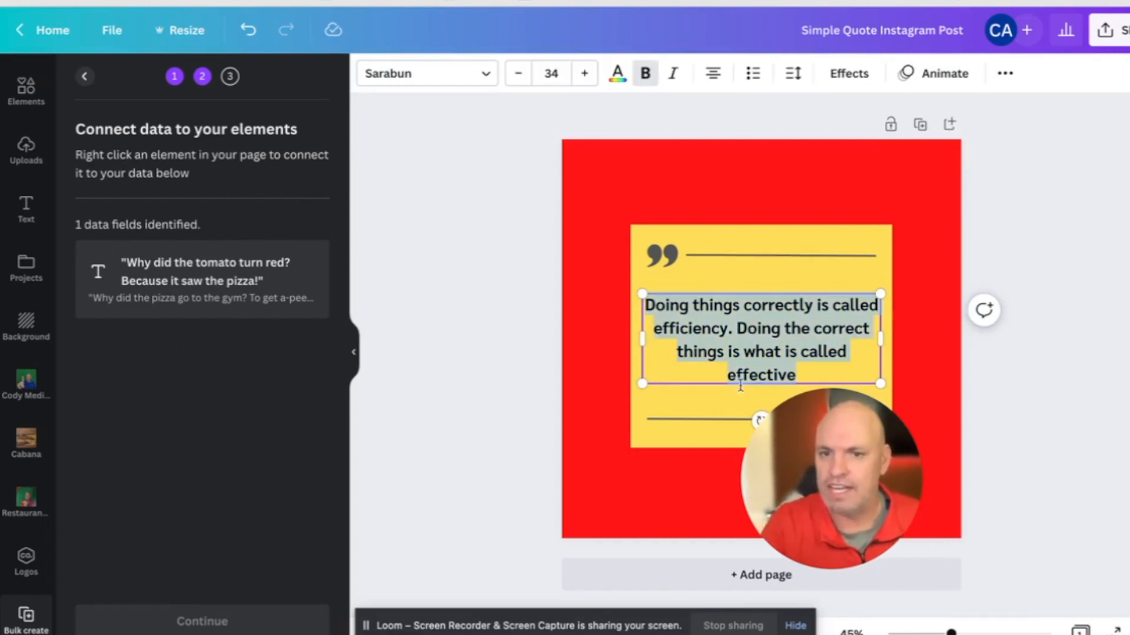
pyautogui.click(746, 402)
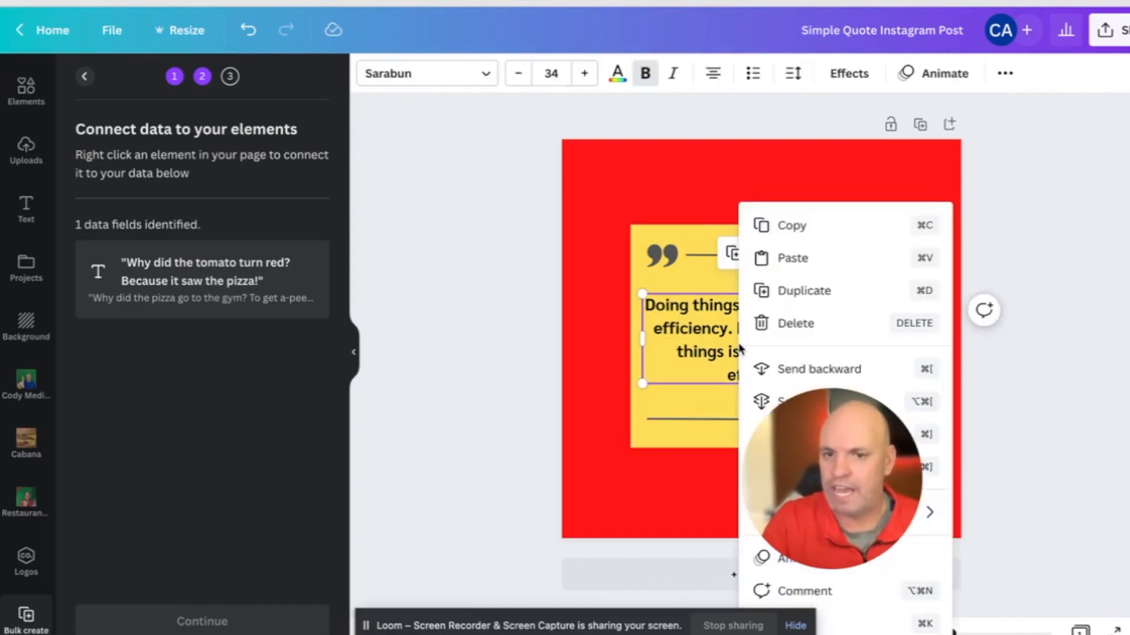
pyautogui.click(760, 354)
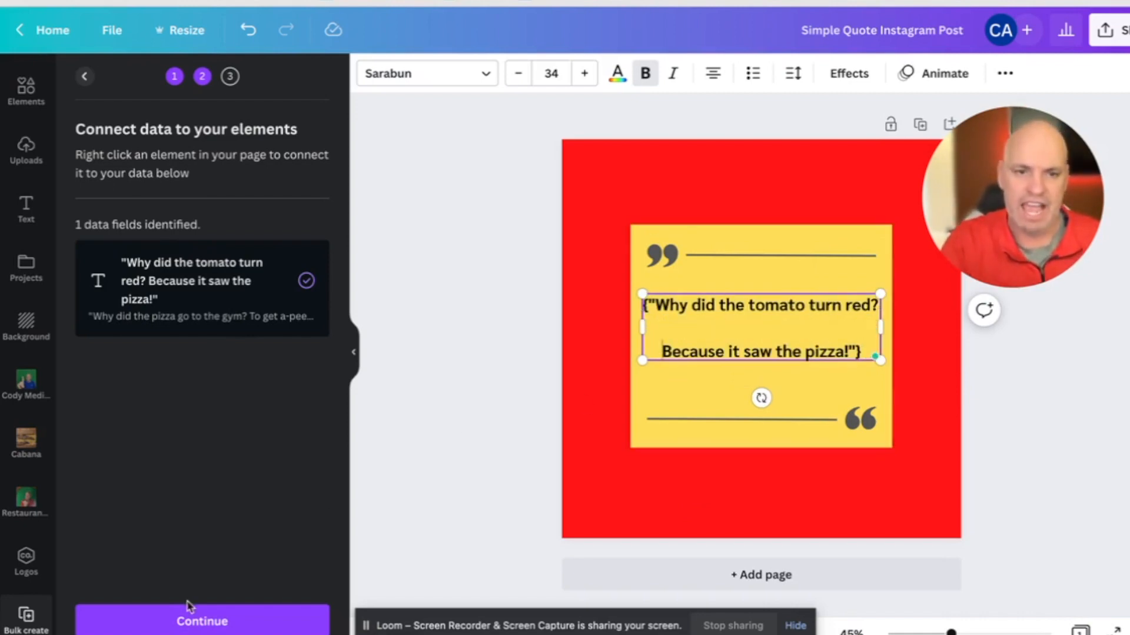
pyautogui.click(202, 621)
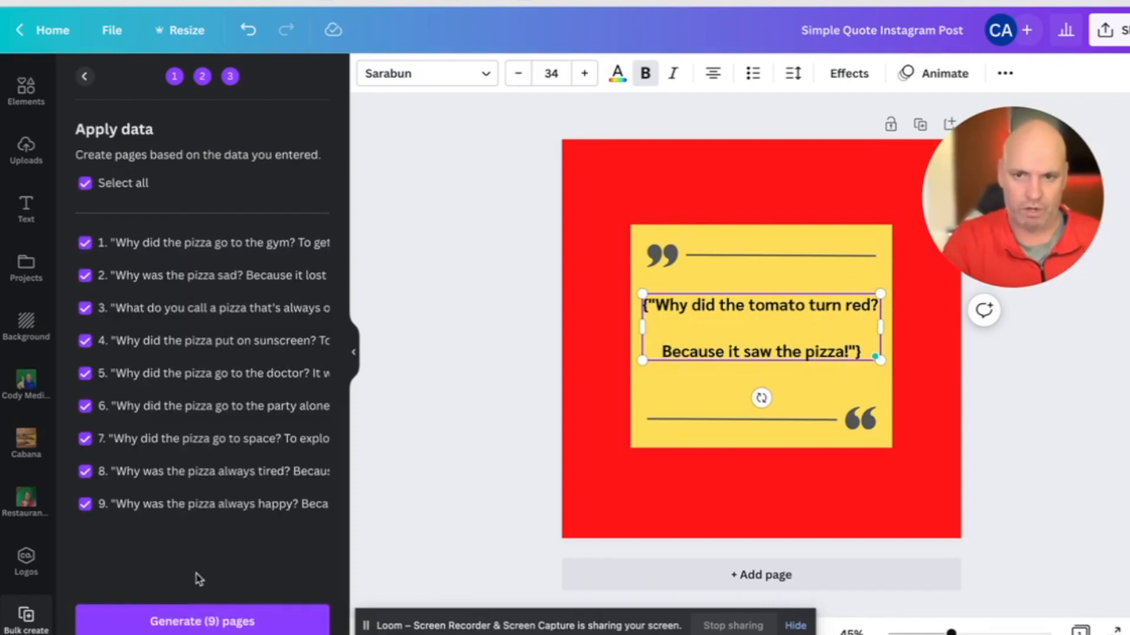
# - Generate the nine joke pages and review them through page 8
pyautogui.click(199, 621)
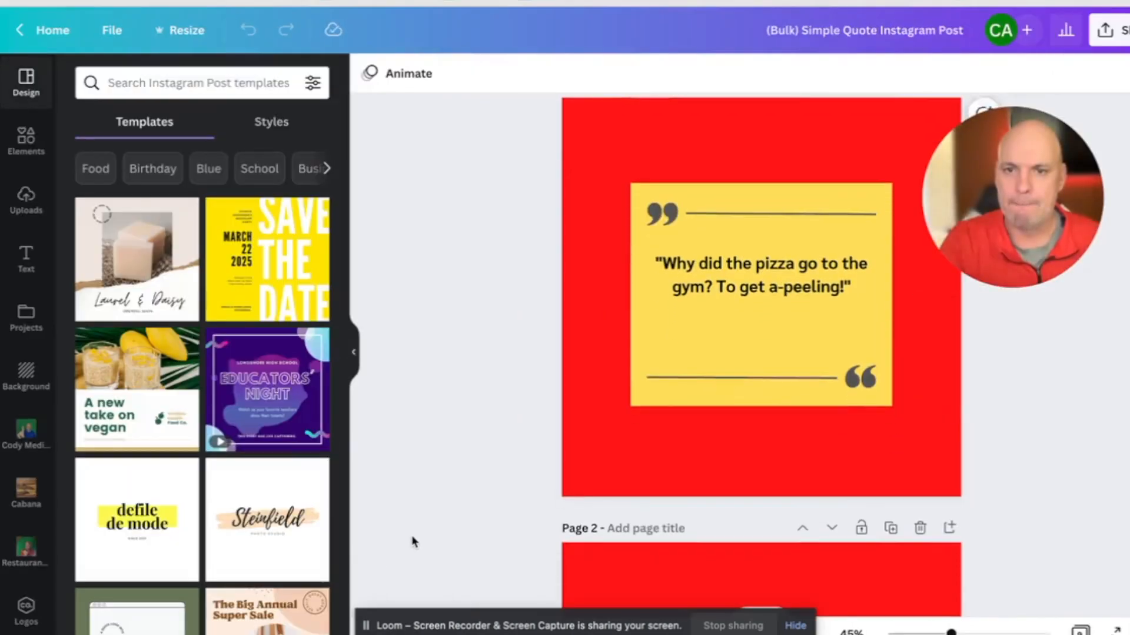
pyautogui.scroll(-3)
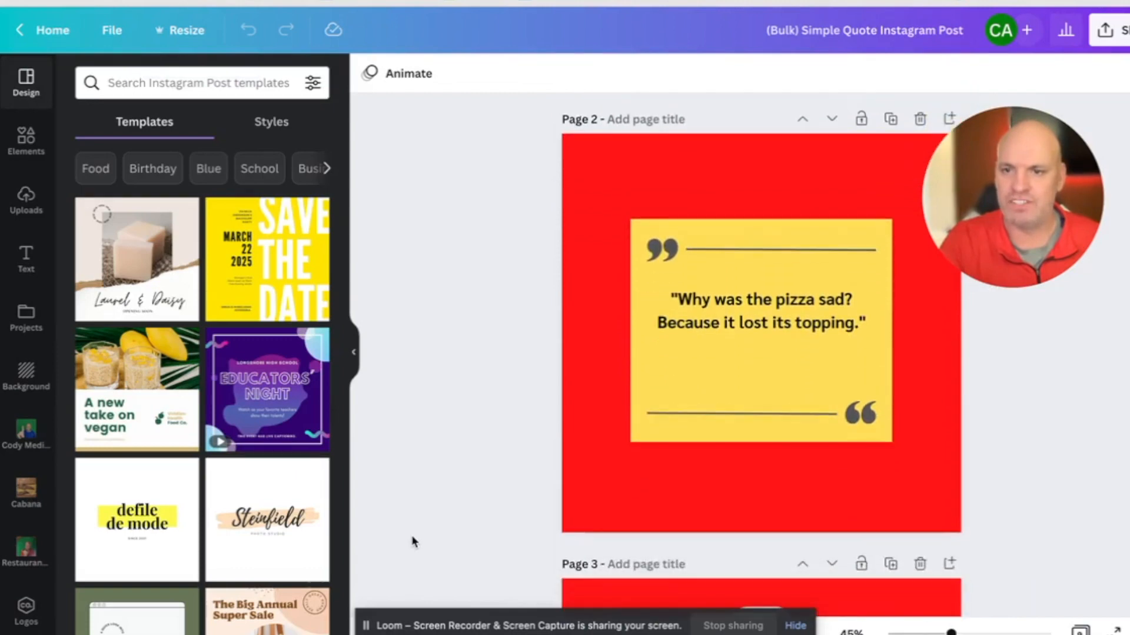
pyautogui.scroll(-3)
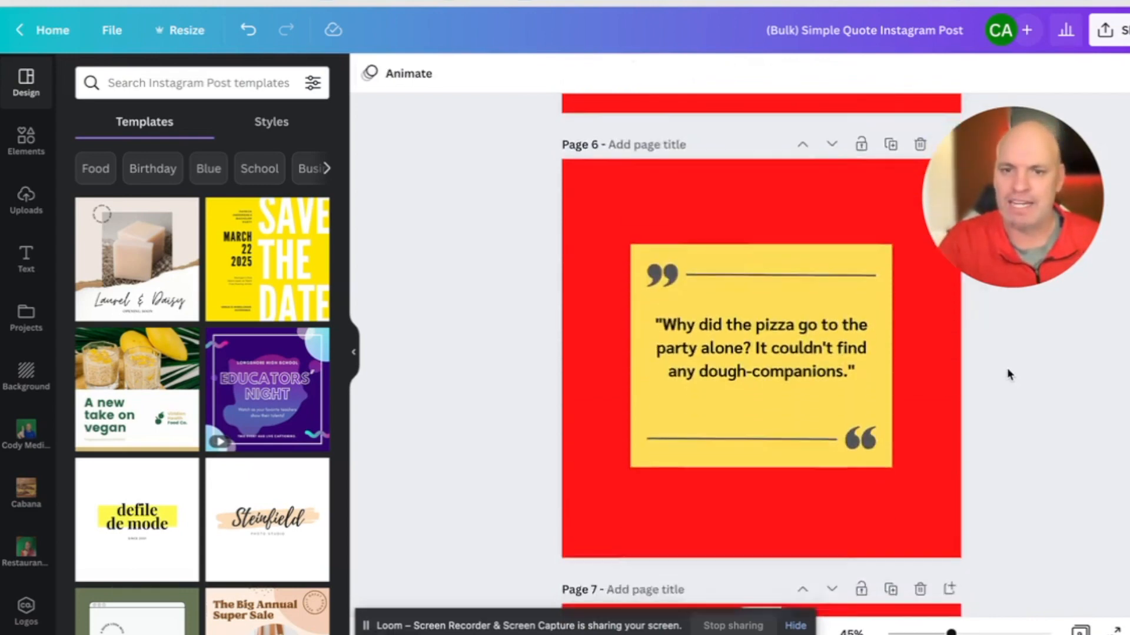
pyautogui.scroll(-3)
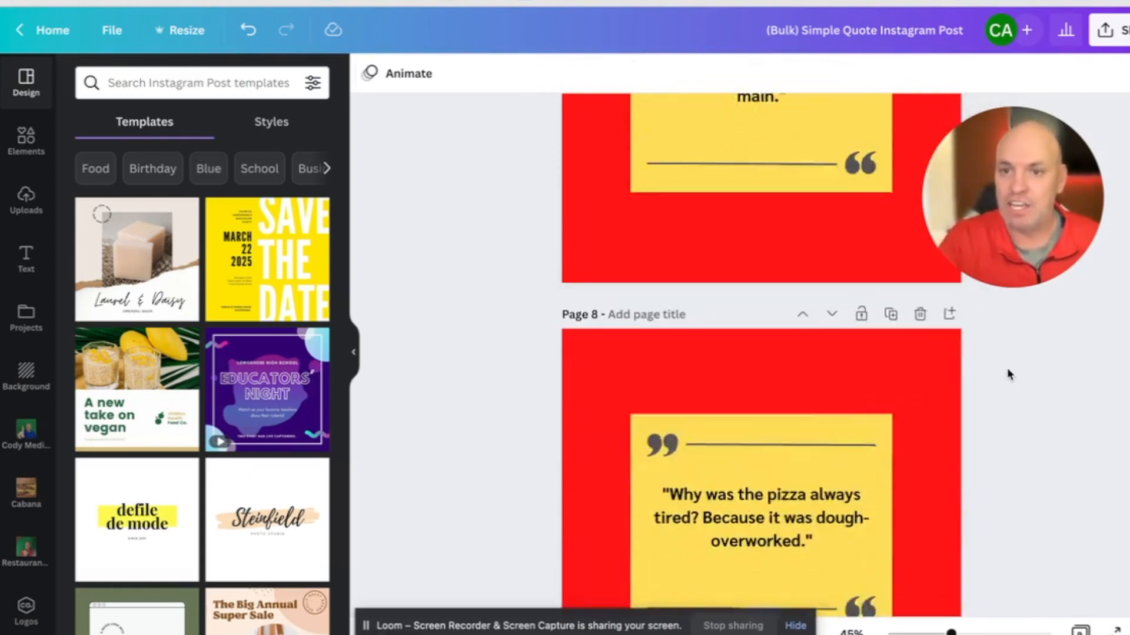
# - Download all nine pages as uncompressed PNG images via Share > Download
pyautogui.click(1041, 99)
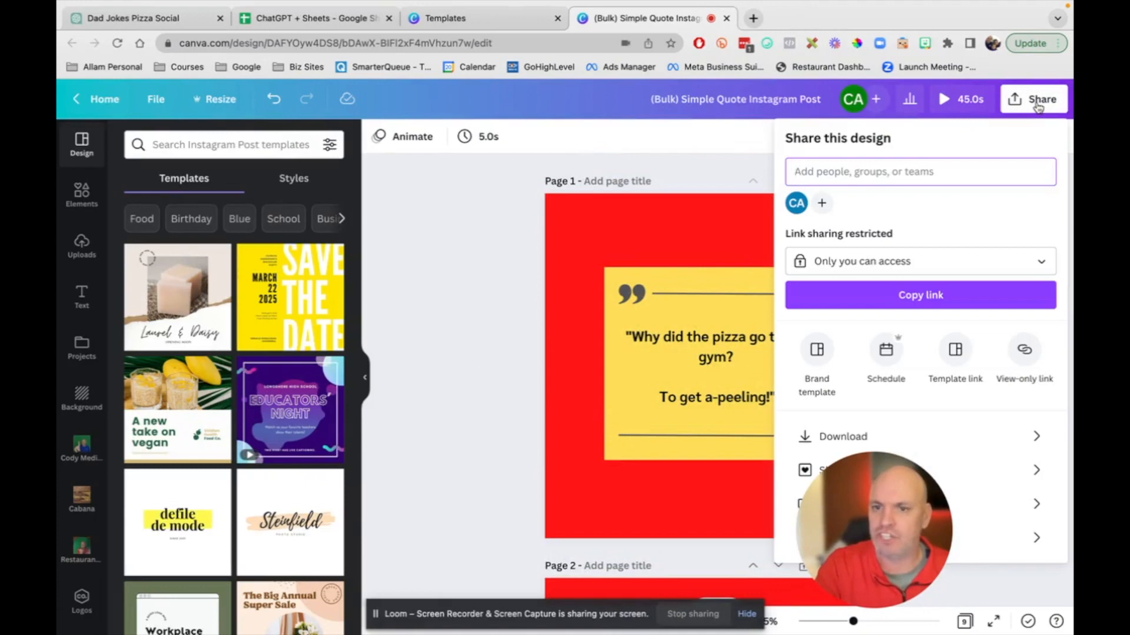
pyautogui.click(1010, 139)
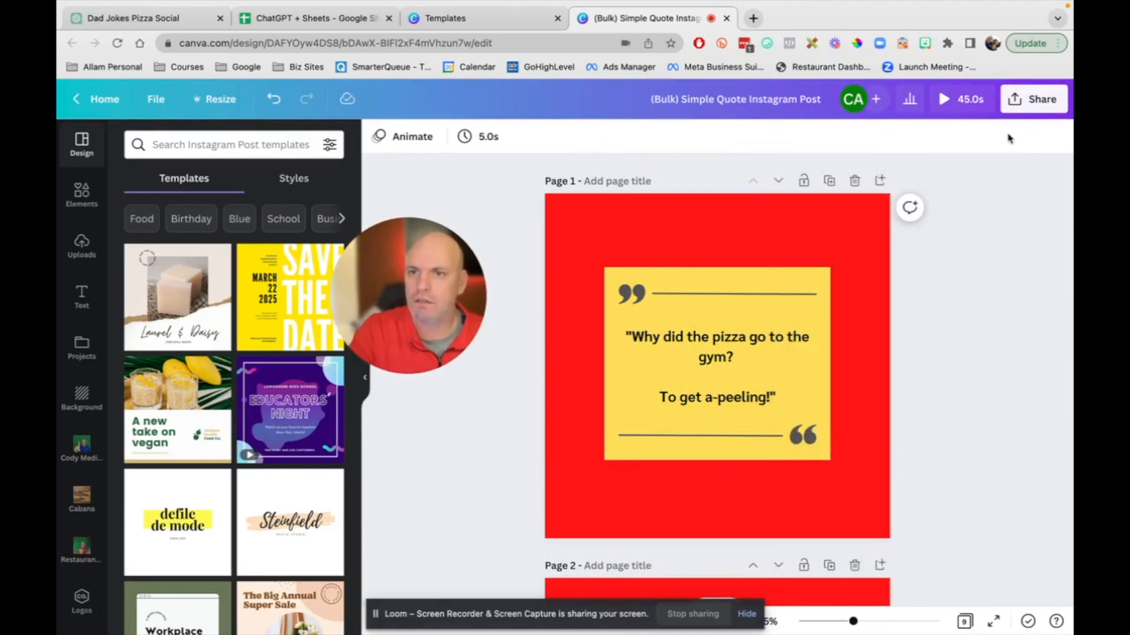
pyautogui.click(1033, 99)
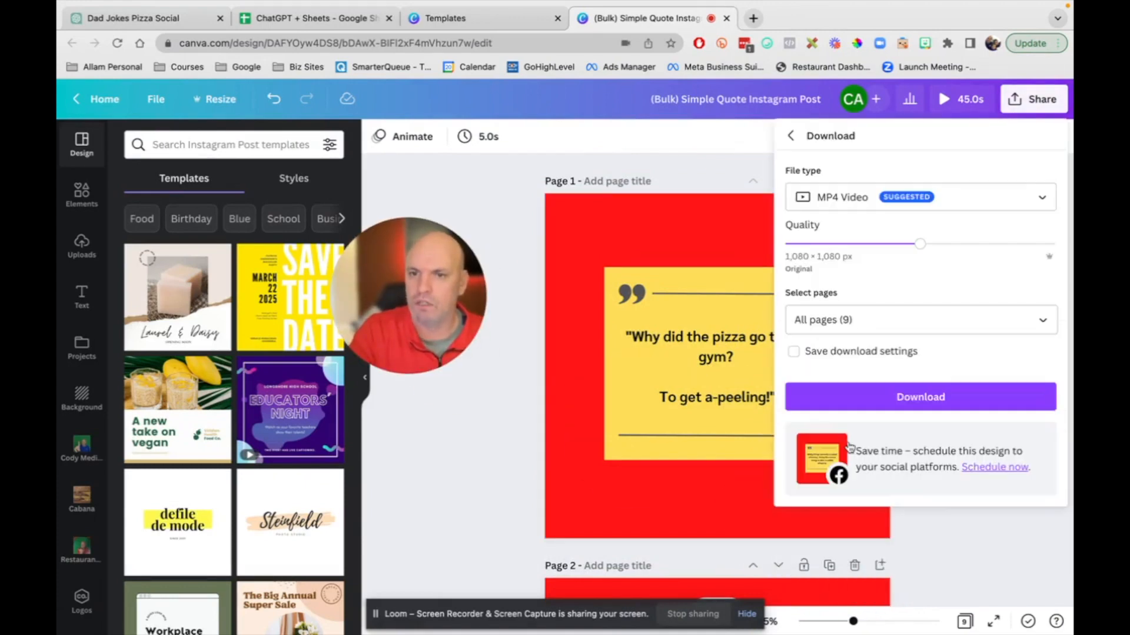
pyautogui.click(921, 197)
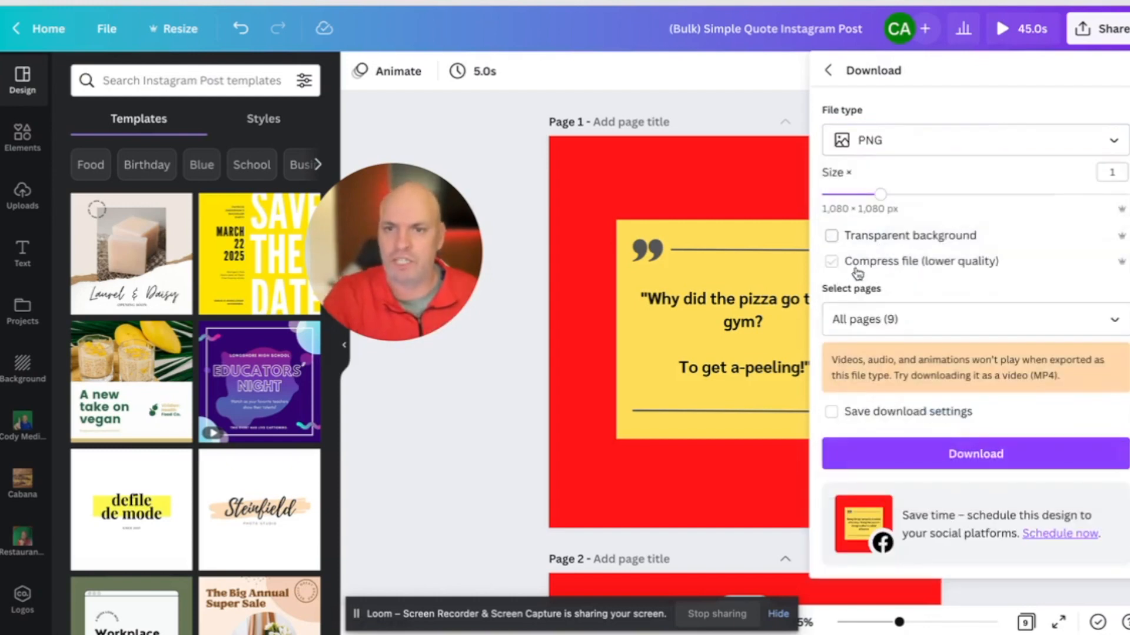
pyautogui.click(831, 261)
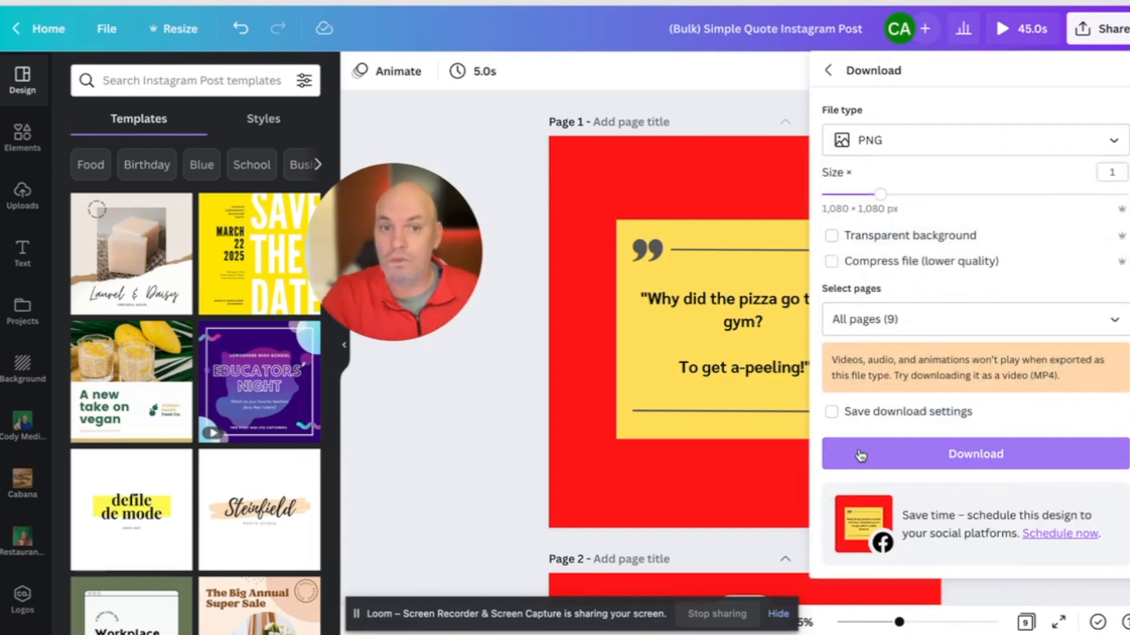
pyautogui.click(974, 454)
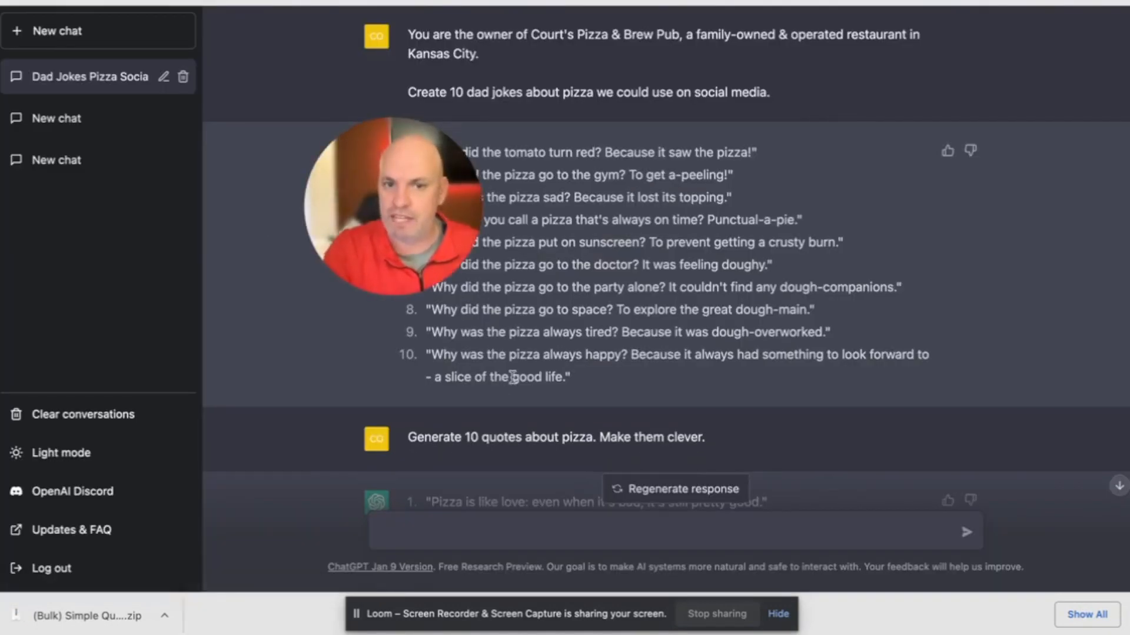
# - Request 10 Funny Friday captions, then food and Kansas City hashtag sets
pyautogui.scroll(-3)
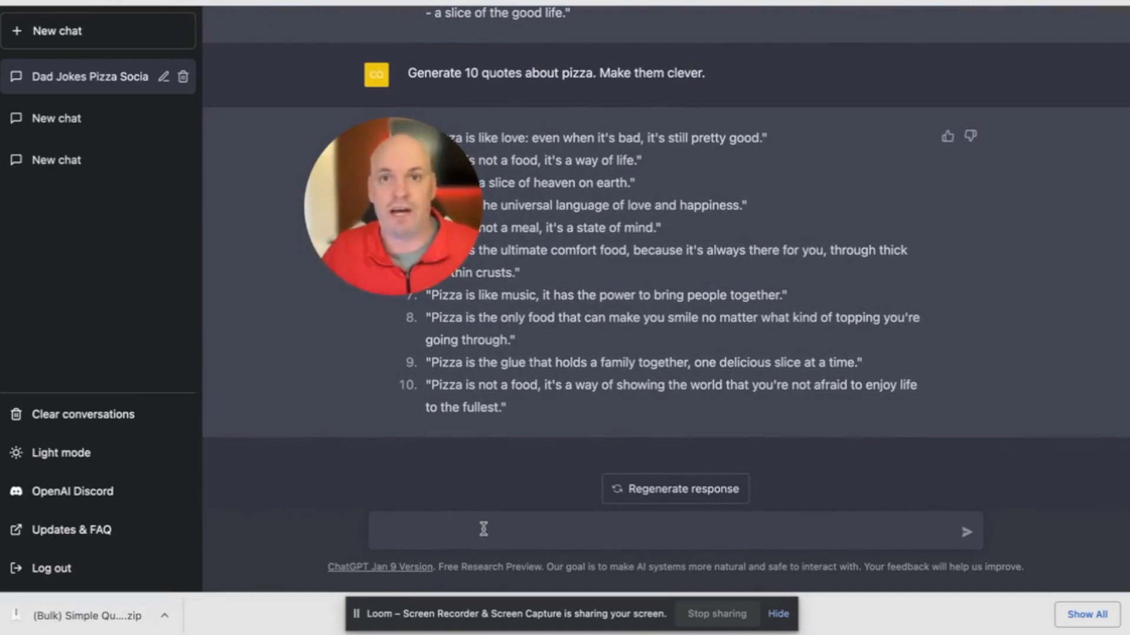
pyautogui.write('Generate 10 captions')
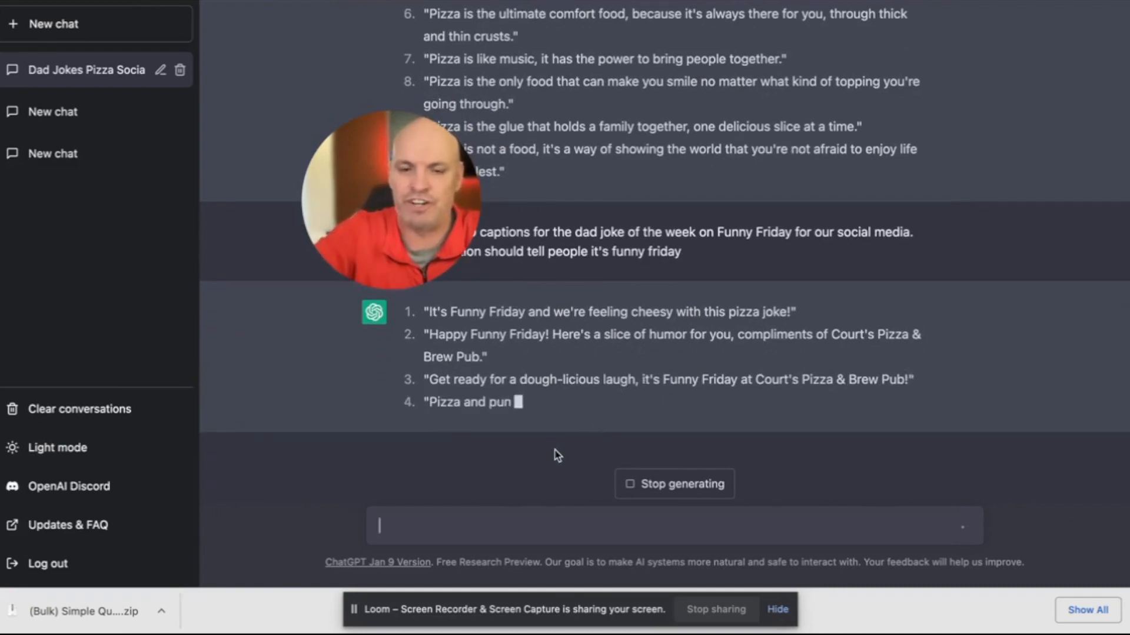
pyautogui.write('Generate 10 hashtags for instagram po')
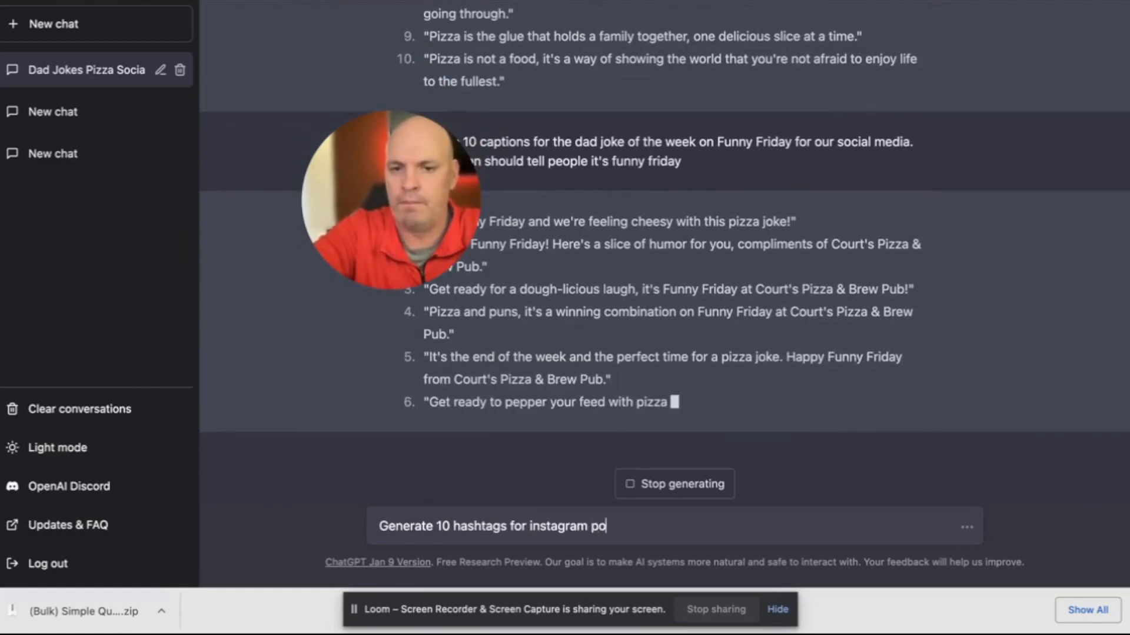
pyautogui.press('Enter')
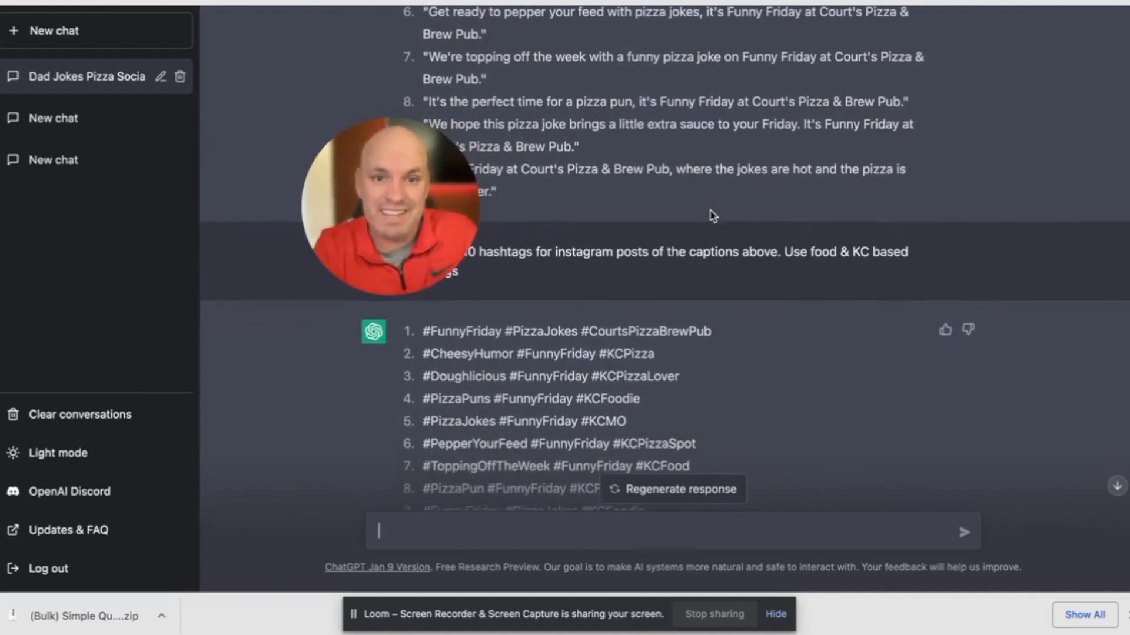
pyautogui.scroll(-3)
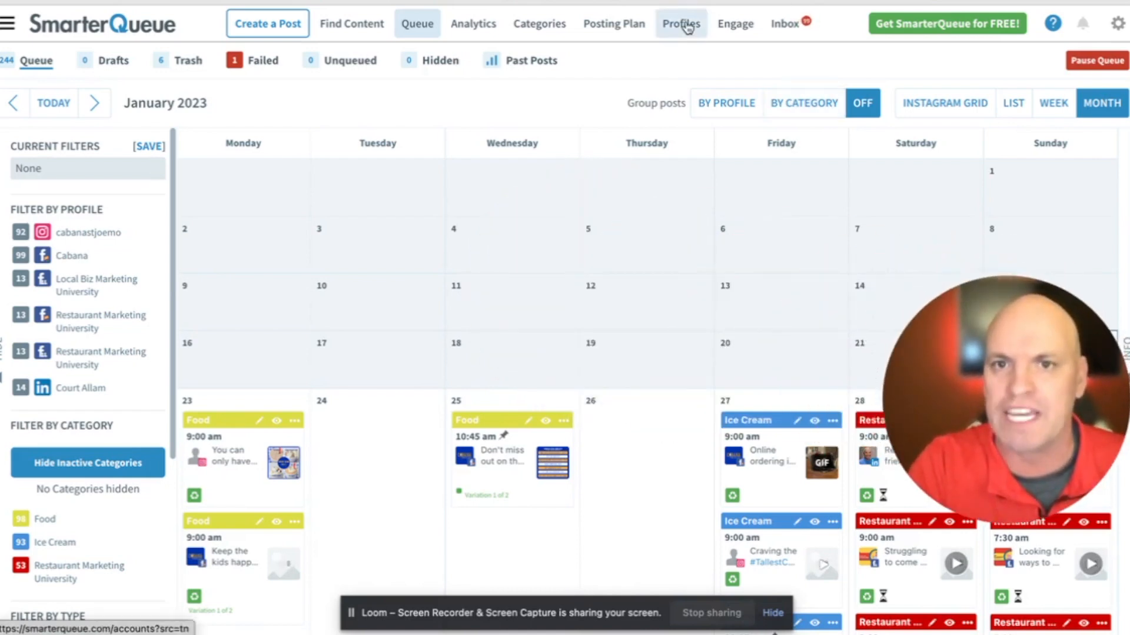
# - Review the connected Instagram, Facebook and LinkedIn profiles on the Profiles page
pyautogui.click(680, 24)
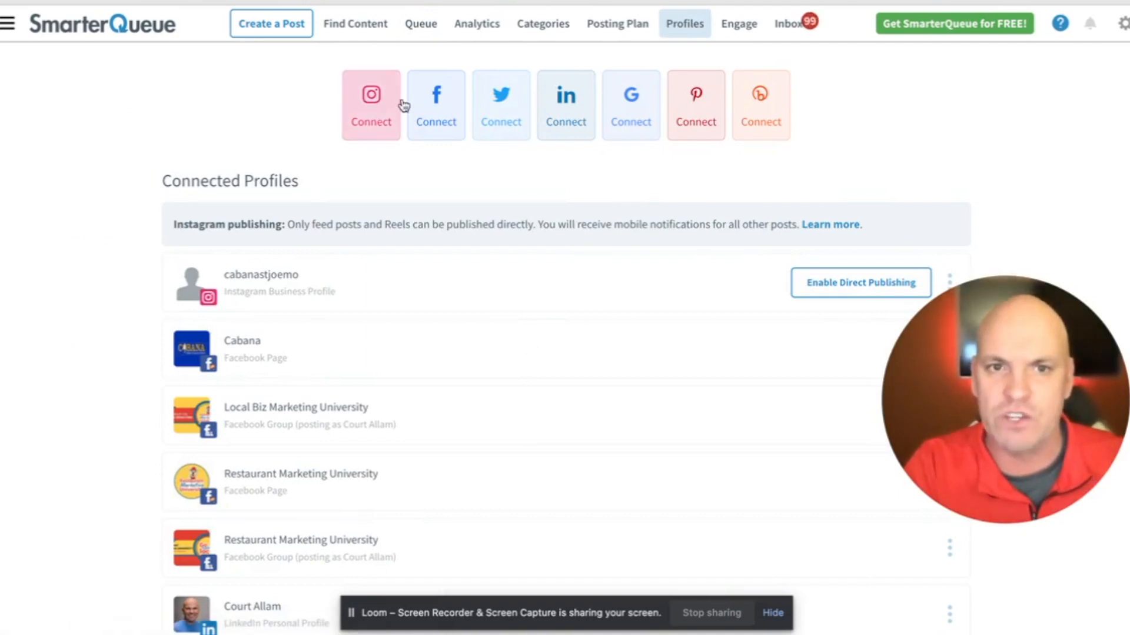
pyautogui.moveTo(436, 111)
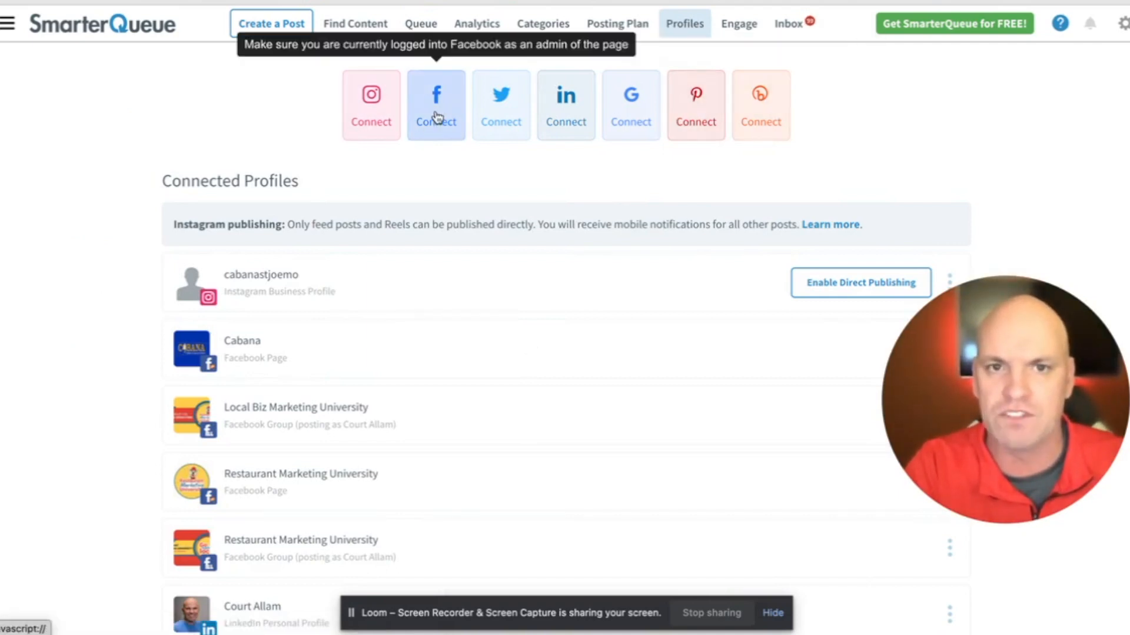
pyautogui.moveTo(566, 118)
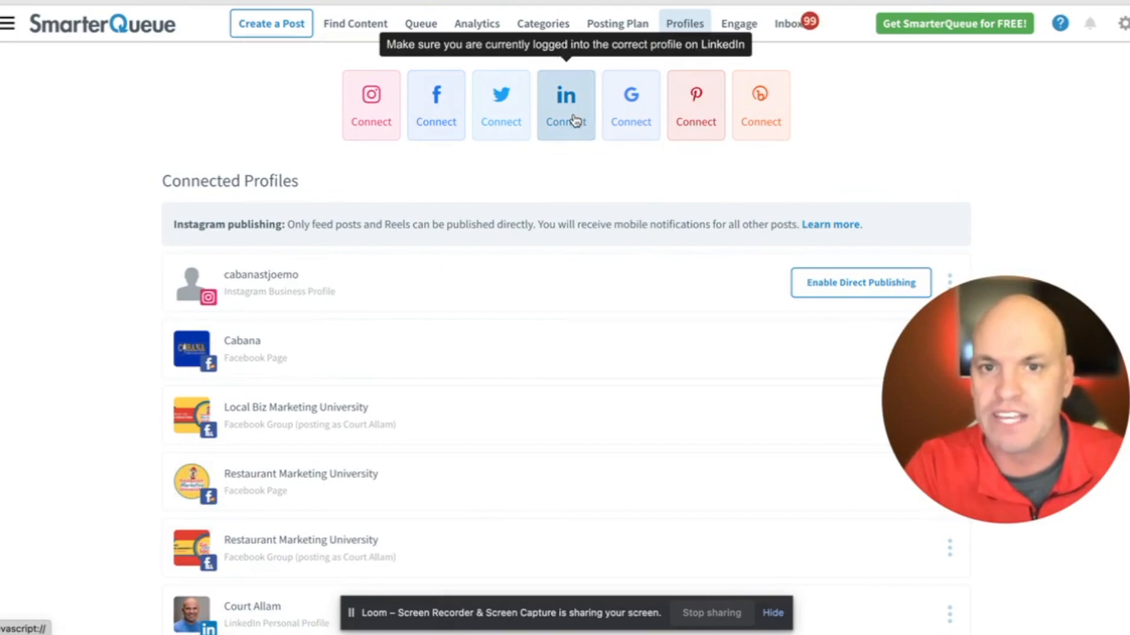
pyautogui.moveTo(570, 149)
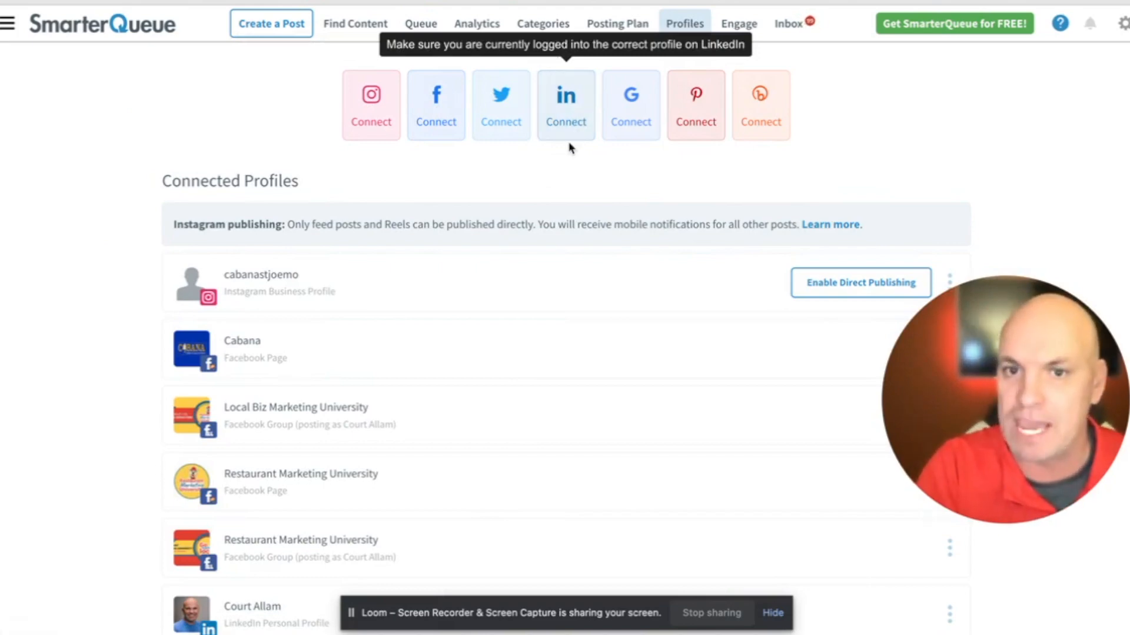
pyautogui.moveTo(396, 238)
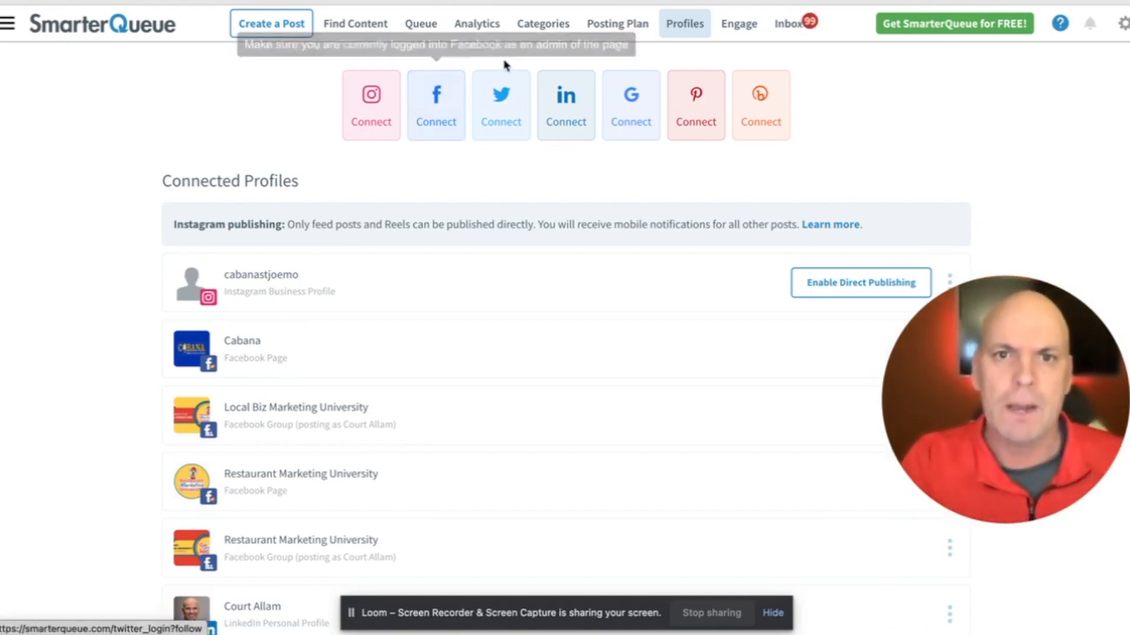
pyautogui.moveTo(576, 49)
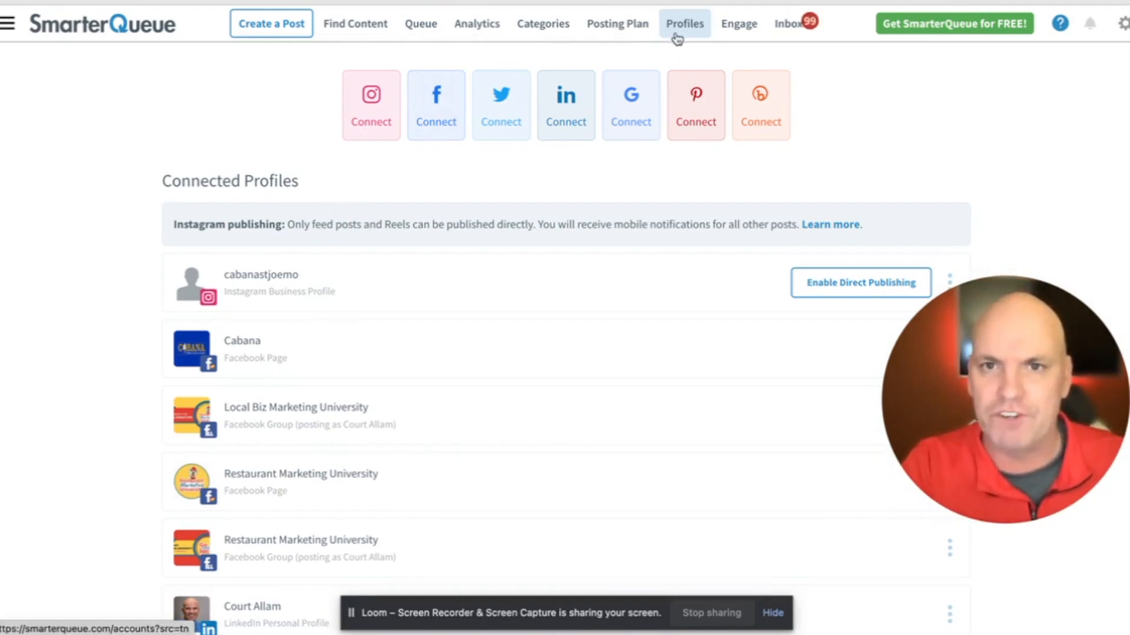
# - Create a new category named Friday Funny Dad Jokes from the Categories page
pyautogui.click(543, 24)
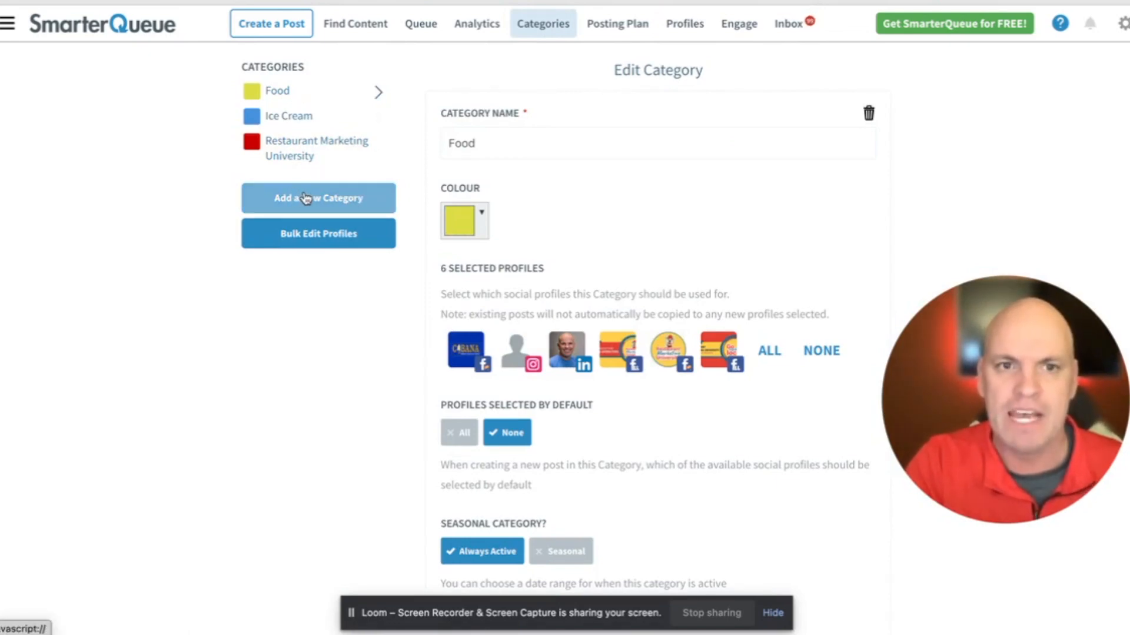
pyautogui.click(318, 198)
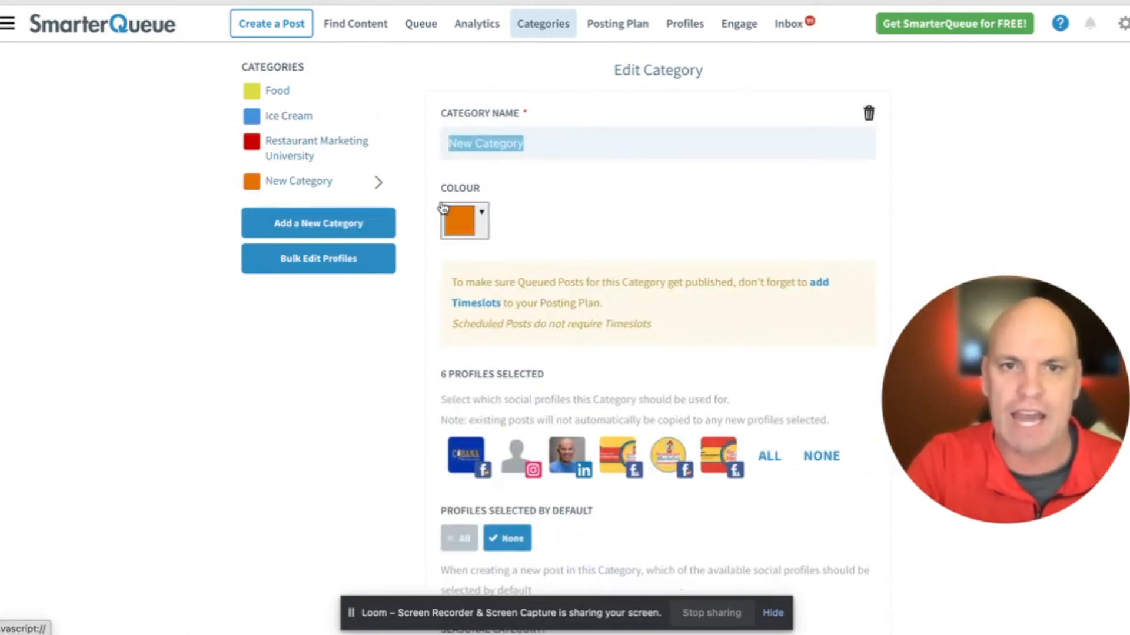
pyautogui.click(490, 144)
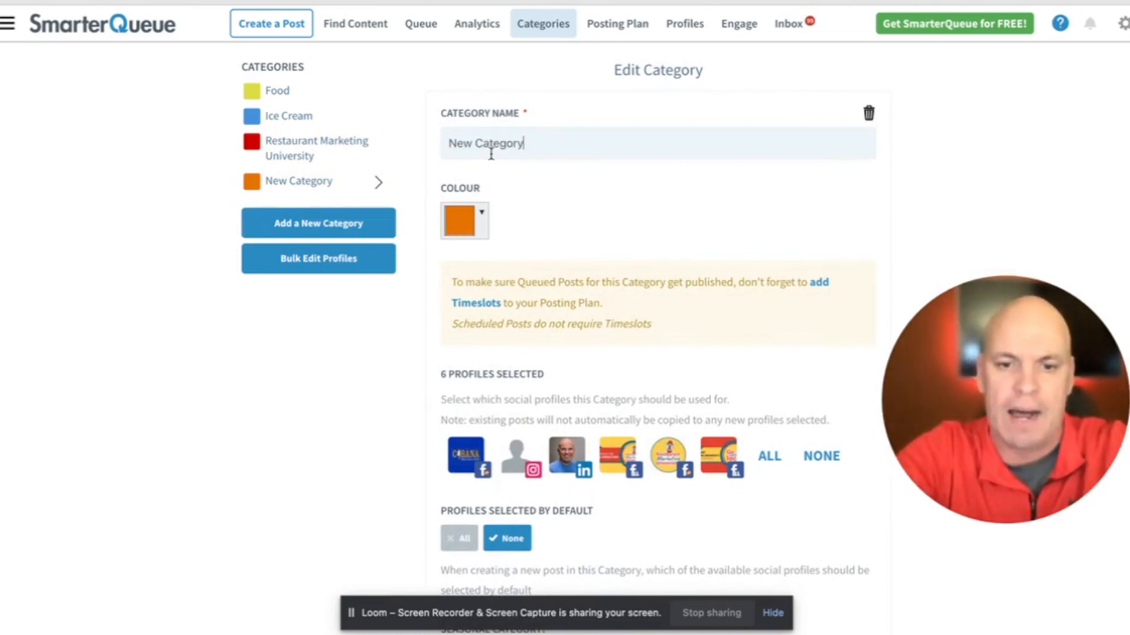
pyautogui.write('Friday')
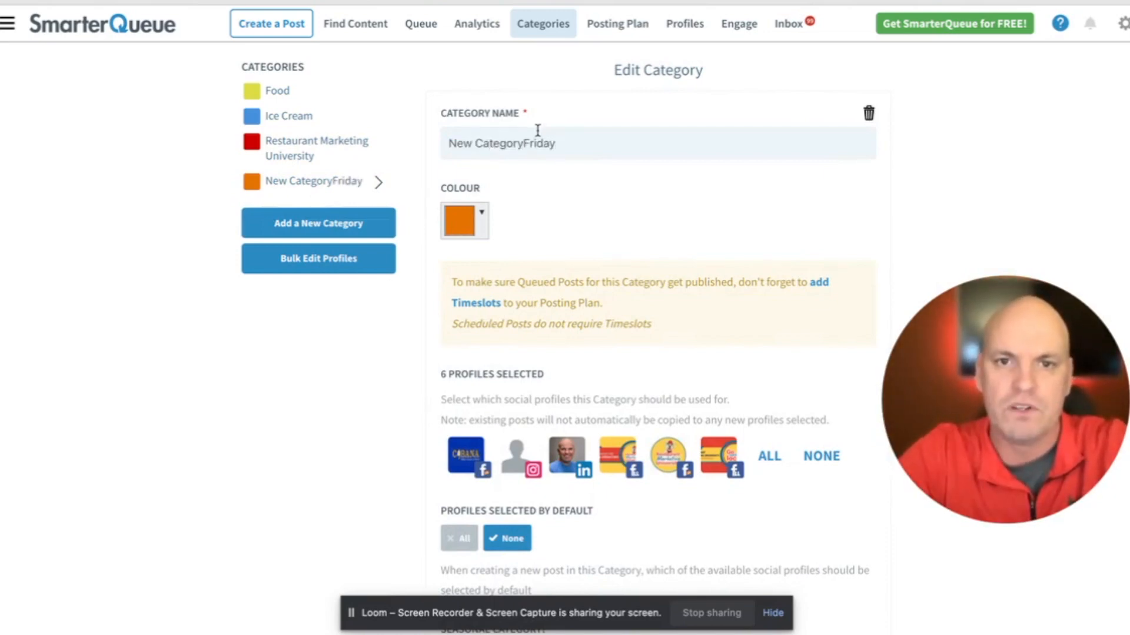
pyautogui.write('Friday Funny Dad Jokes')
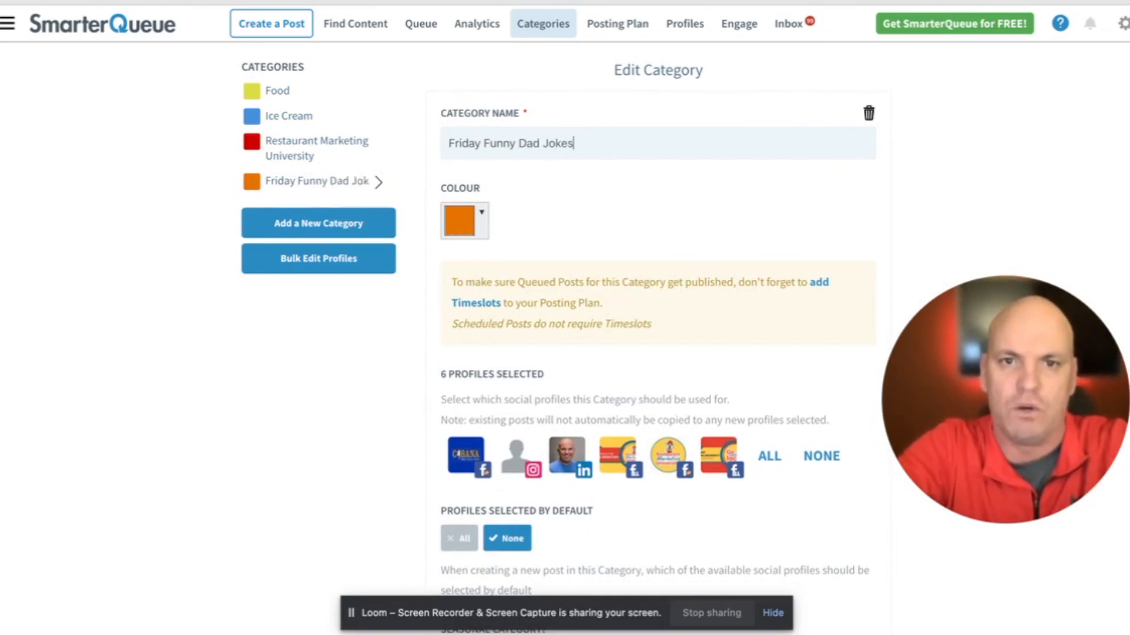
# - Deselect the Cabana and Instagram profiles so the category uses four of six profiles
pyautogui.scroll(-3)
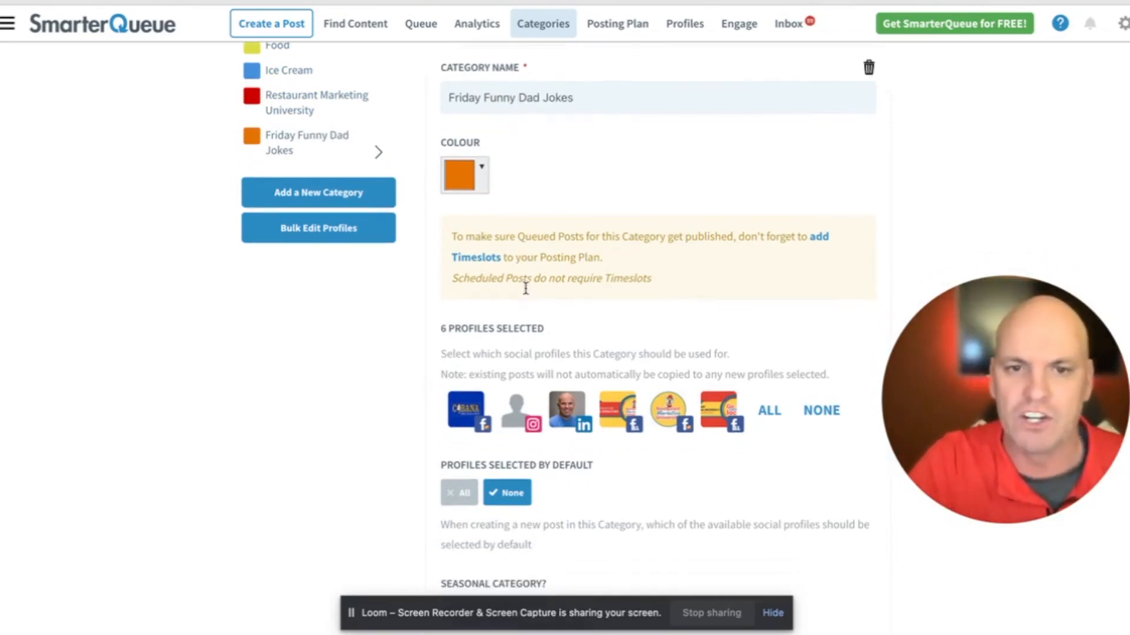
pyautogui.moveTo(686, 417)
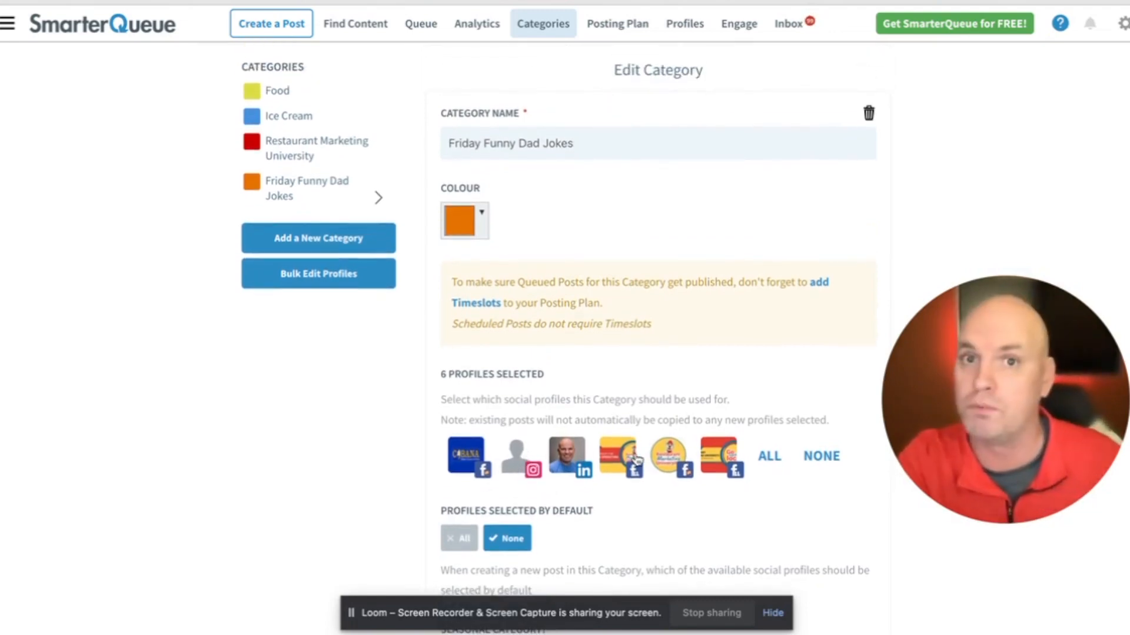
pyautogui.click(720, 456)
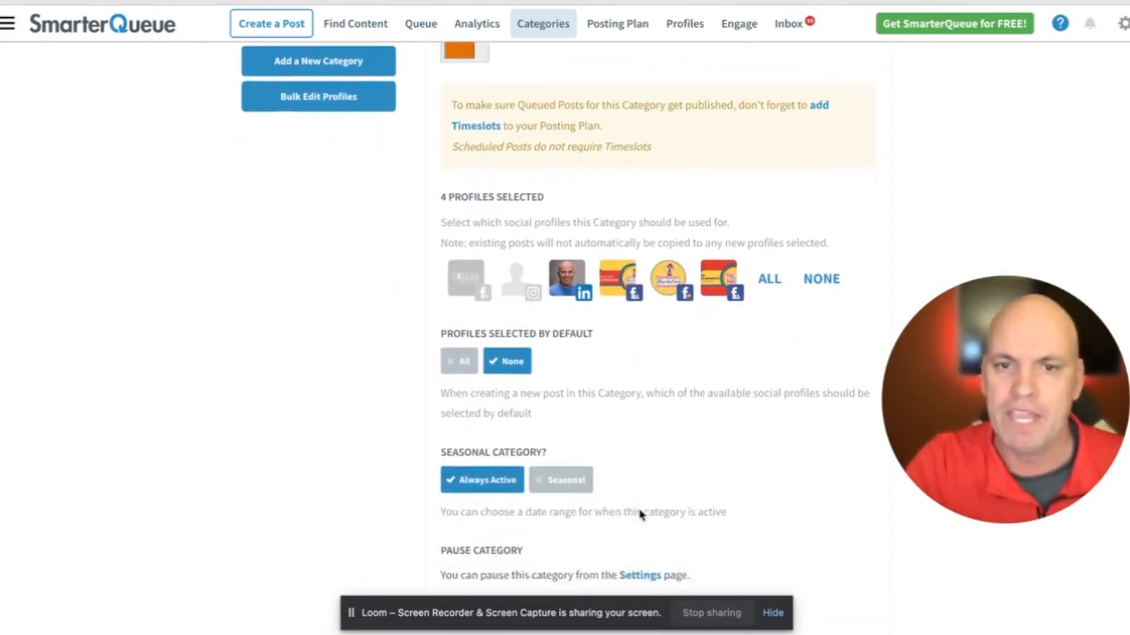
pyautogui.scroll(-3)
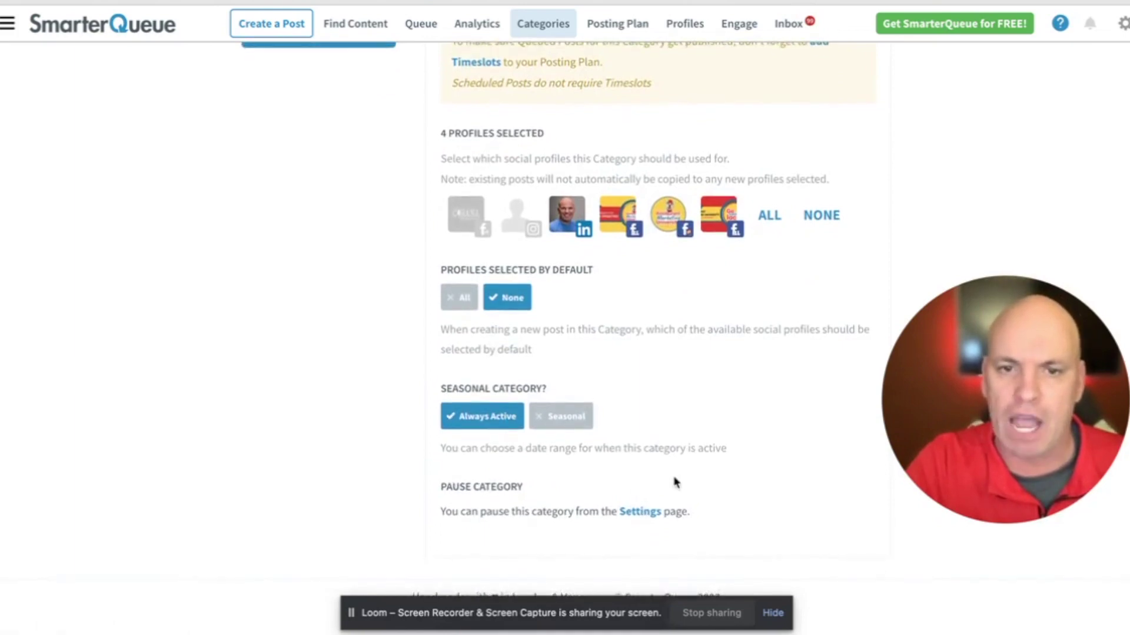
pyautogui.scroll(3)
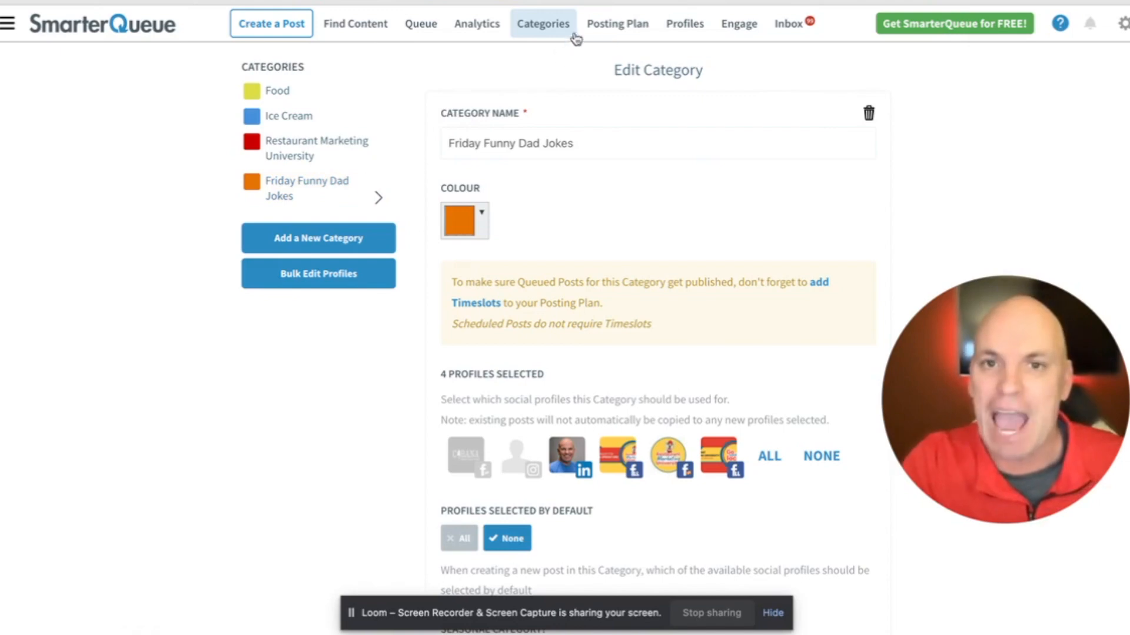
# - Add a Friday 12:00 pm timeslot for Friday Funny Dad Jokes in the posting plan and save it
pyautogui.click(617, 24)
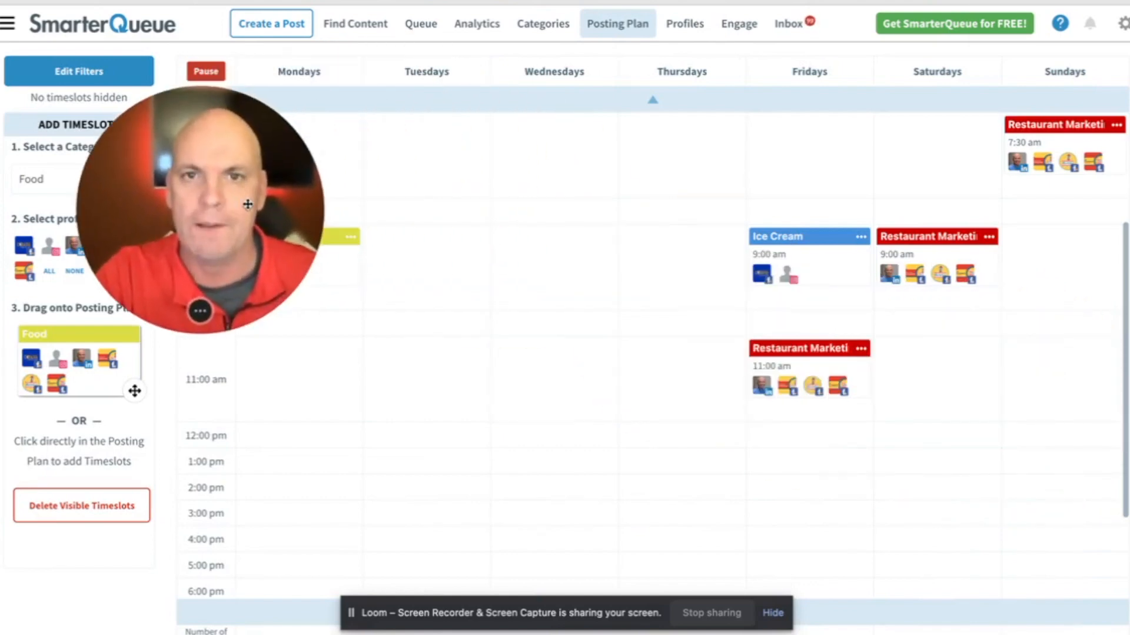
pyautogui.moveTo(252, 458)
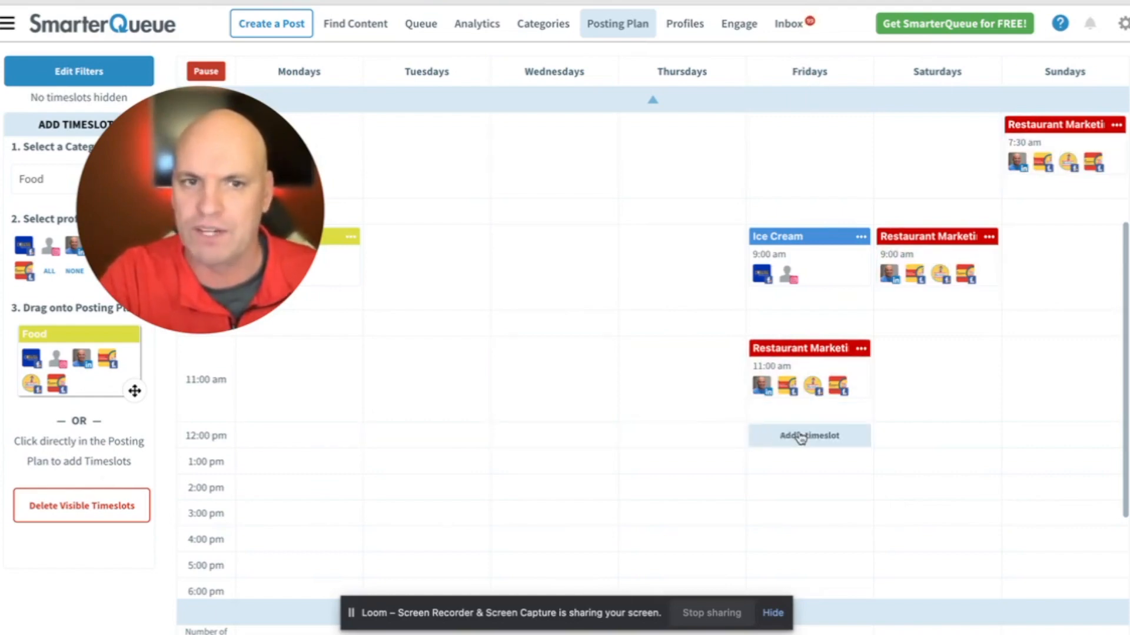
pyautogui.click(808, 436)
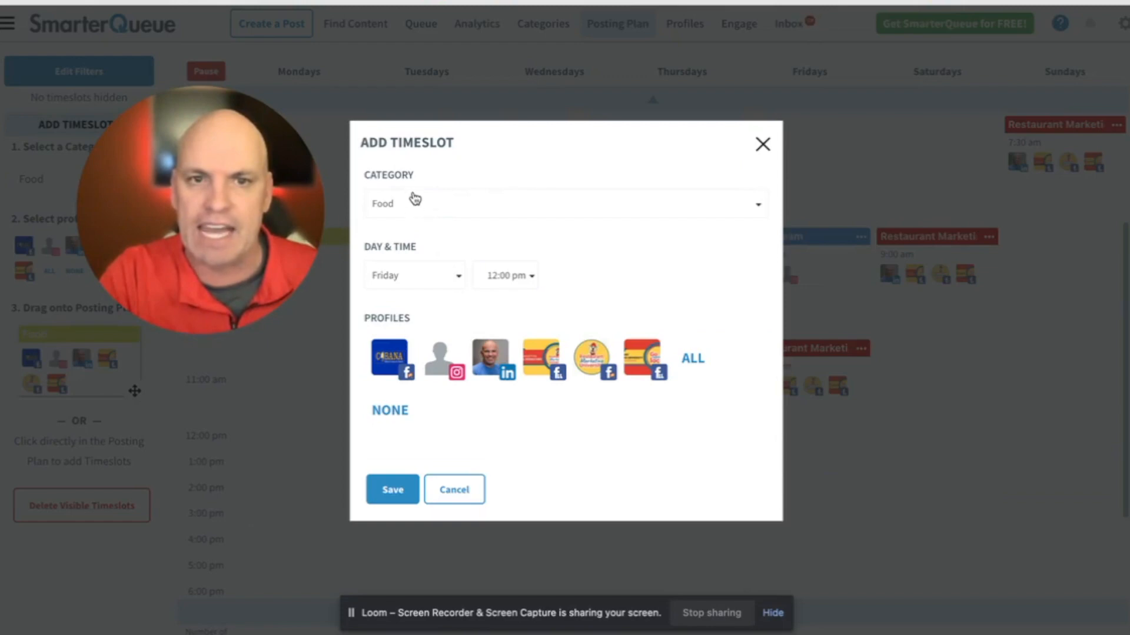
pyautogui.click(563, 203)
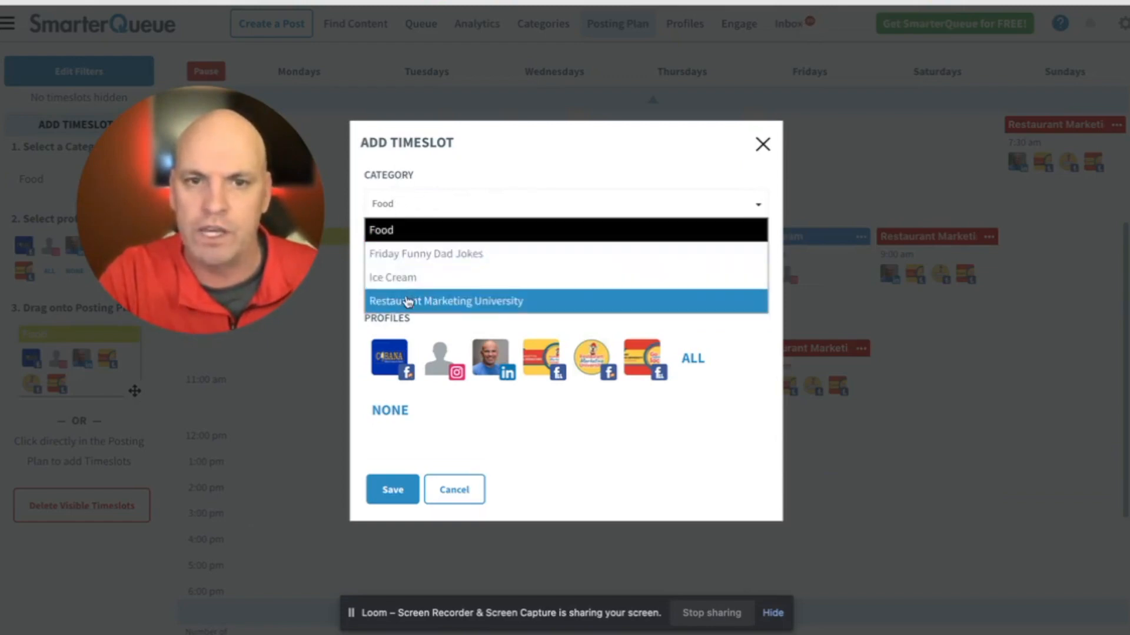
pyautogui.click(426, 254)
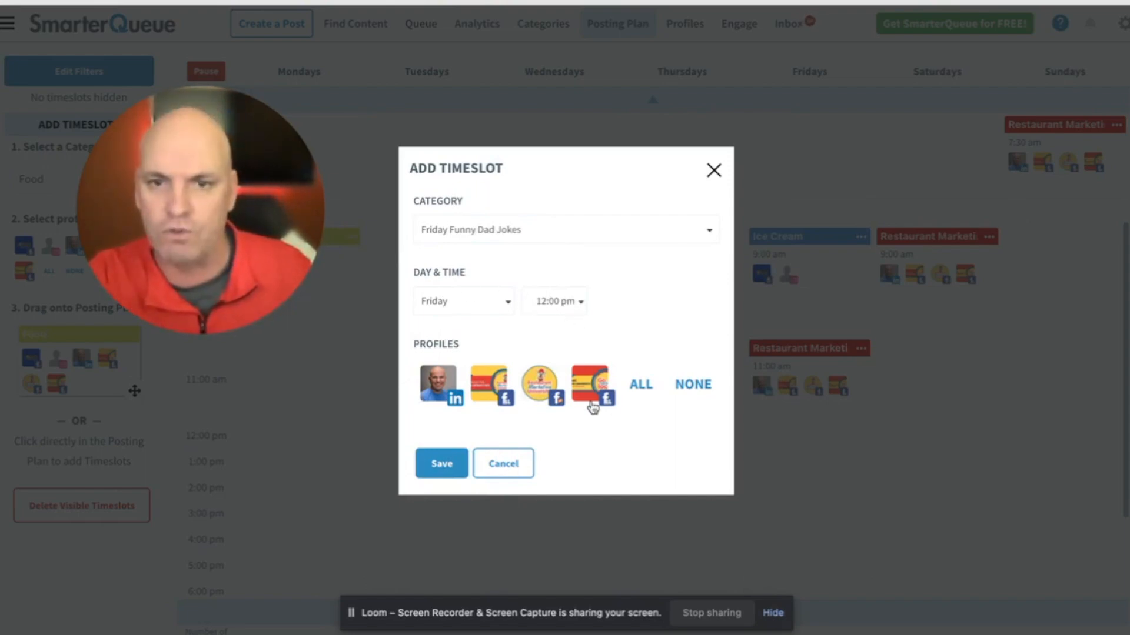
pyautogui.click(441, 464)
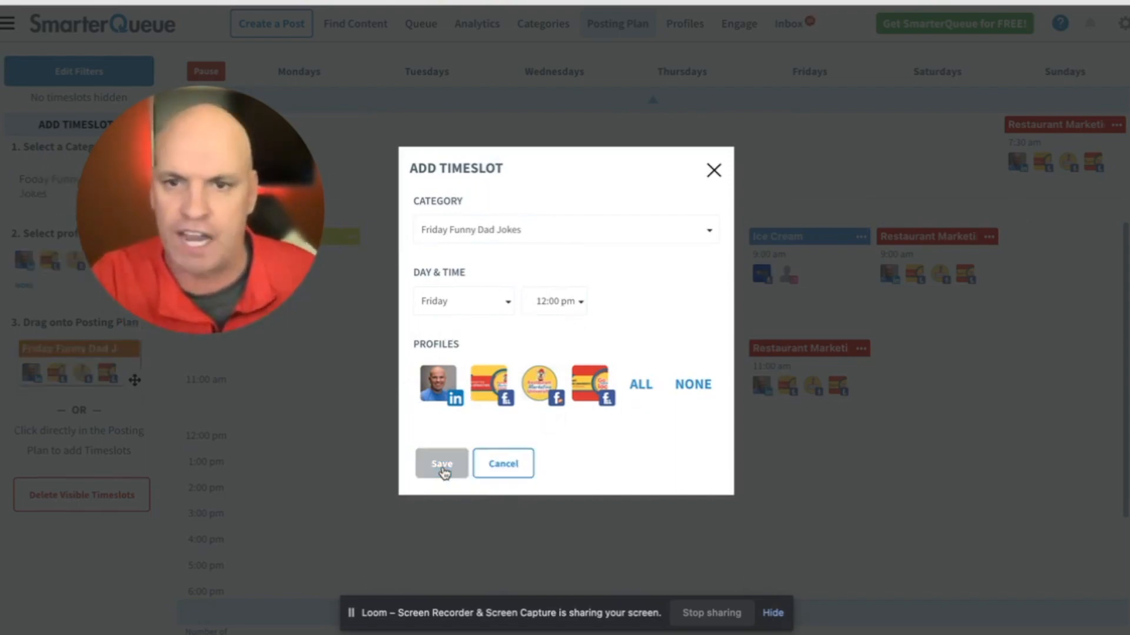
pyautogui.click(443, 464)
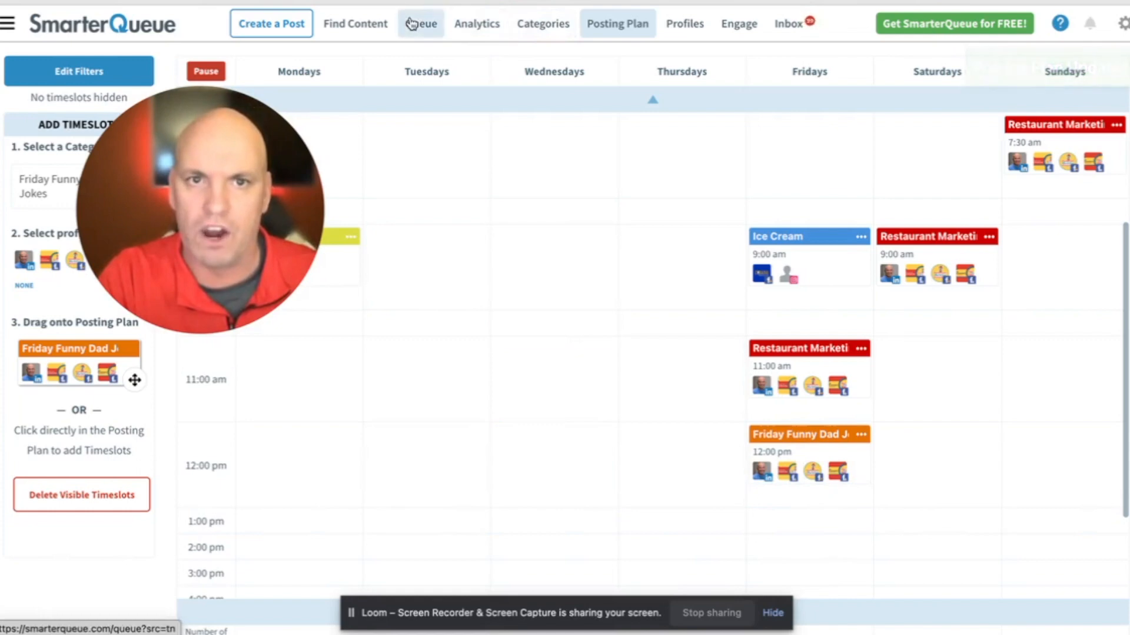
# - Start a new queue post in Friday Funny Dad Jokes with all its profiles selected
pyautogui.click(422, 24)
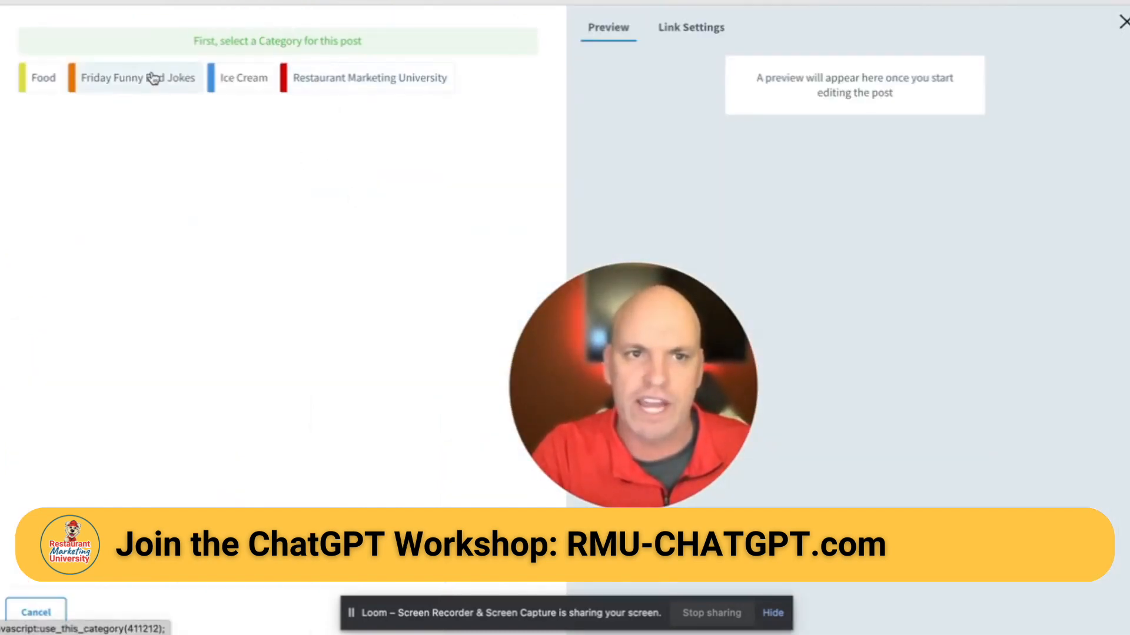
pyautogui.click(136, 78)
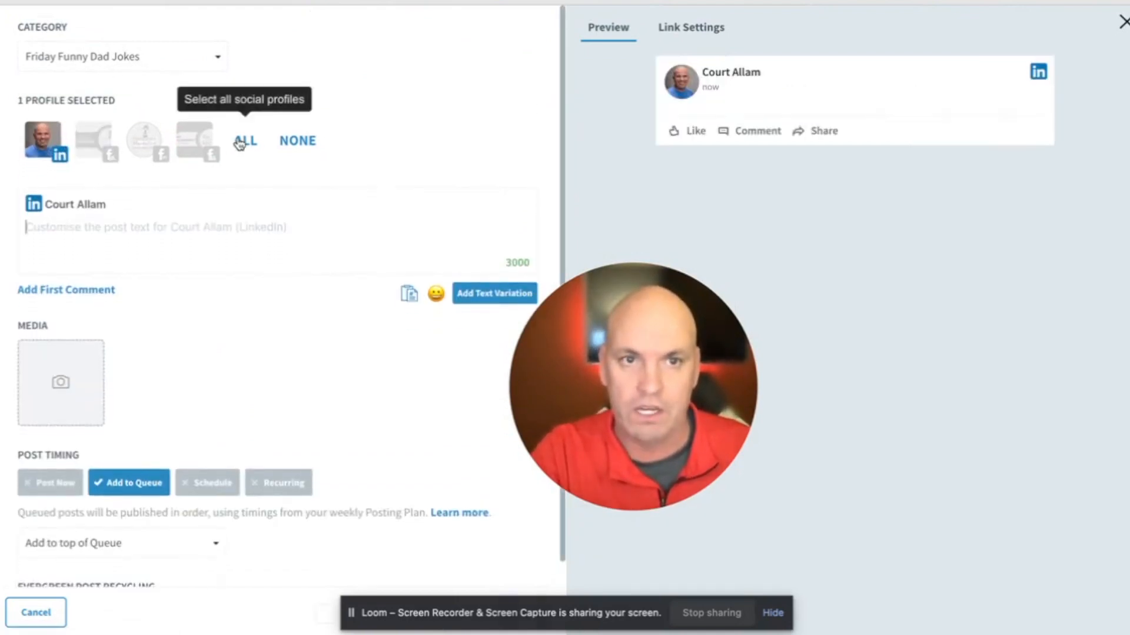
pyautogui.click(245, 142)
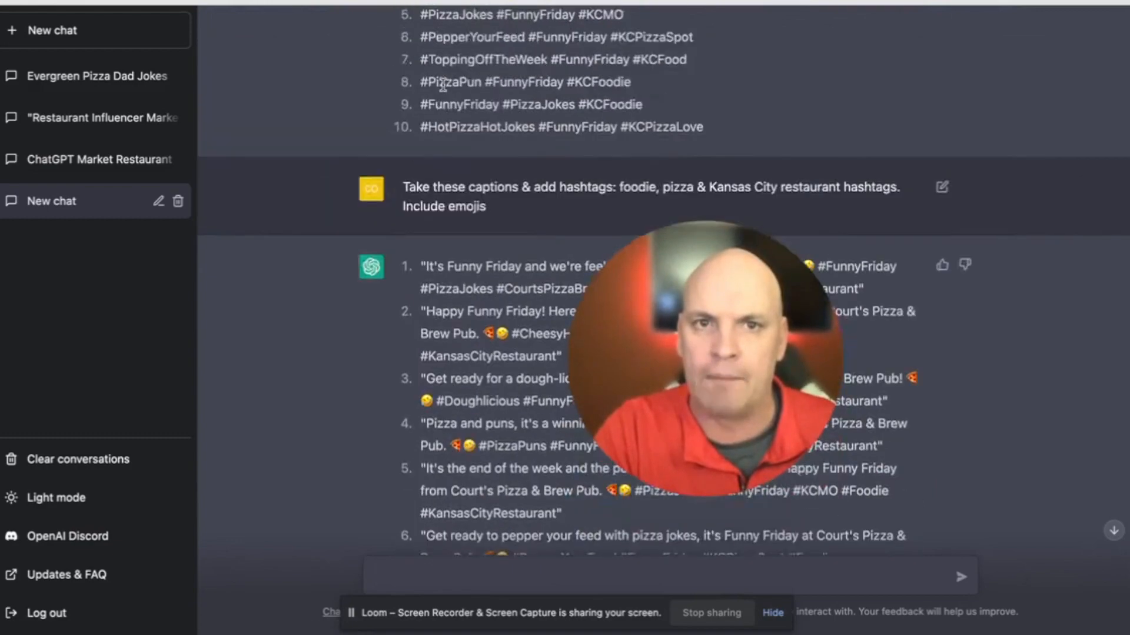
# - Scroll through ChatGPT's pizza captions and their hashtag-and-emoji versions
pyautogui.scroll(3)
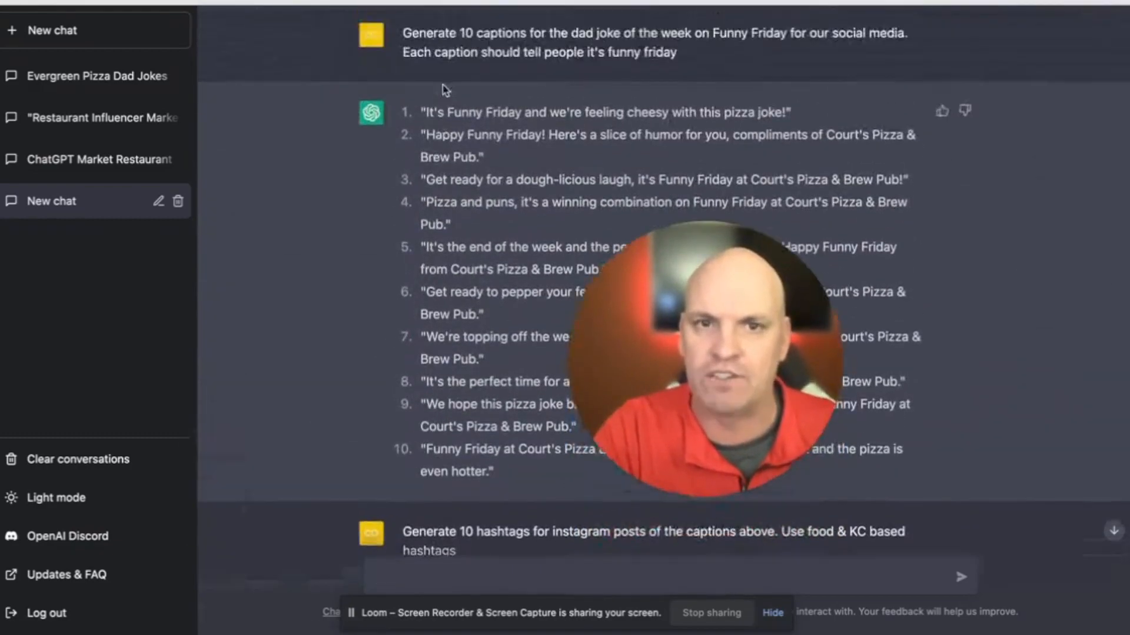
pyautogui.scroll(-3)
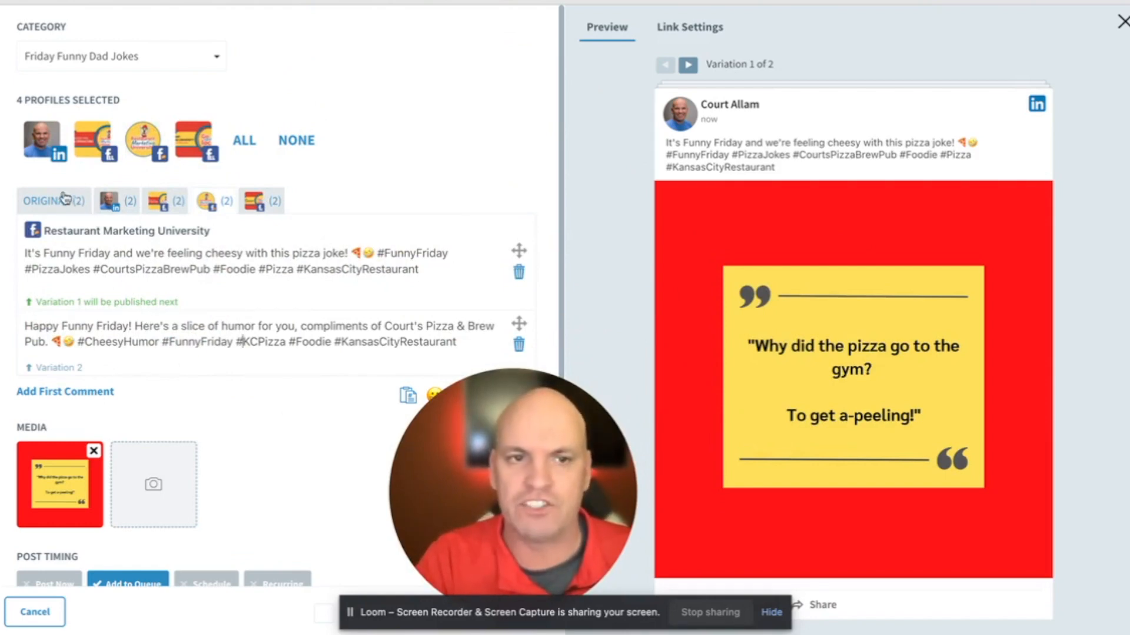
# - Return to the shared original text and add an empty first comment for Facebook and LinkedIn
pyautogui.click(115, 200)
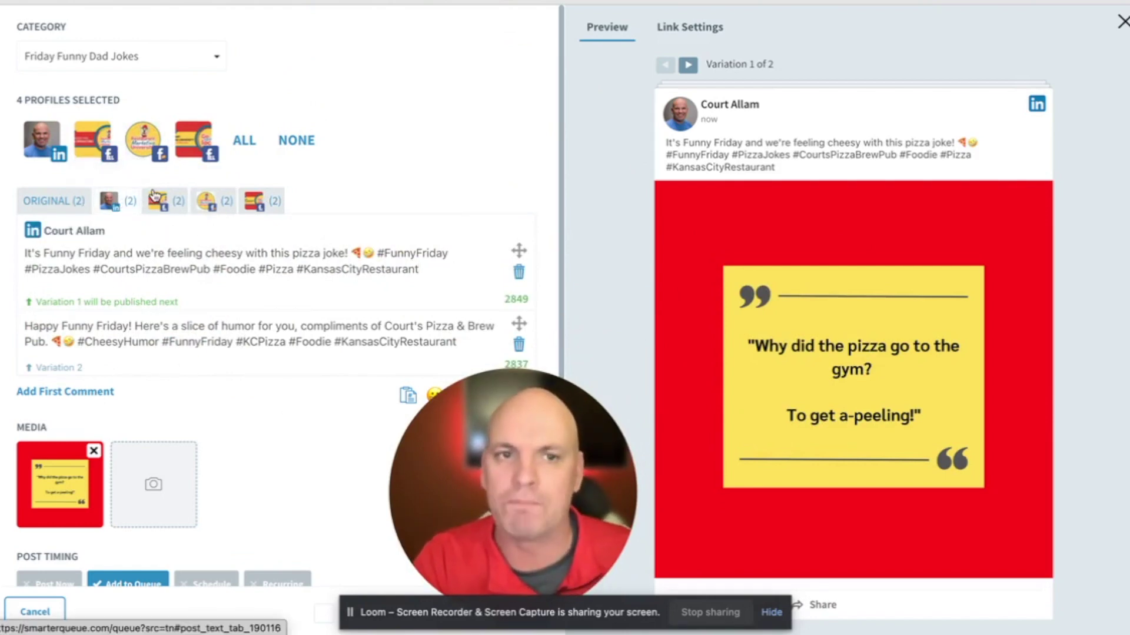
pyautogui.click(165, 200)
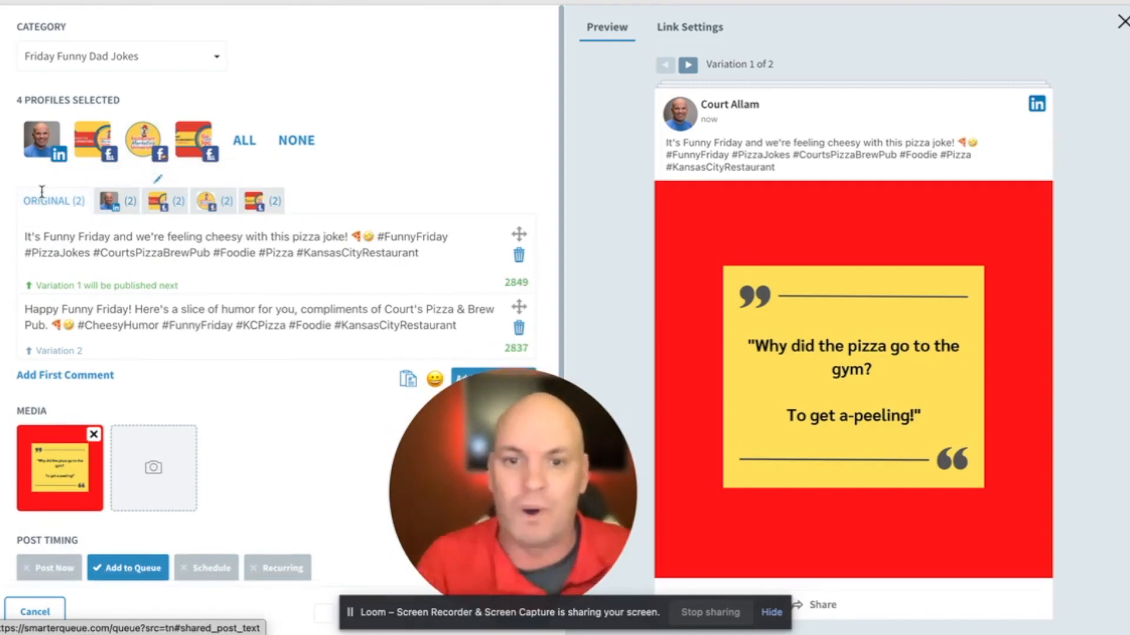
pyautogui.scroll(-3)
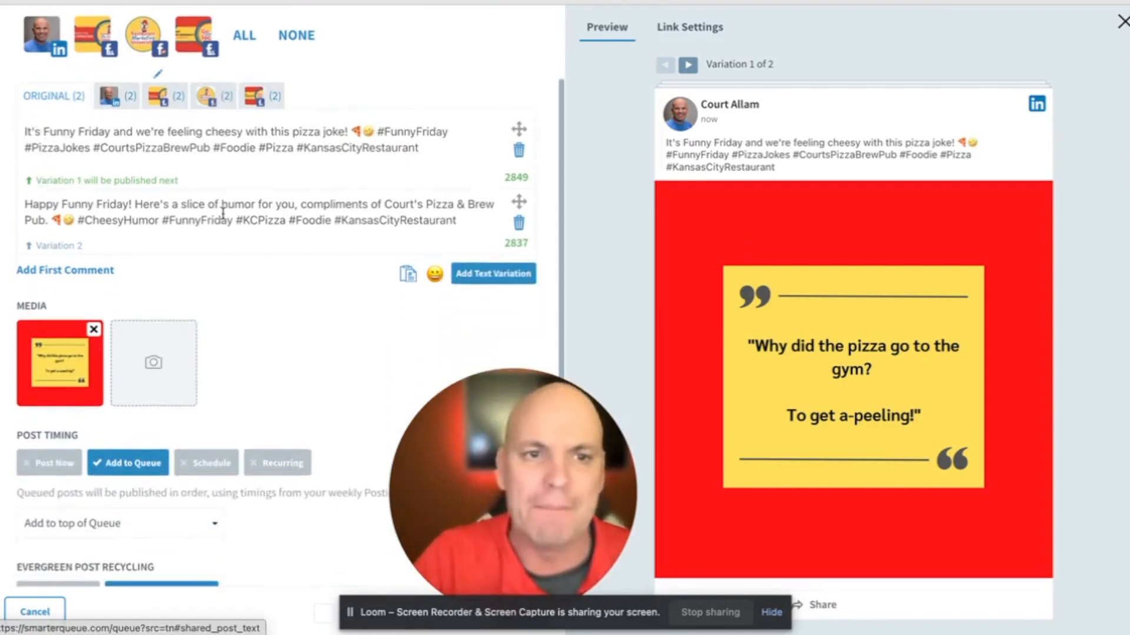
pyautogui.scroll(-3)
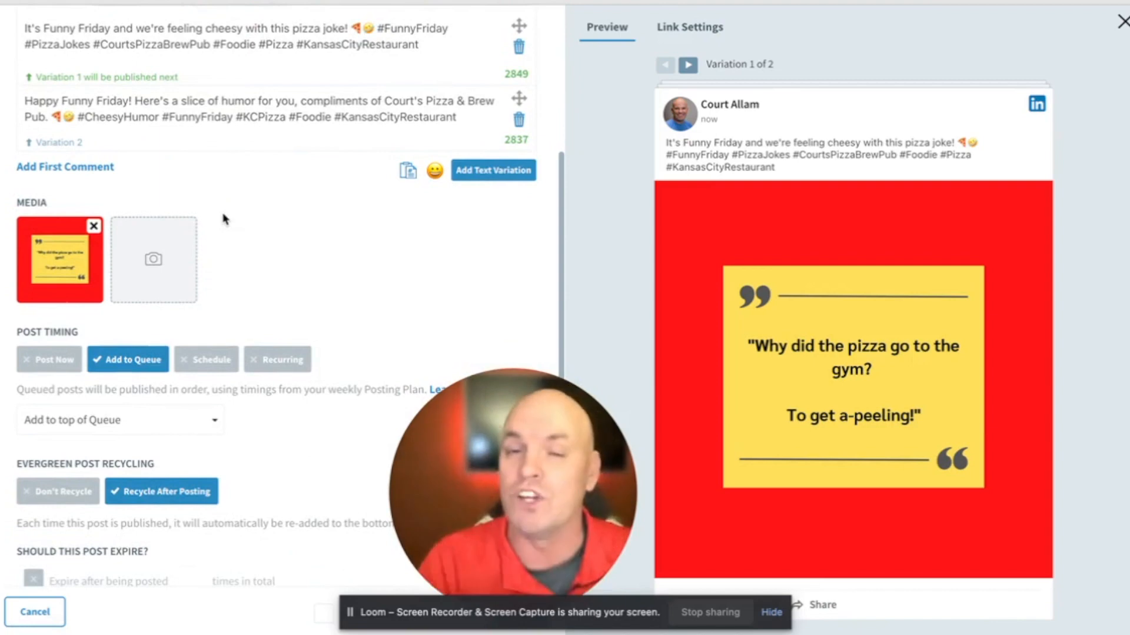
pyautogui.click(64, 167)
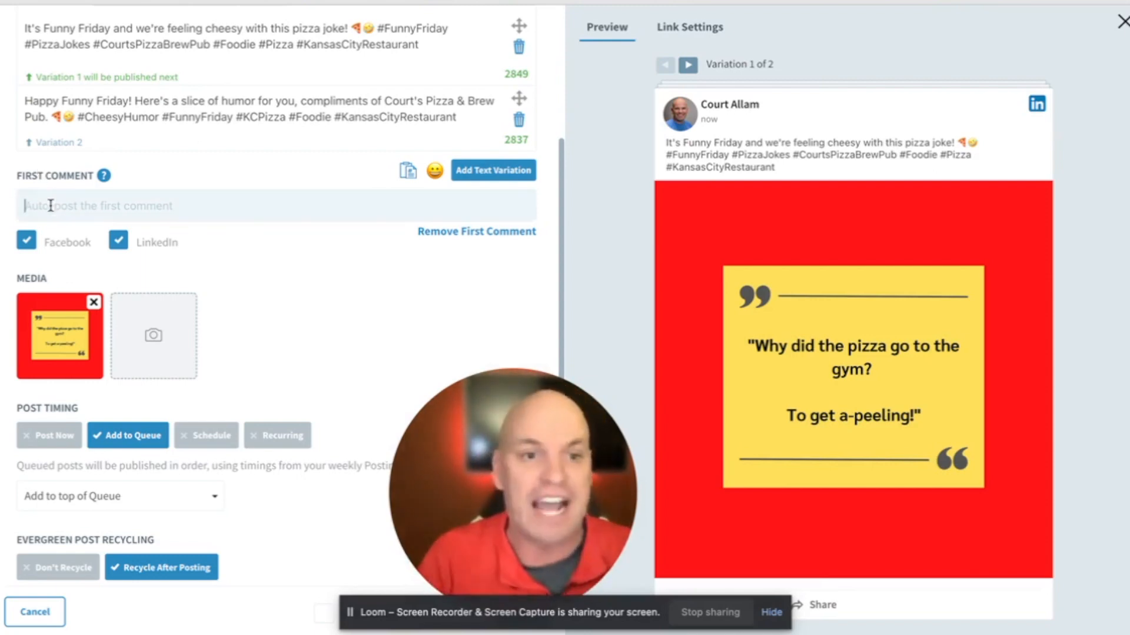
pyautogui.scroll(-3)
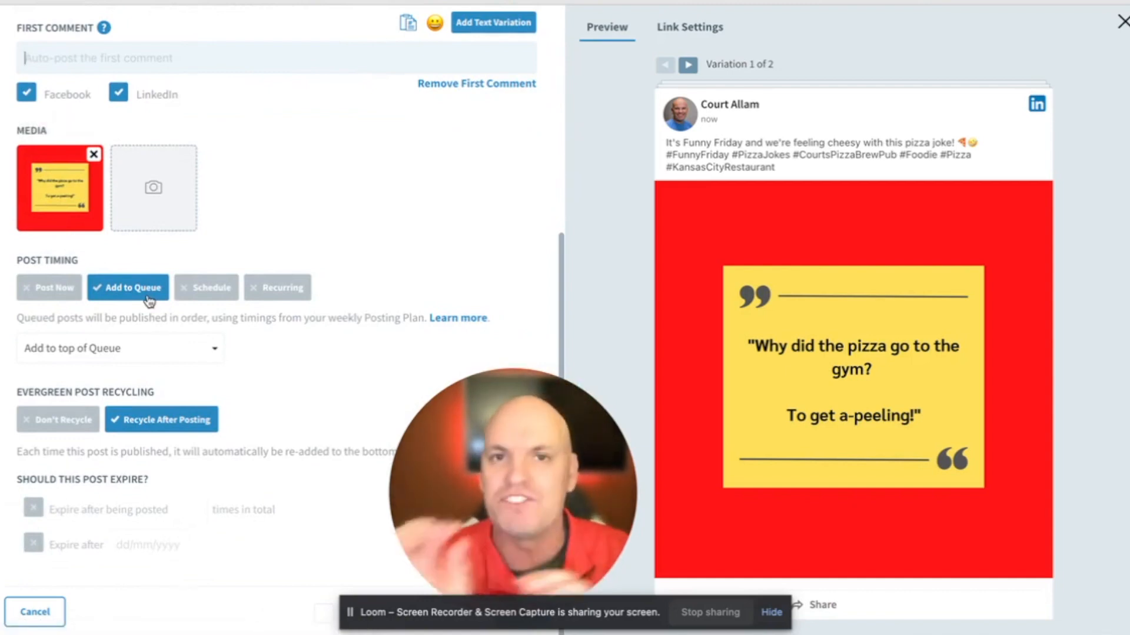
pyautogui.click(50, 287)
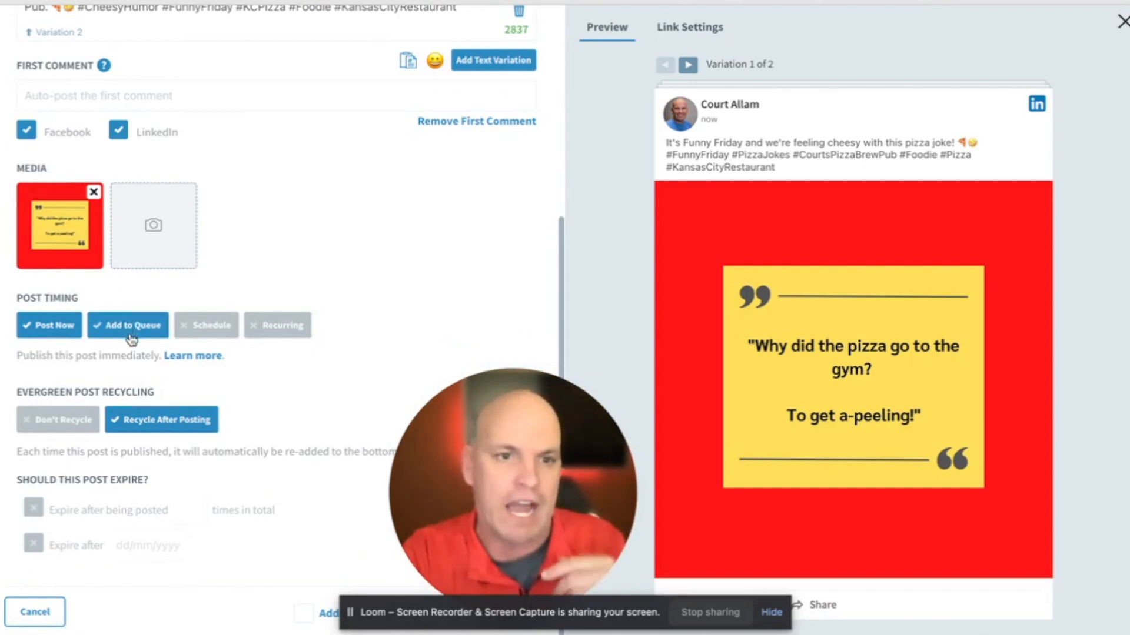
pyautogui.click(127, 325)
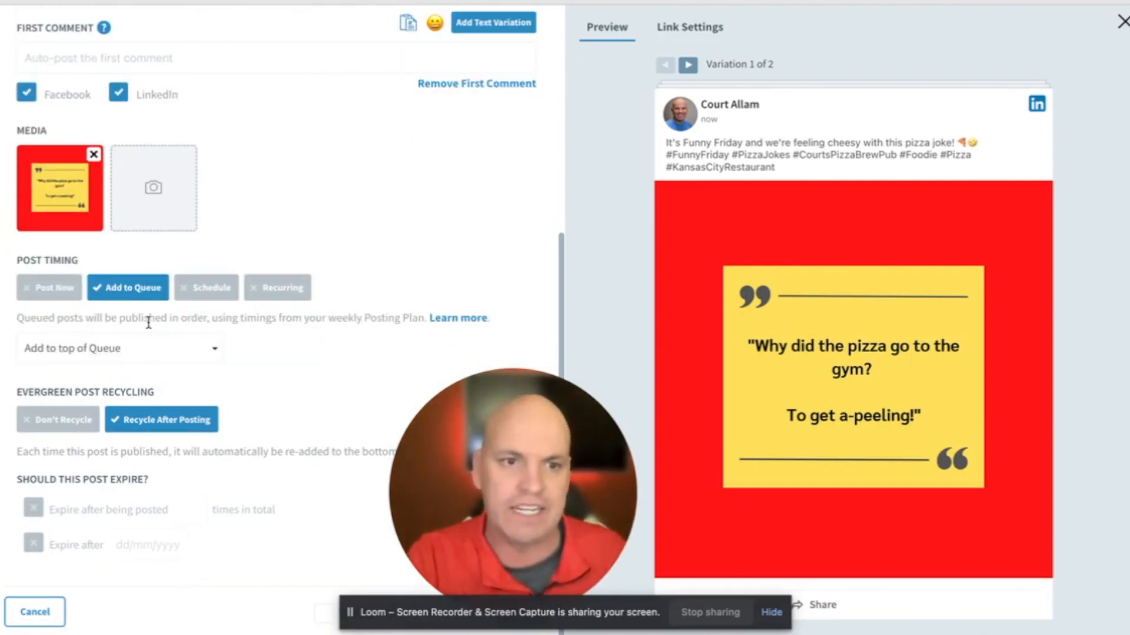
pyautogui.click(118, 348)
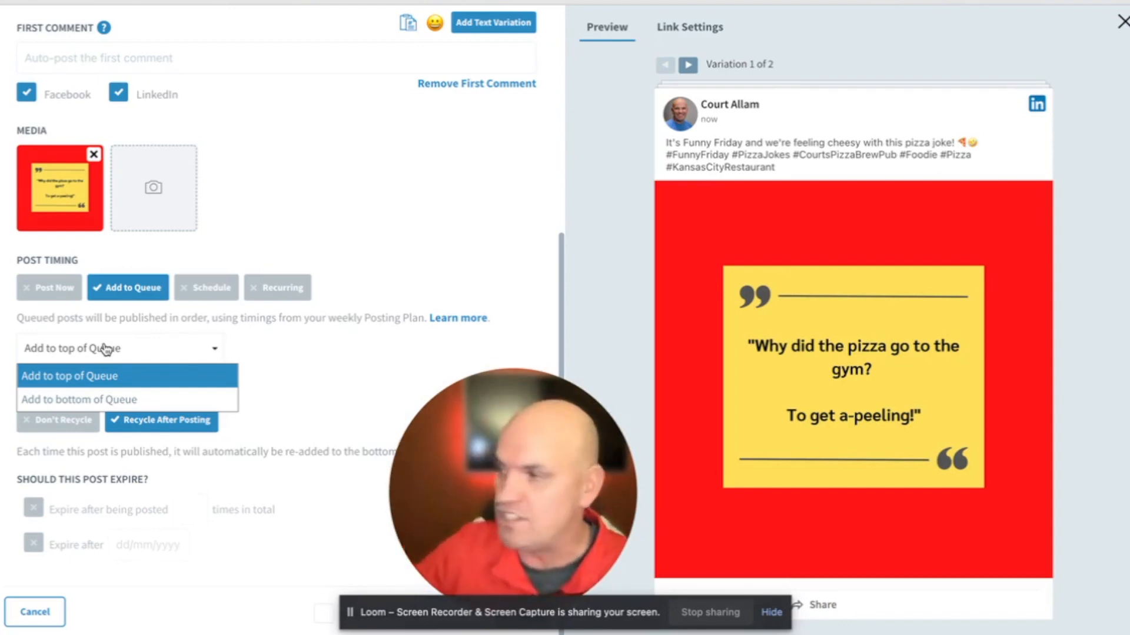
pyautogui.click(206, 287)
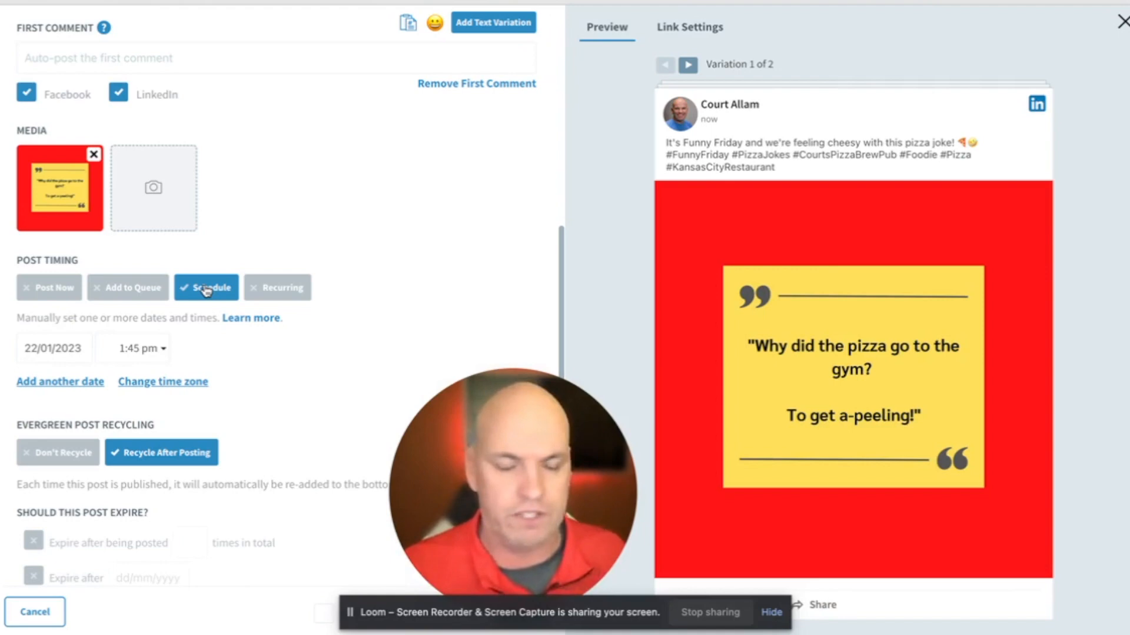
# - Make the post recurring from 22/01/2023 at 1:45 pm, repeating every 2 weeks instead of 4
pyautogui.click(283, 287)
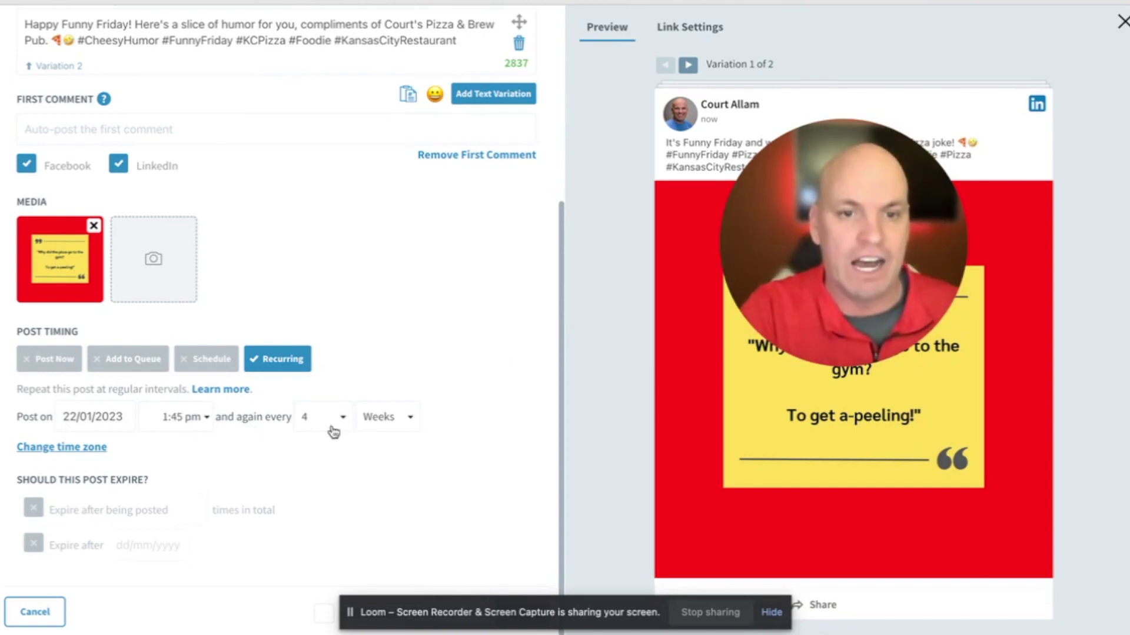
pyautogui.click(386, 416)
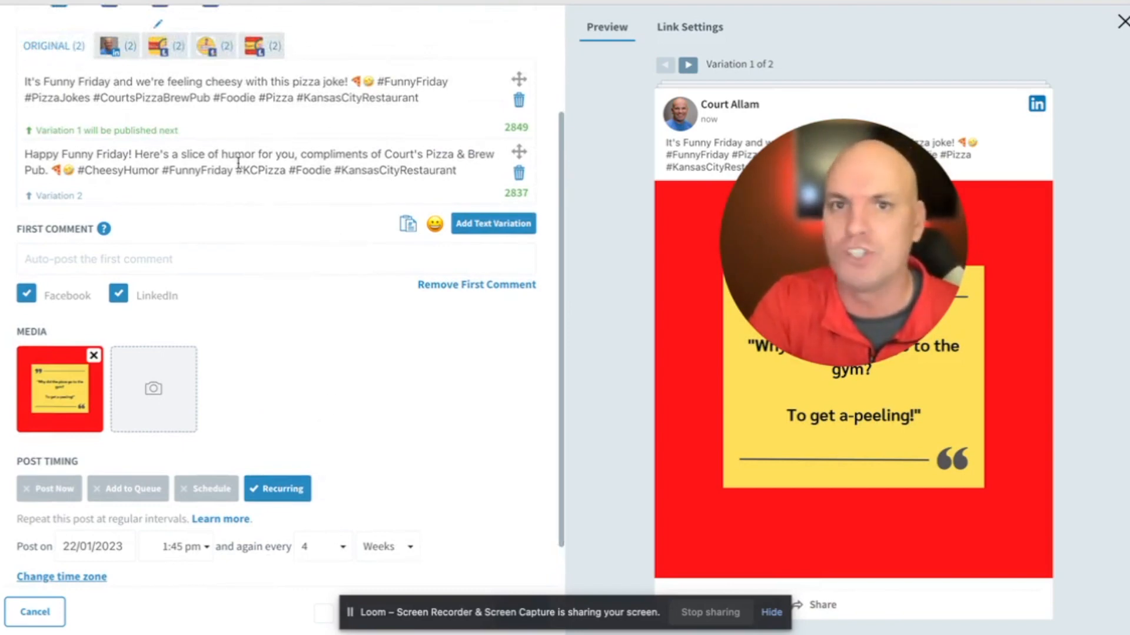
pyautogui.scroll(-3)
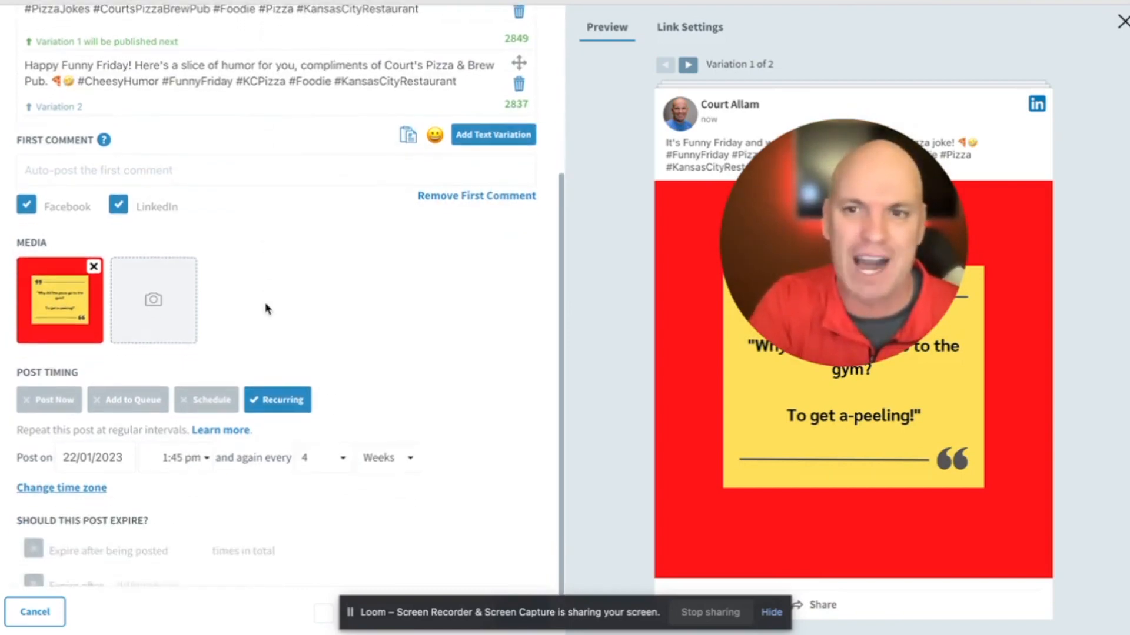
pyautogui.scroll(-3)
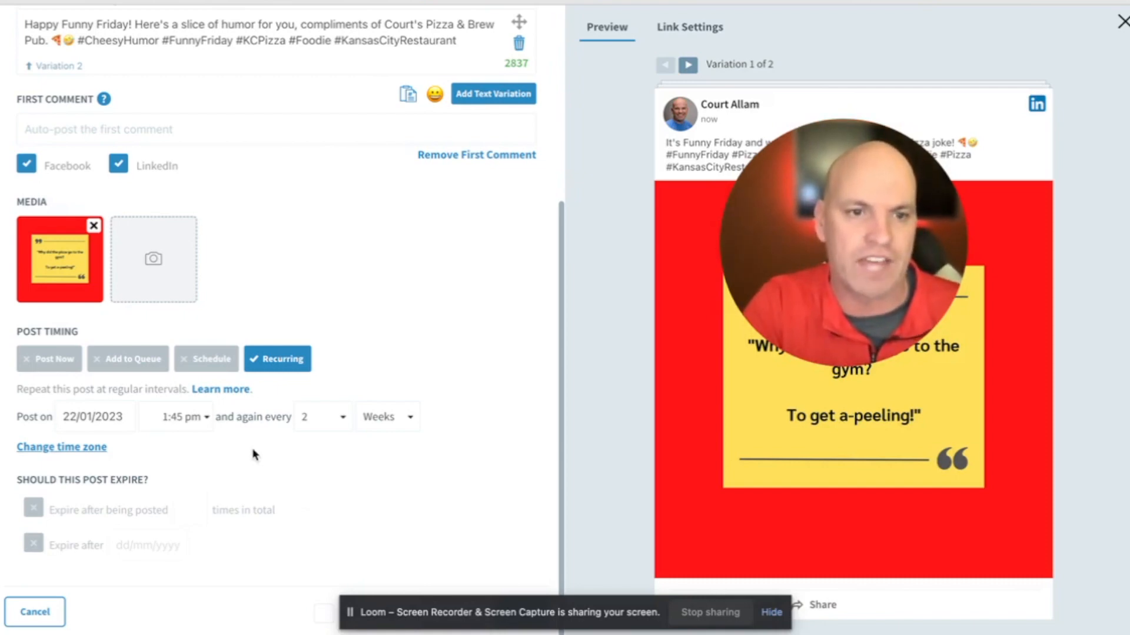
# - Add the post to the top of the queue and keep Recycle After Posting
pyautogui.click(128, 358)
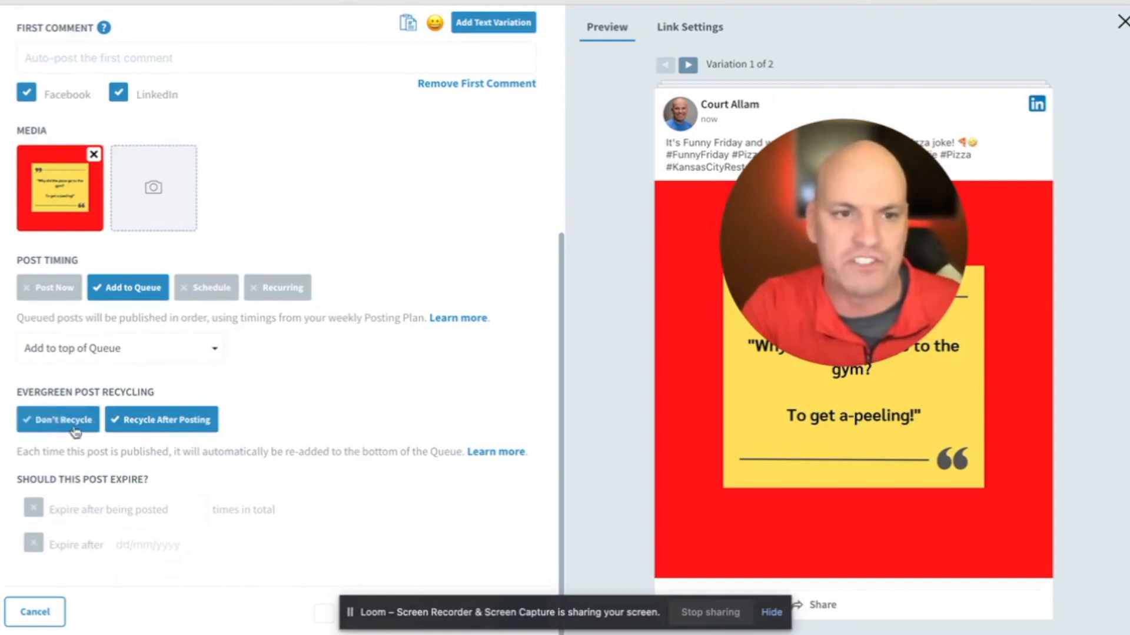
pyautogui.click(162, 419)
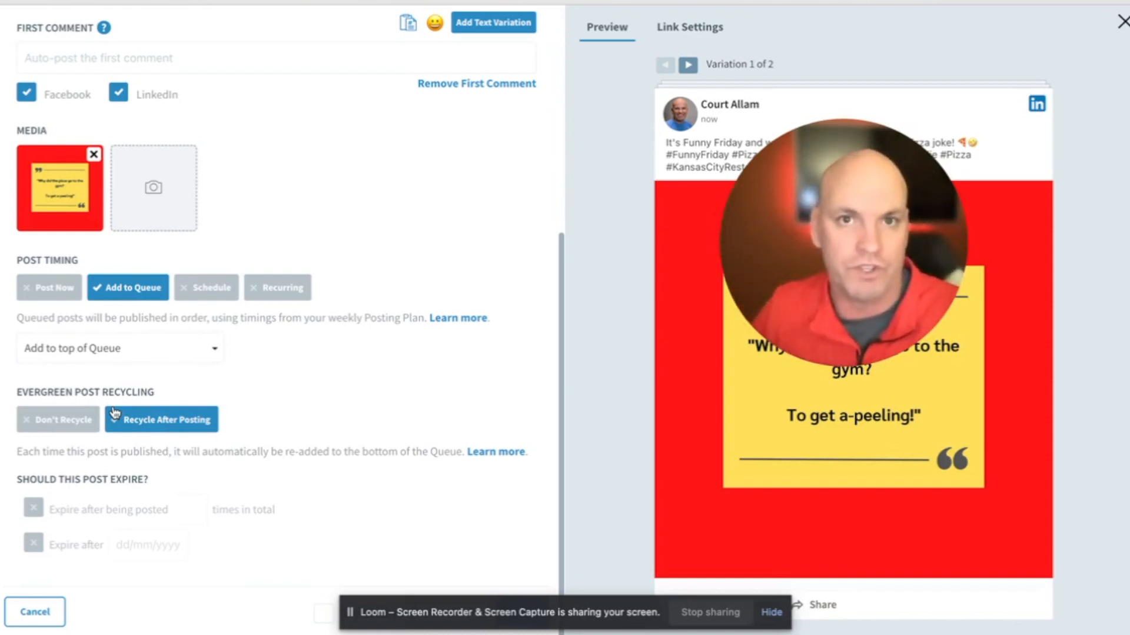
pyautogui.click(57, 419)
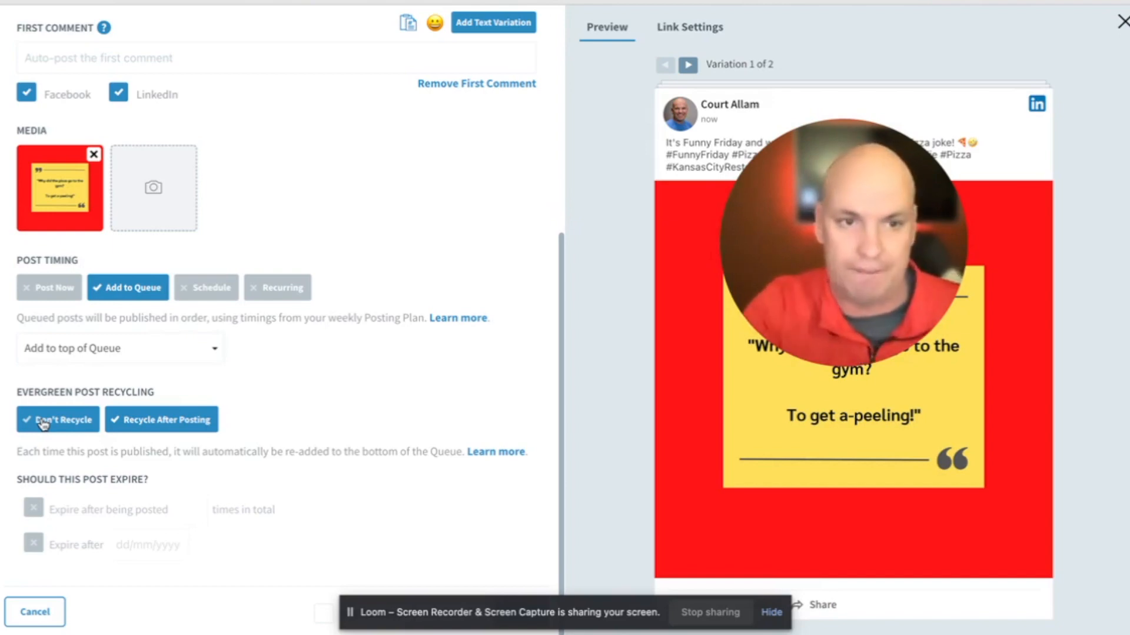
pyautogui.click(162, 419)
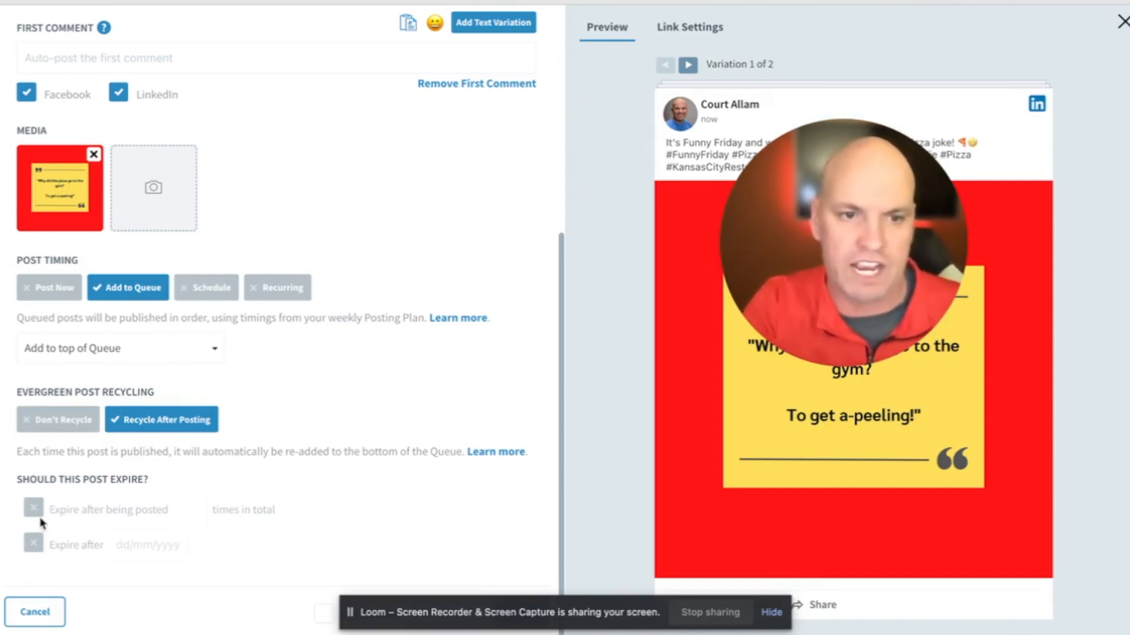
# - Set the post to expire after being posted 3 times
pyautogui.click(33, 509)
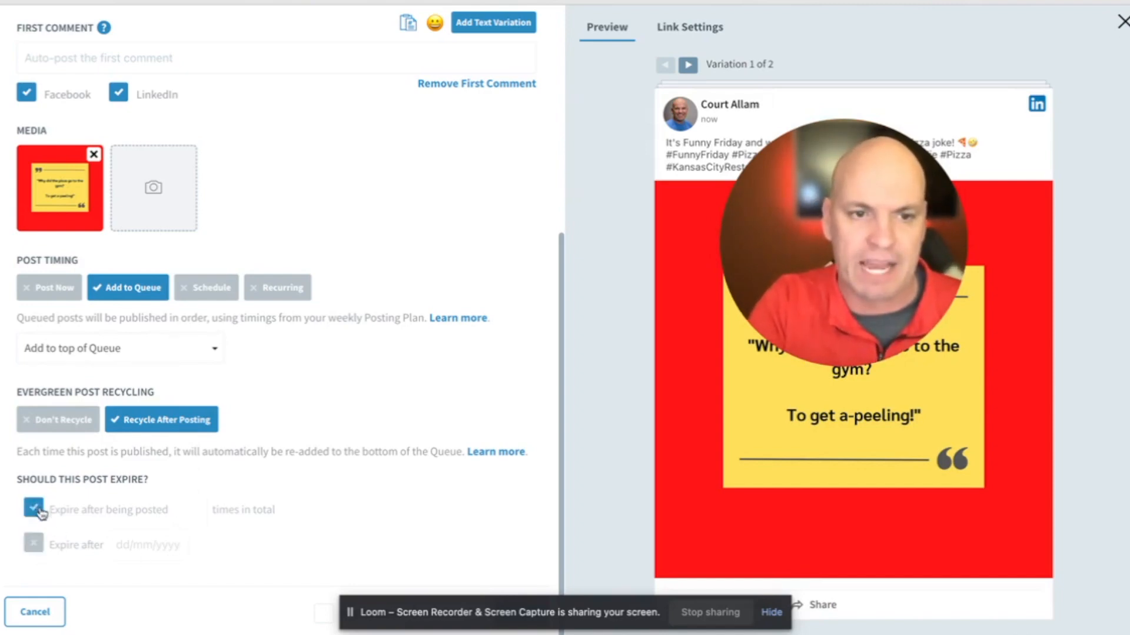
pyautogui.click(33, 509)
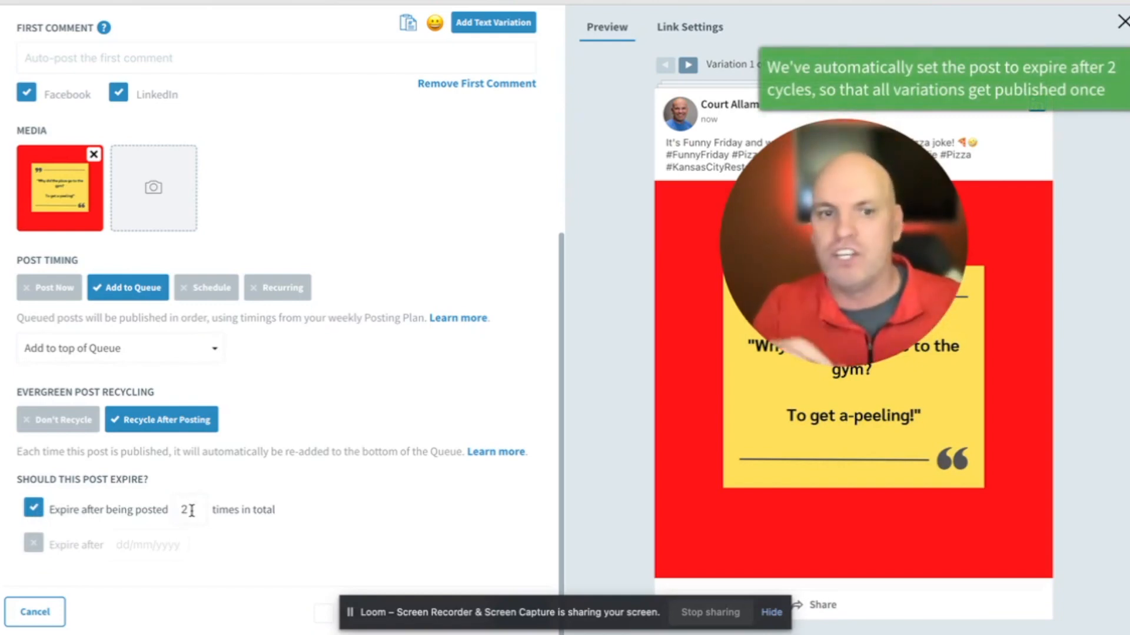
pyautogui.write('3')
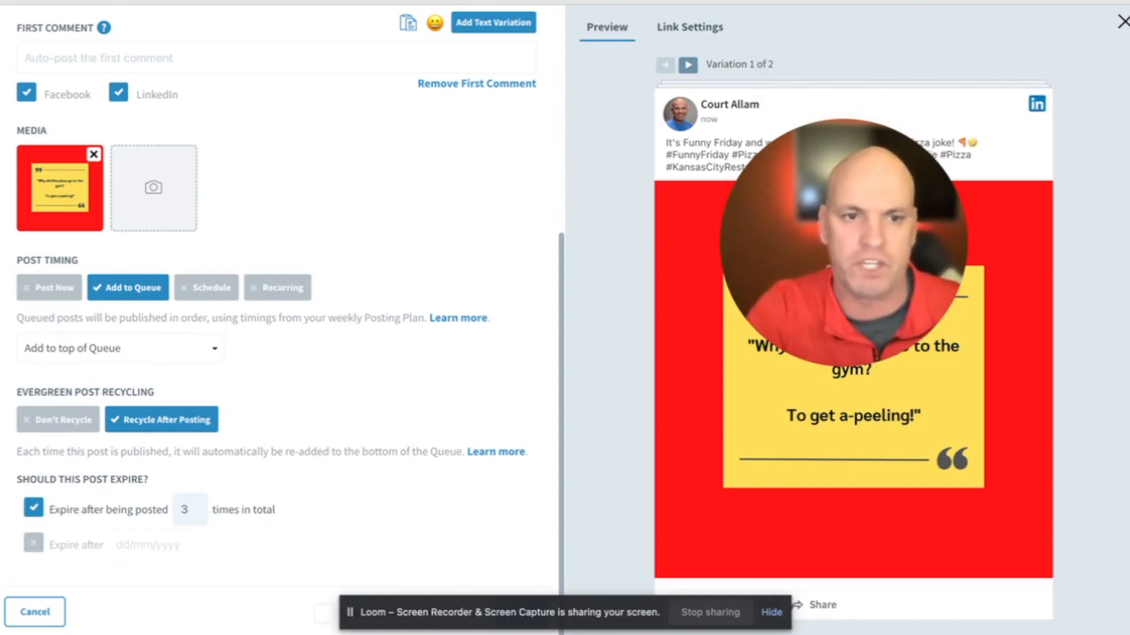
pyautogui.click(188, 509)
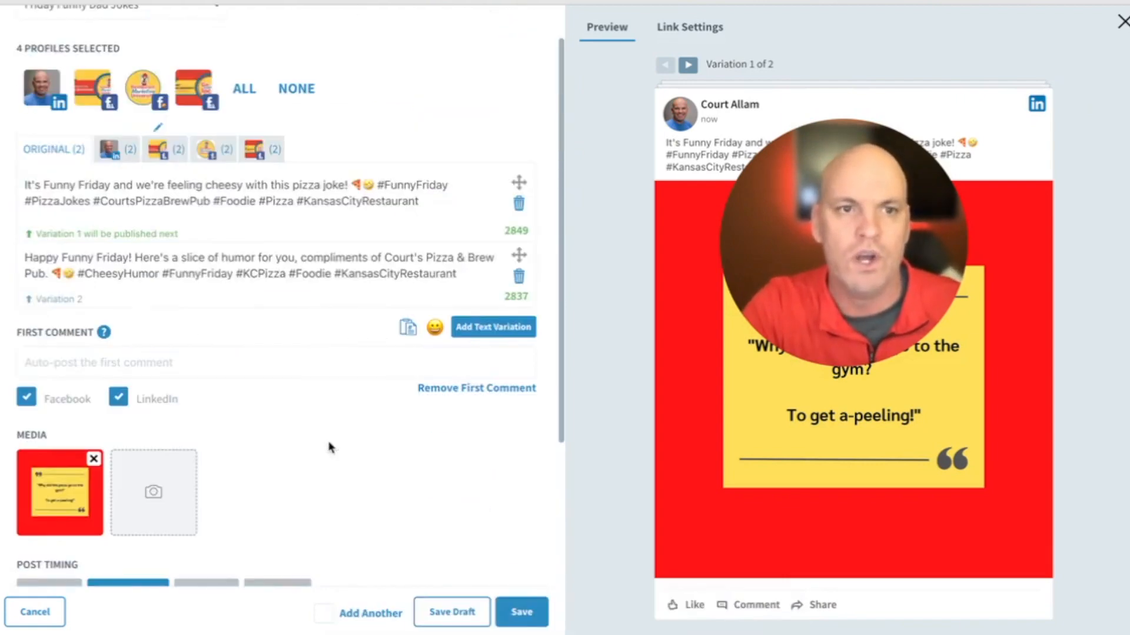
# - Save the post and view Friday Funny Dad Jokes posts on Fridays in the February 2023 queue calendar
pyautogui.scroll(-3)
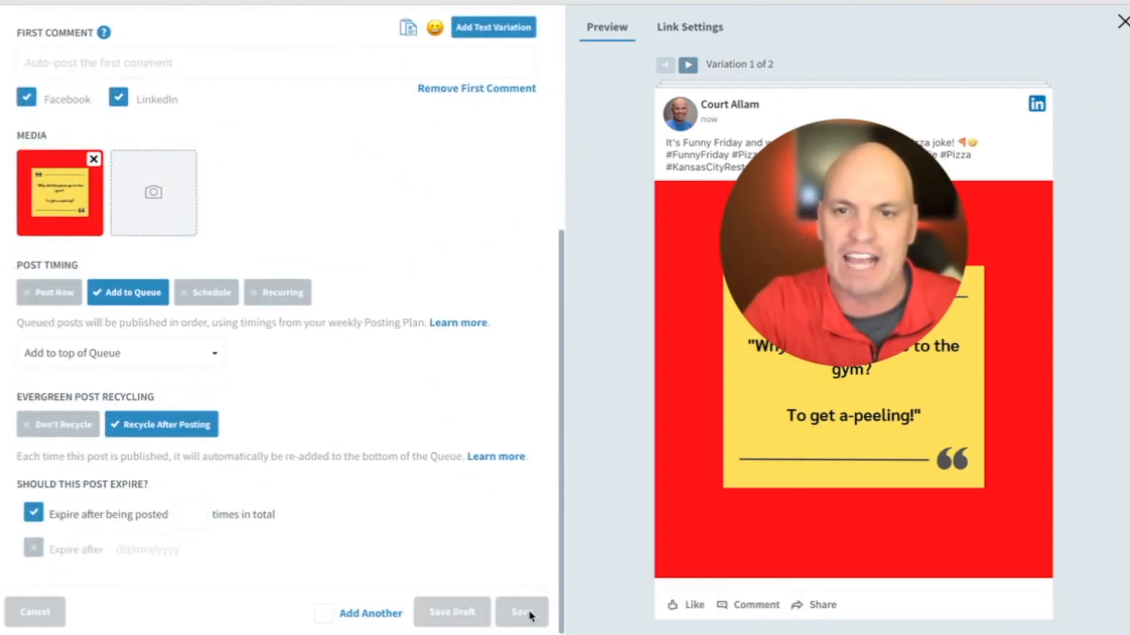
pyautogui.click(521, 612)
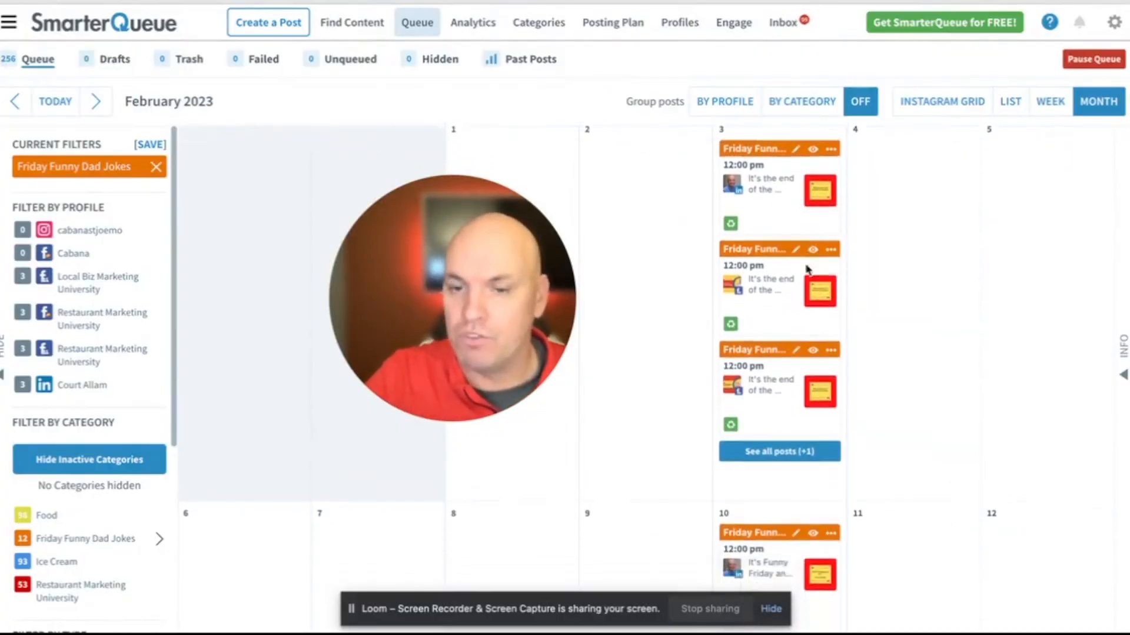
pyautogui.scroll(-3)
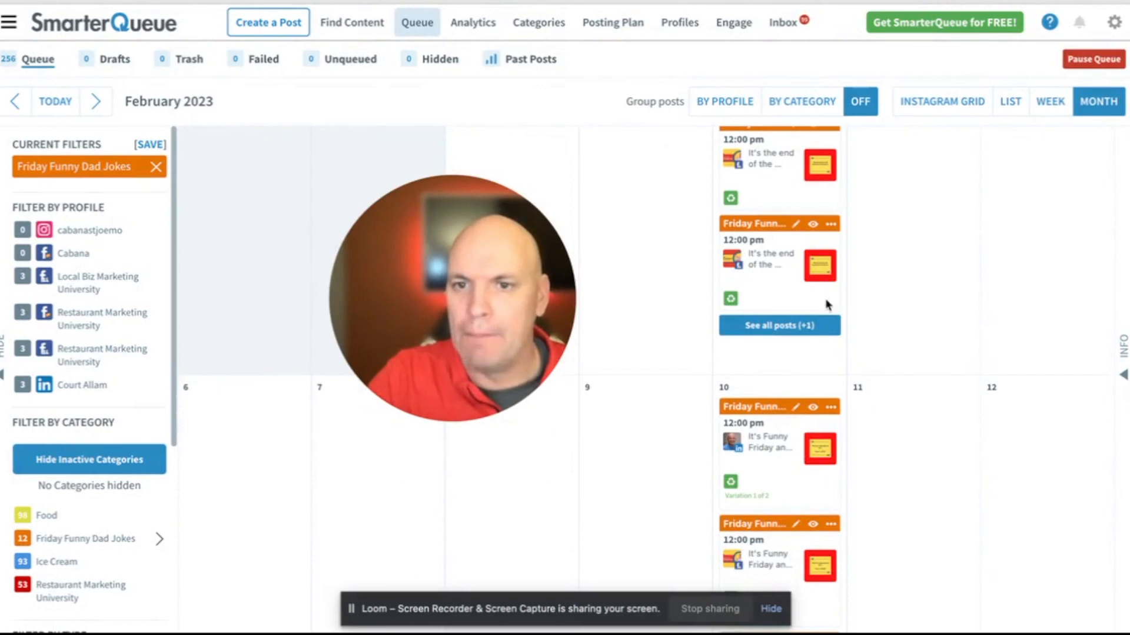
pyautogui.moveTo(777, 461)
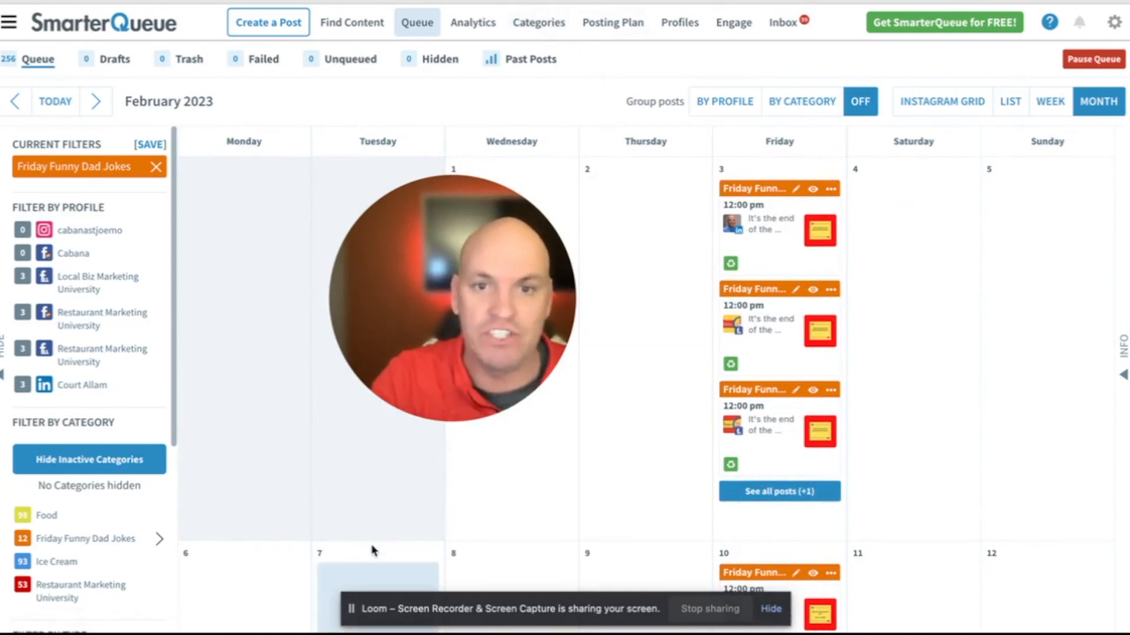
pyautogui.scroll(-3)
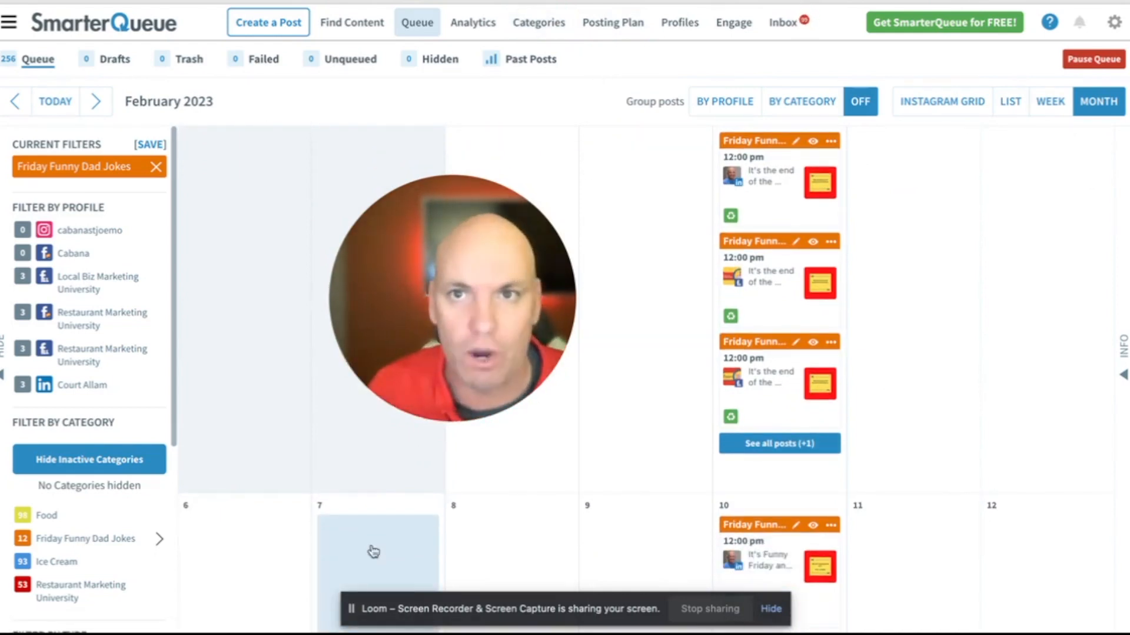